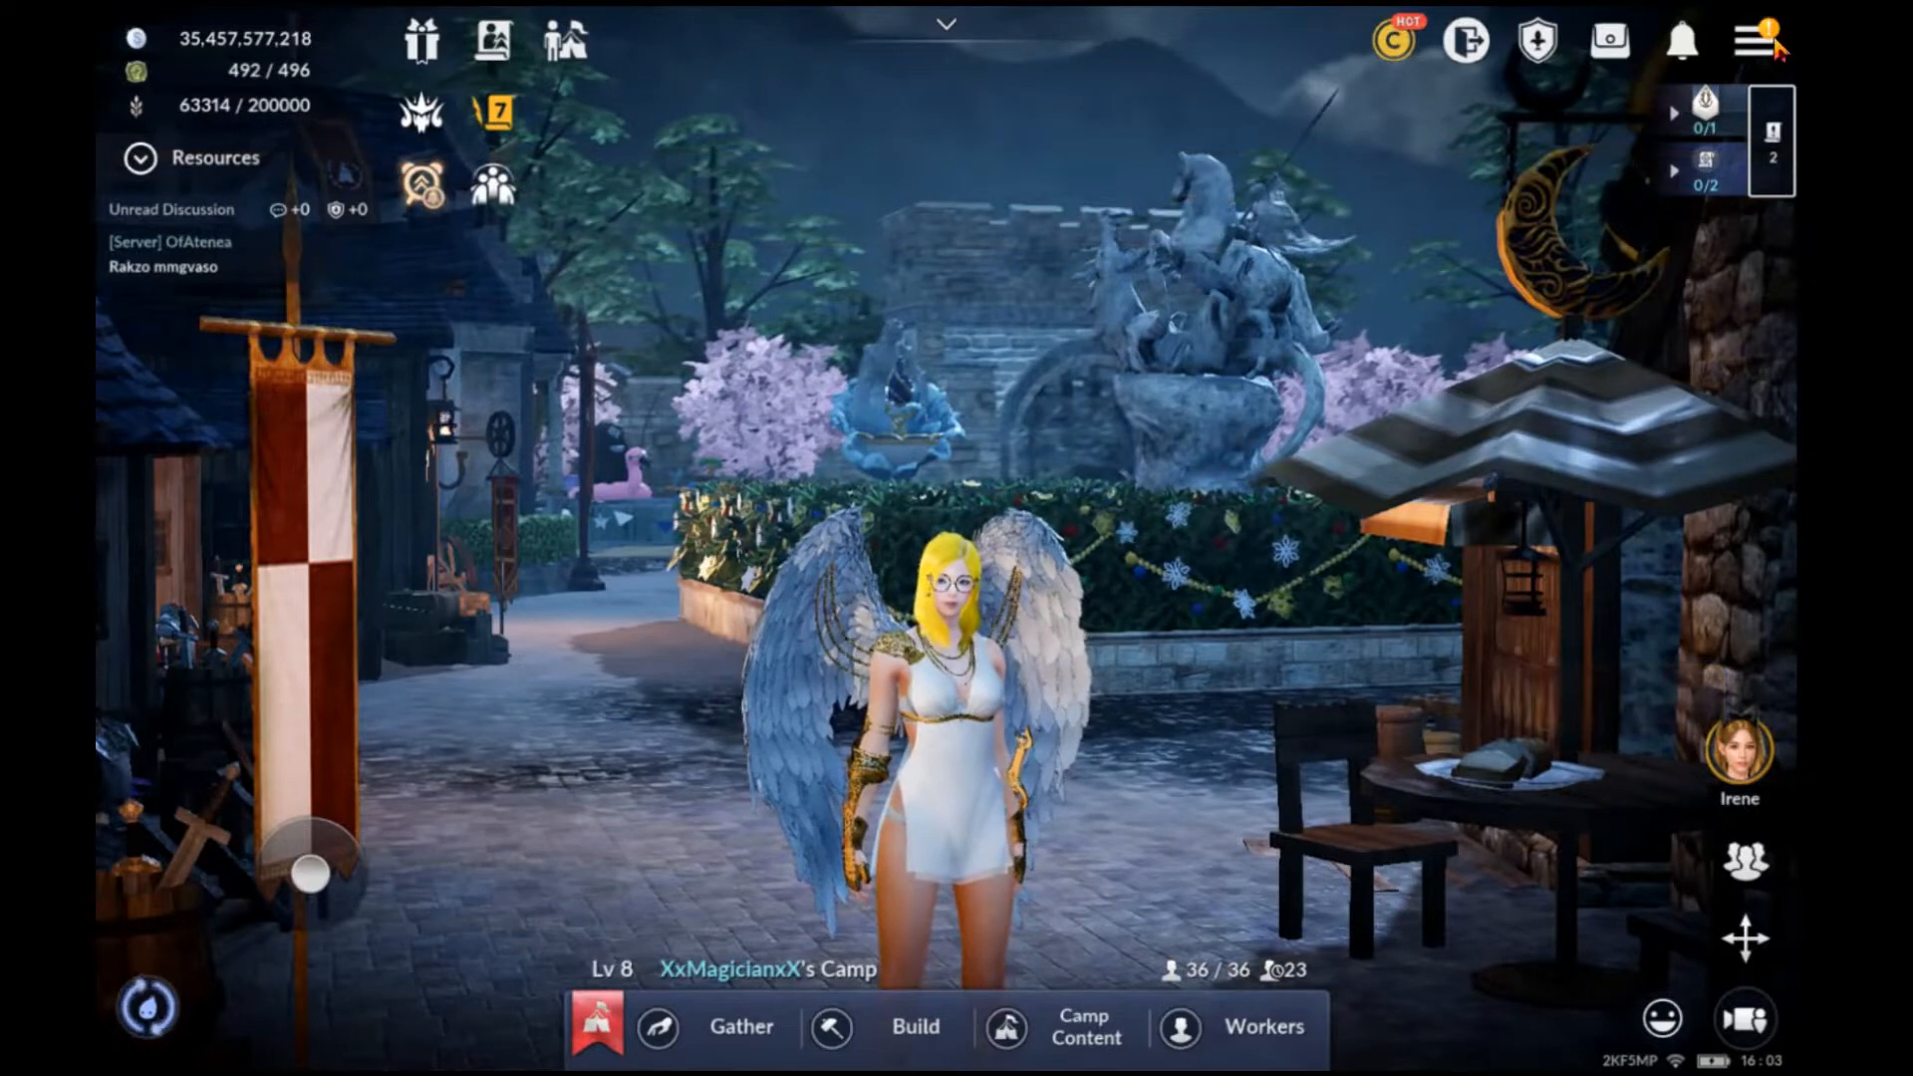
# - Toggle the game's feature menu, then bring up the Resources spreadsheet's Arena Resources chart
pyautogui.click(1757, 40)
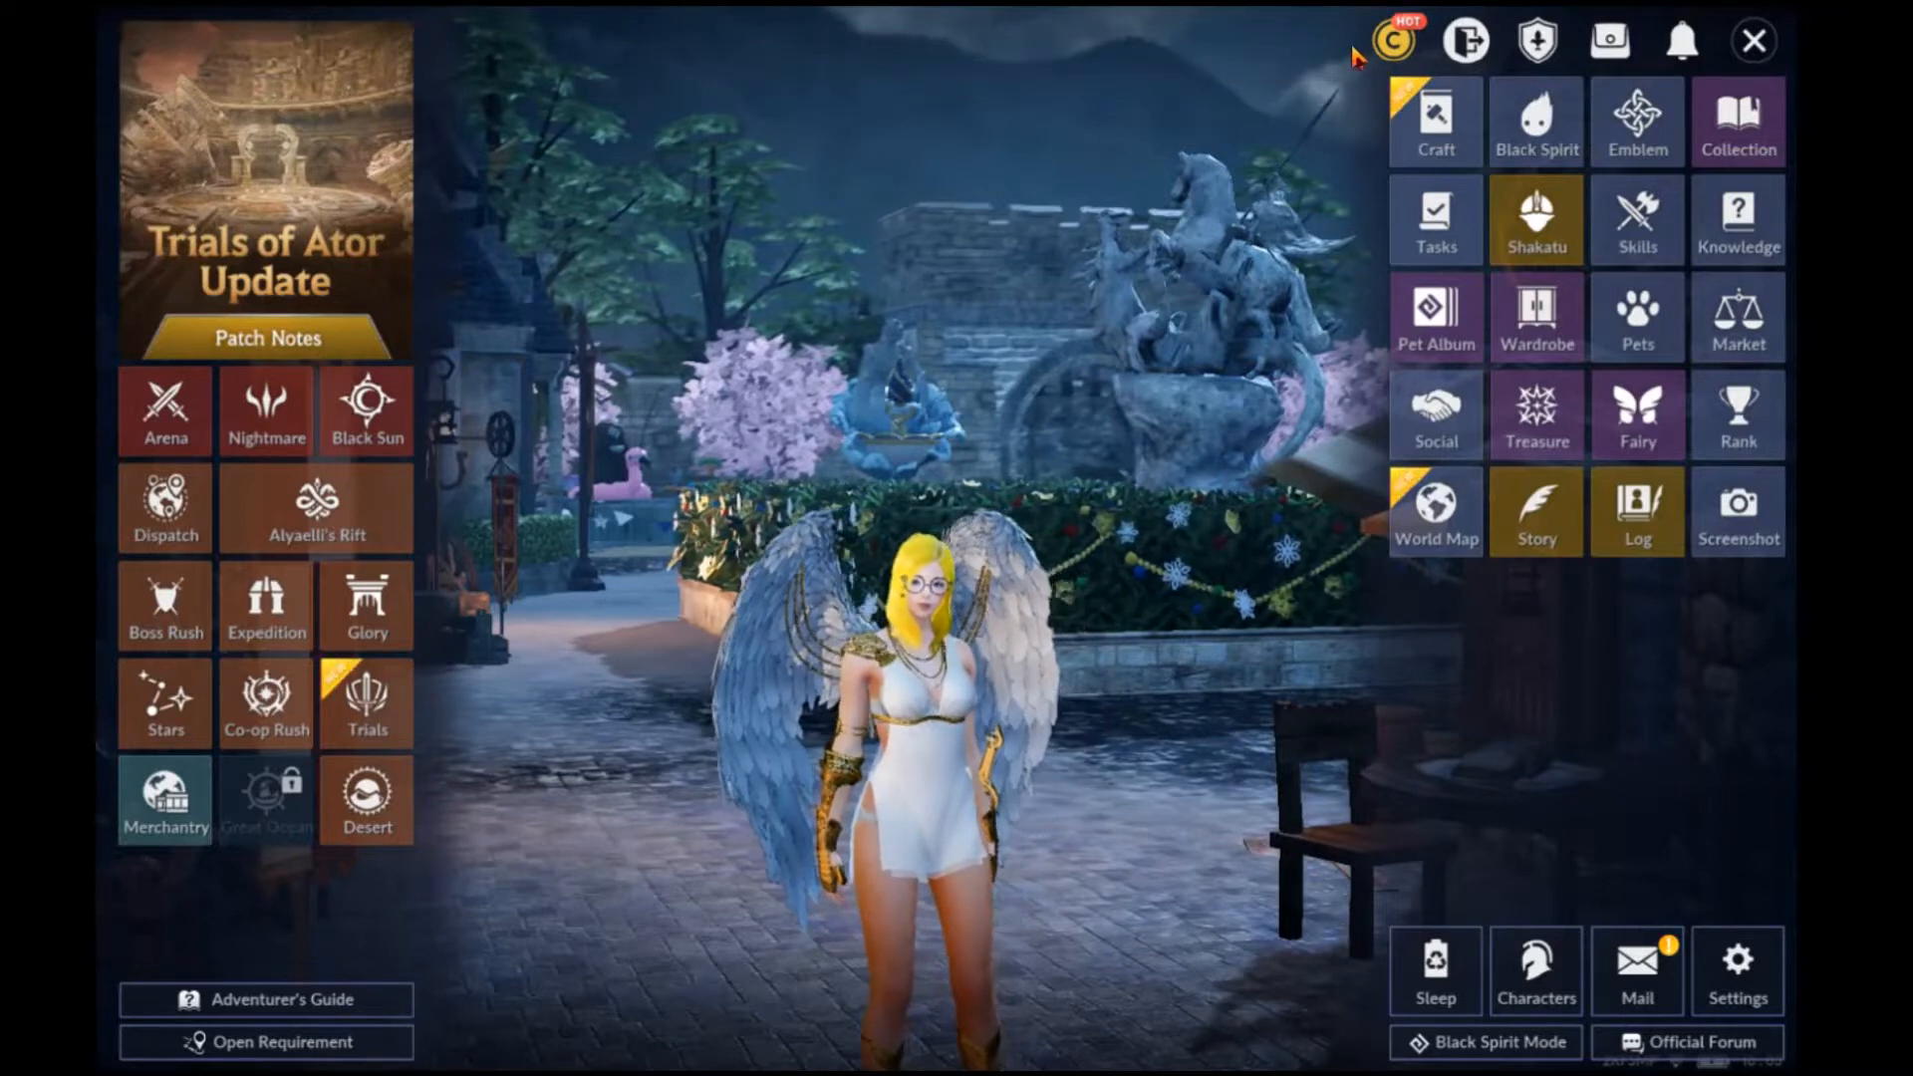
pyautogui.click(1754, 40)
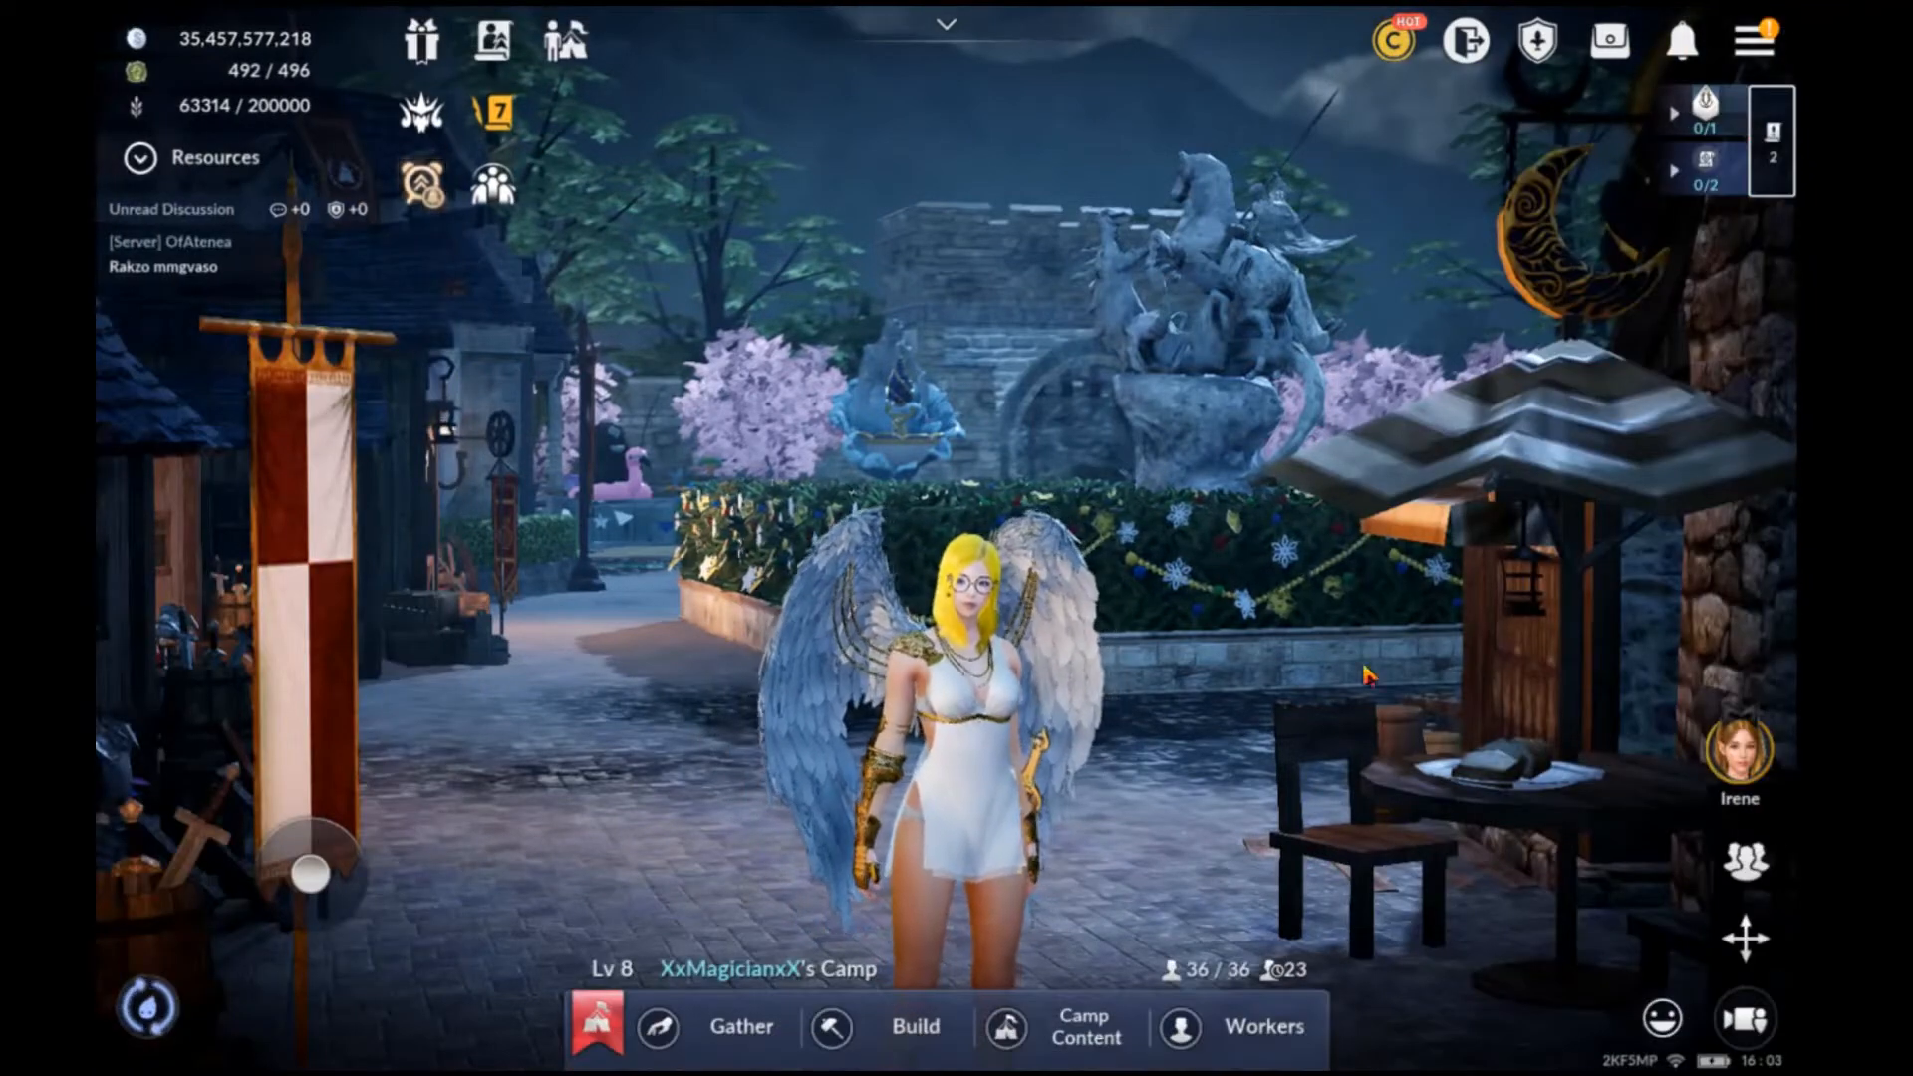
pyautogui.click(1664, 1017)
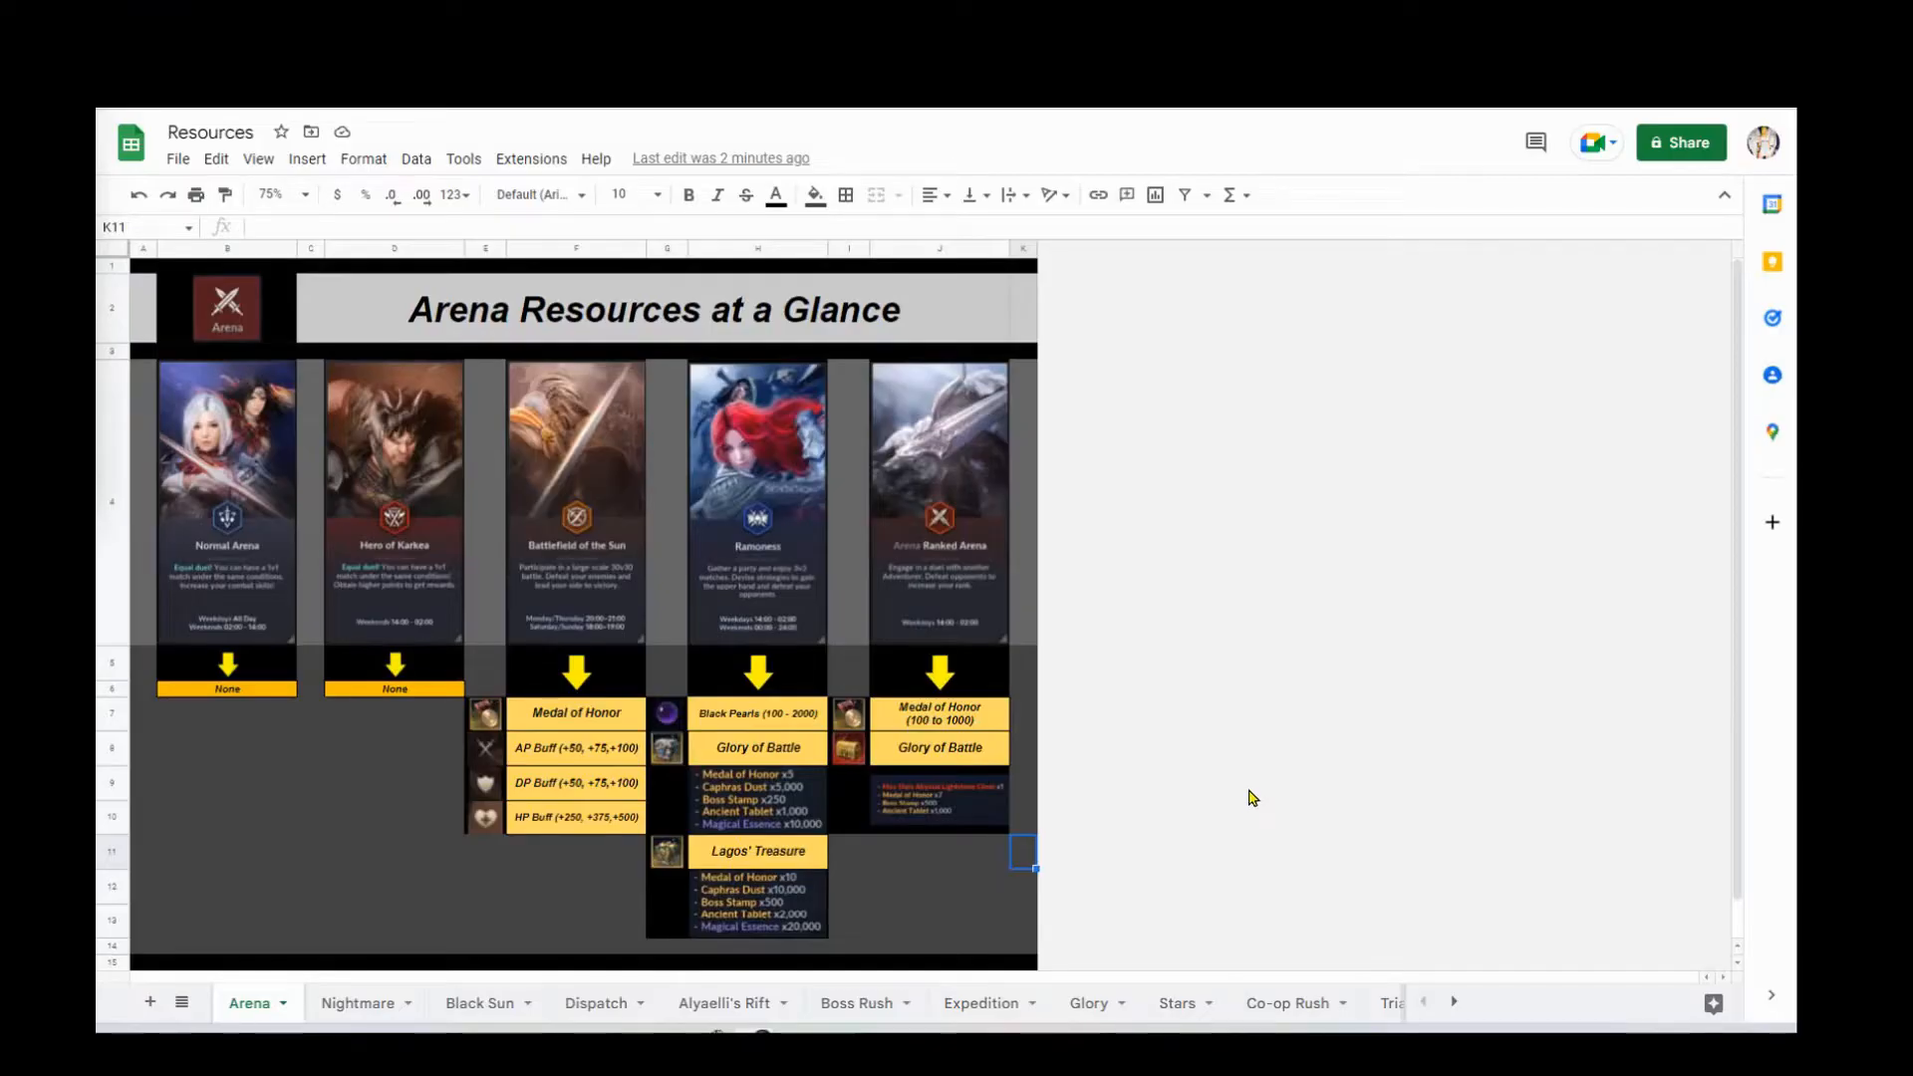
pyautogui.moveTo(1190, 886)
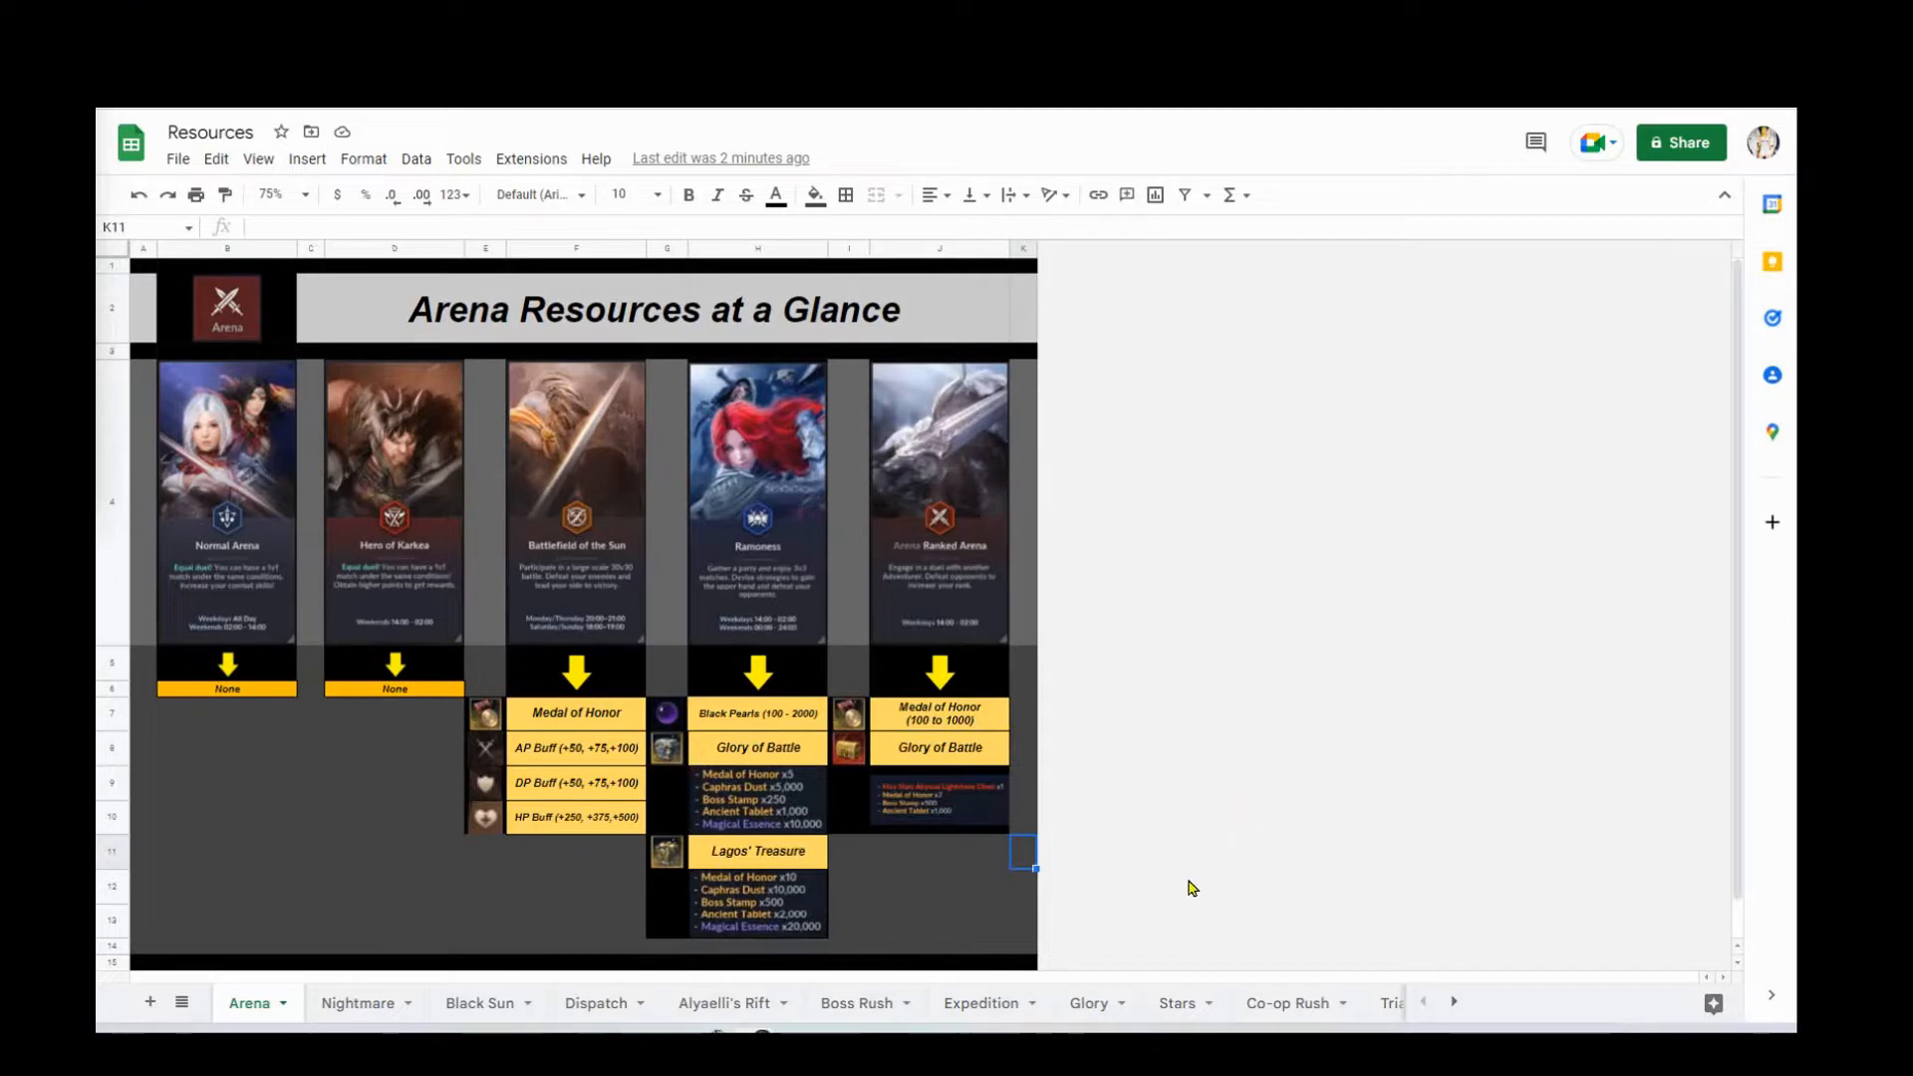
pyautogui.moveTo(409, 956)
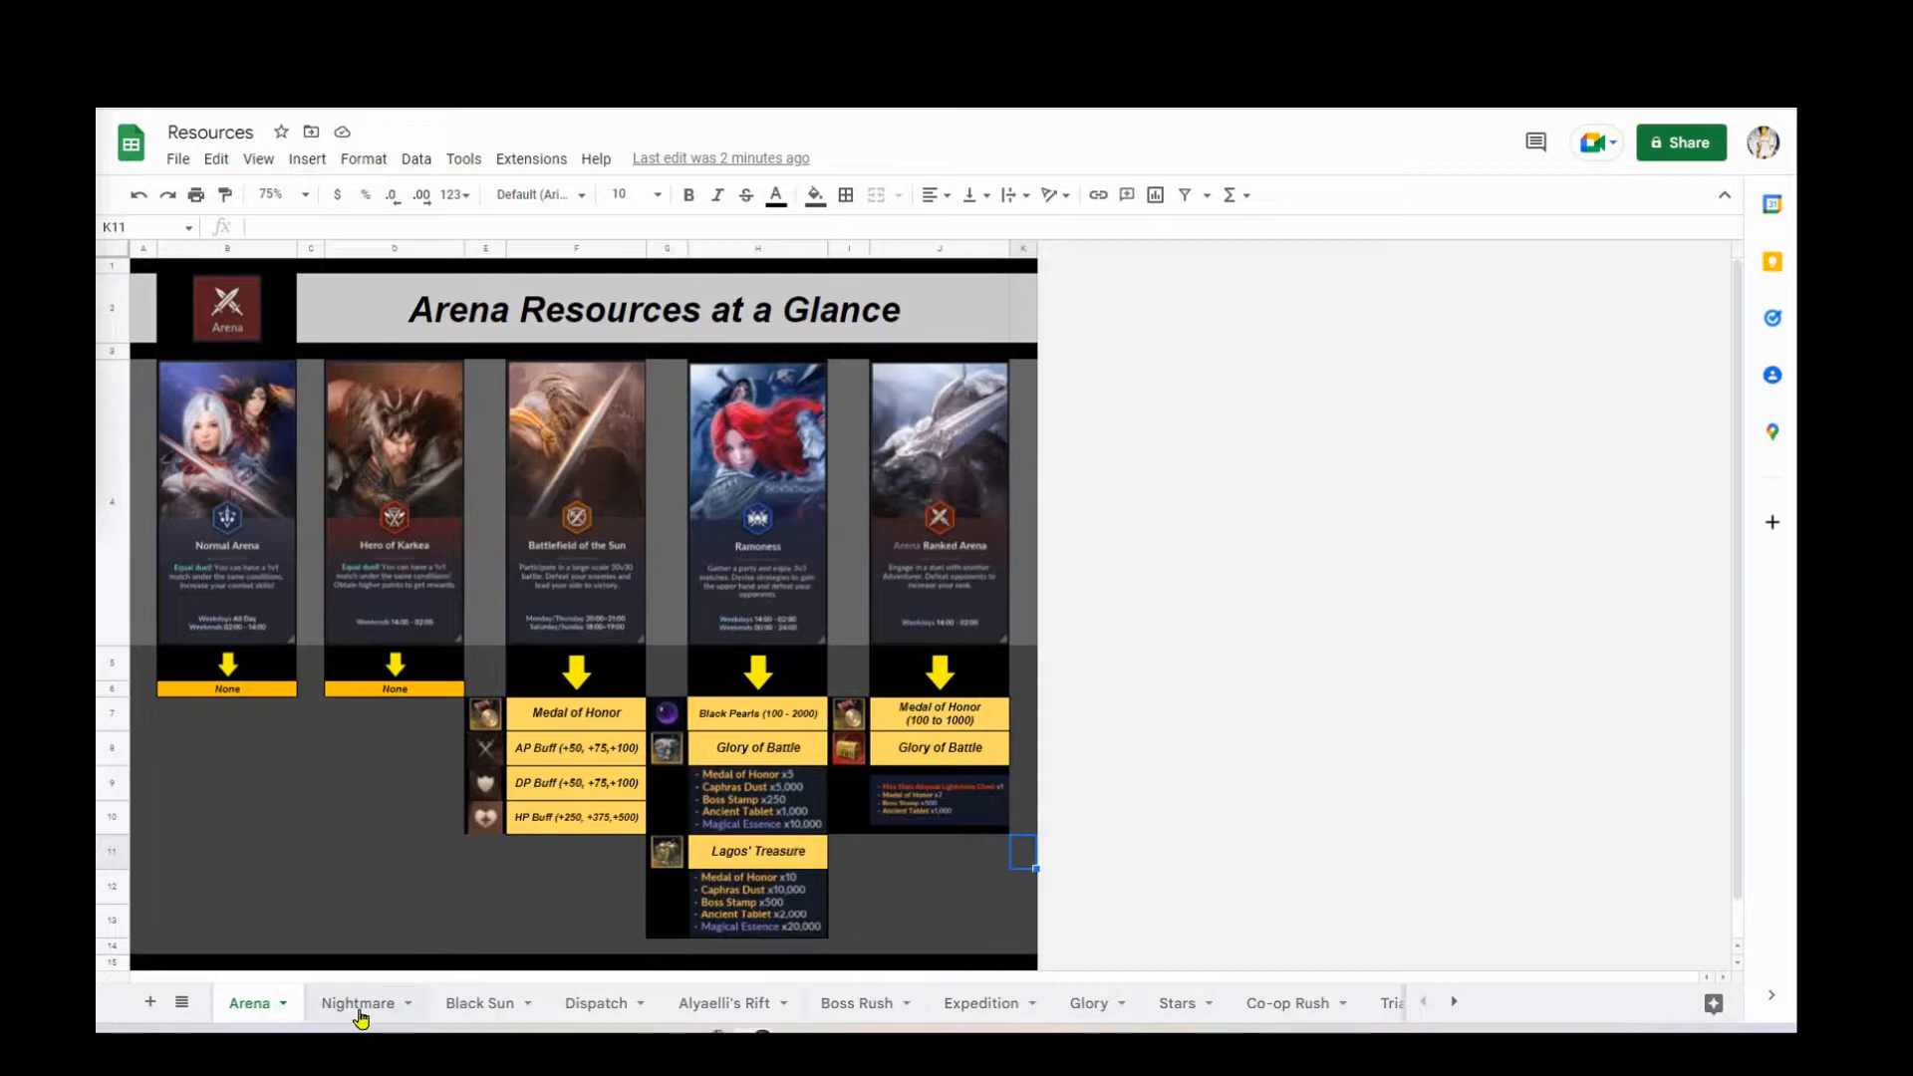
pyautogui.moveTo(863, 1018)
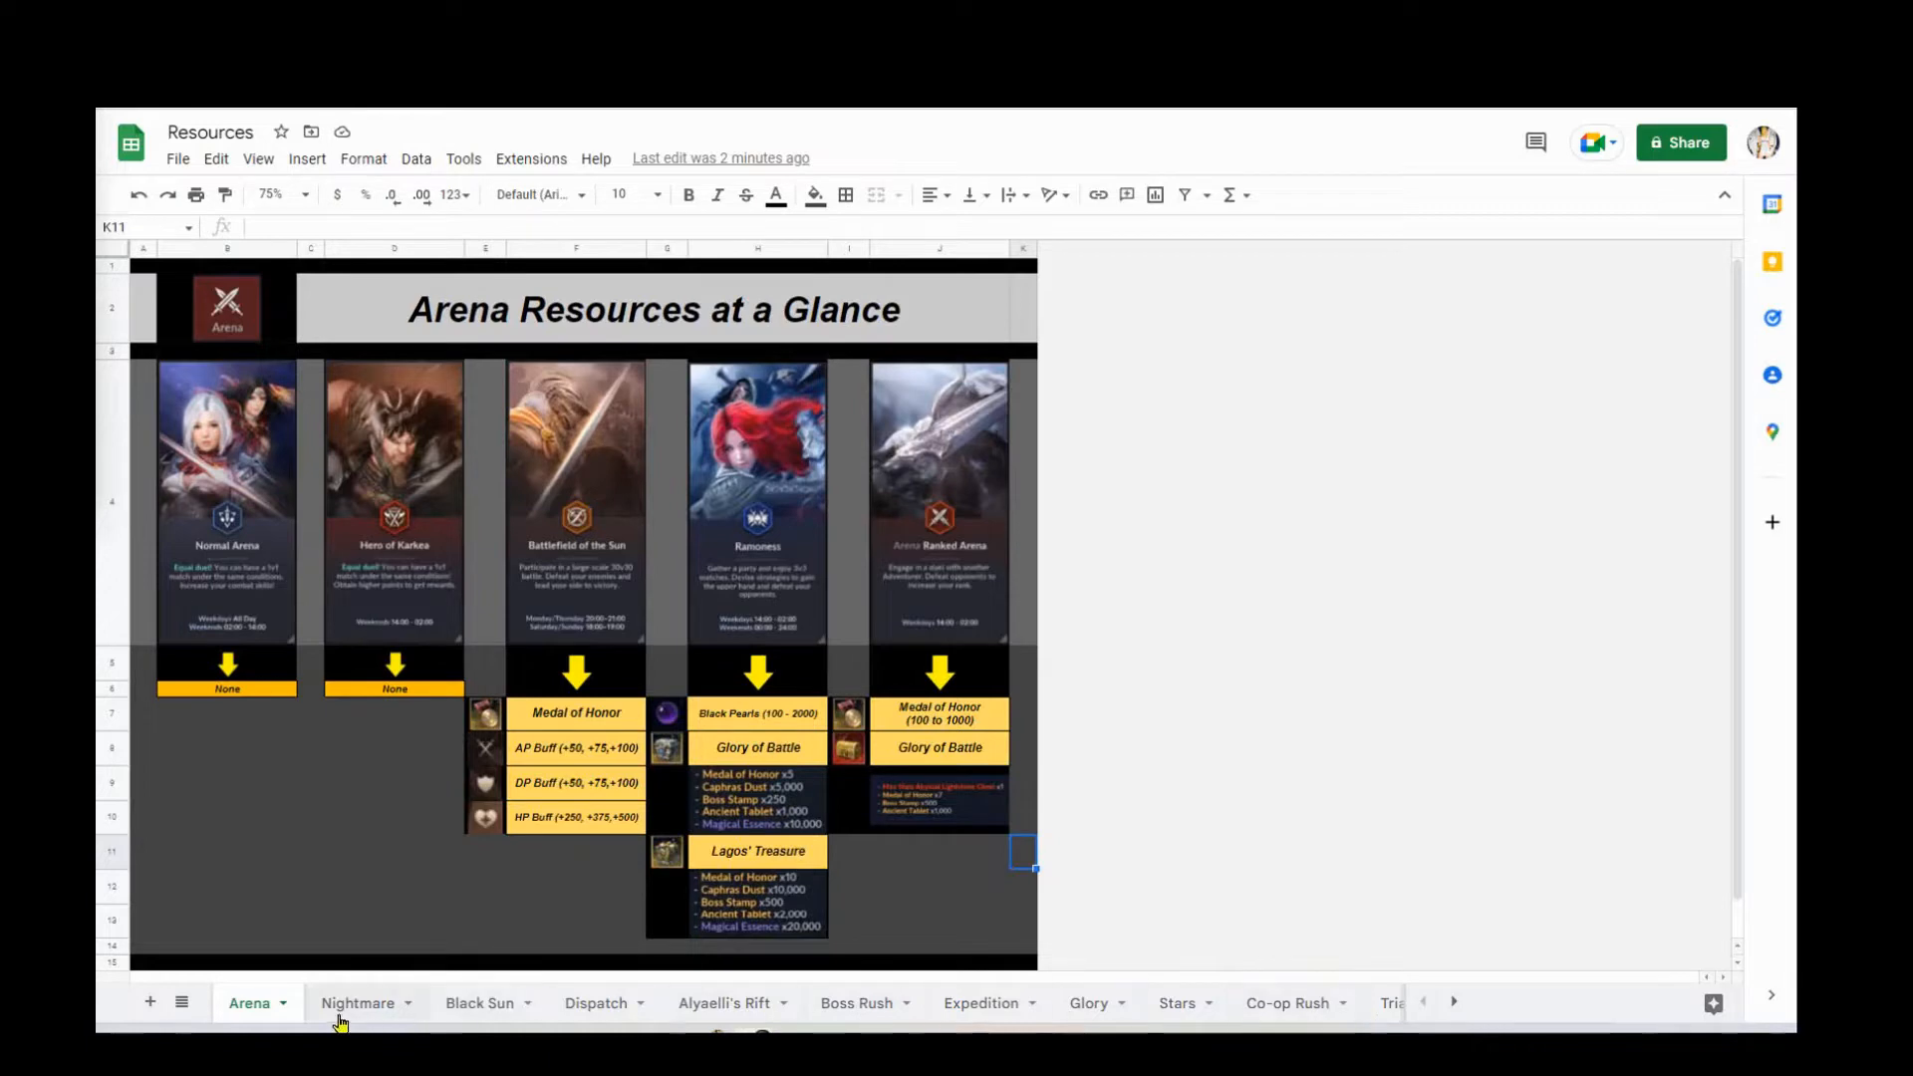
# - Scroll through the Nightmare resources sheet, then open the Black Sun Resources at a Glance chart
pyautogui.click(358, 1001)
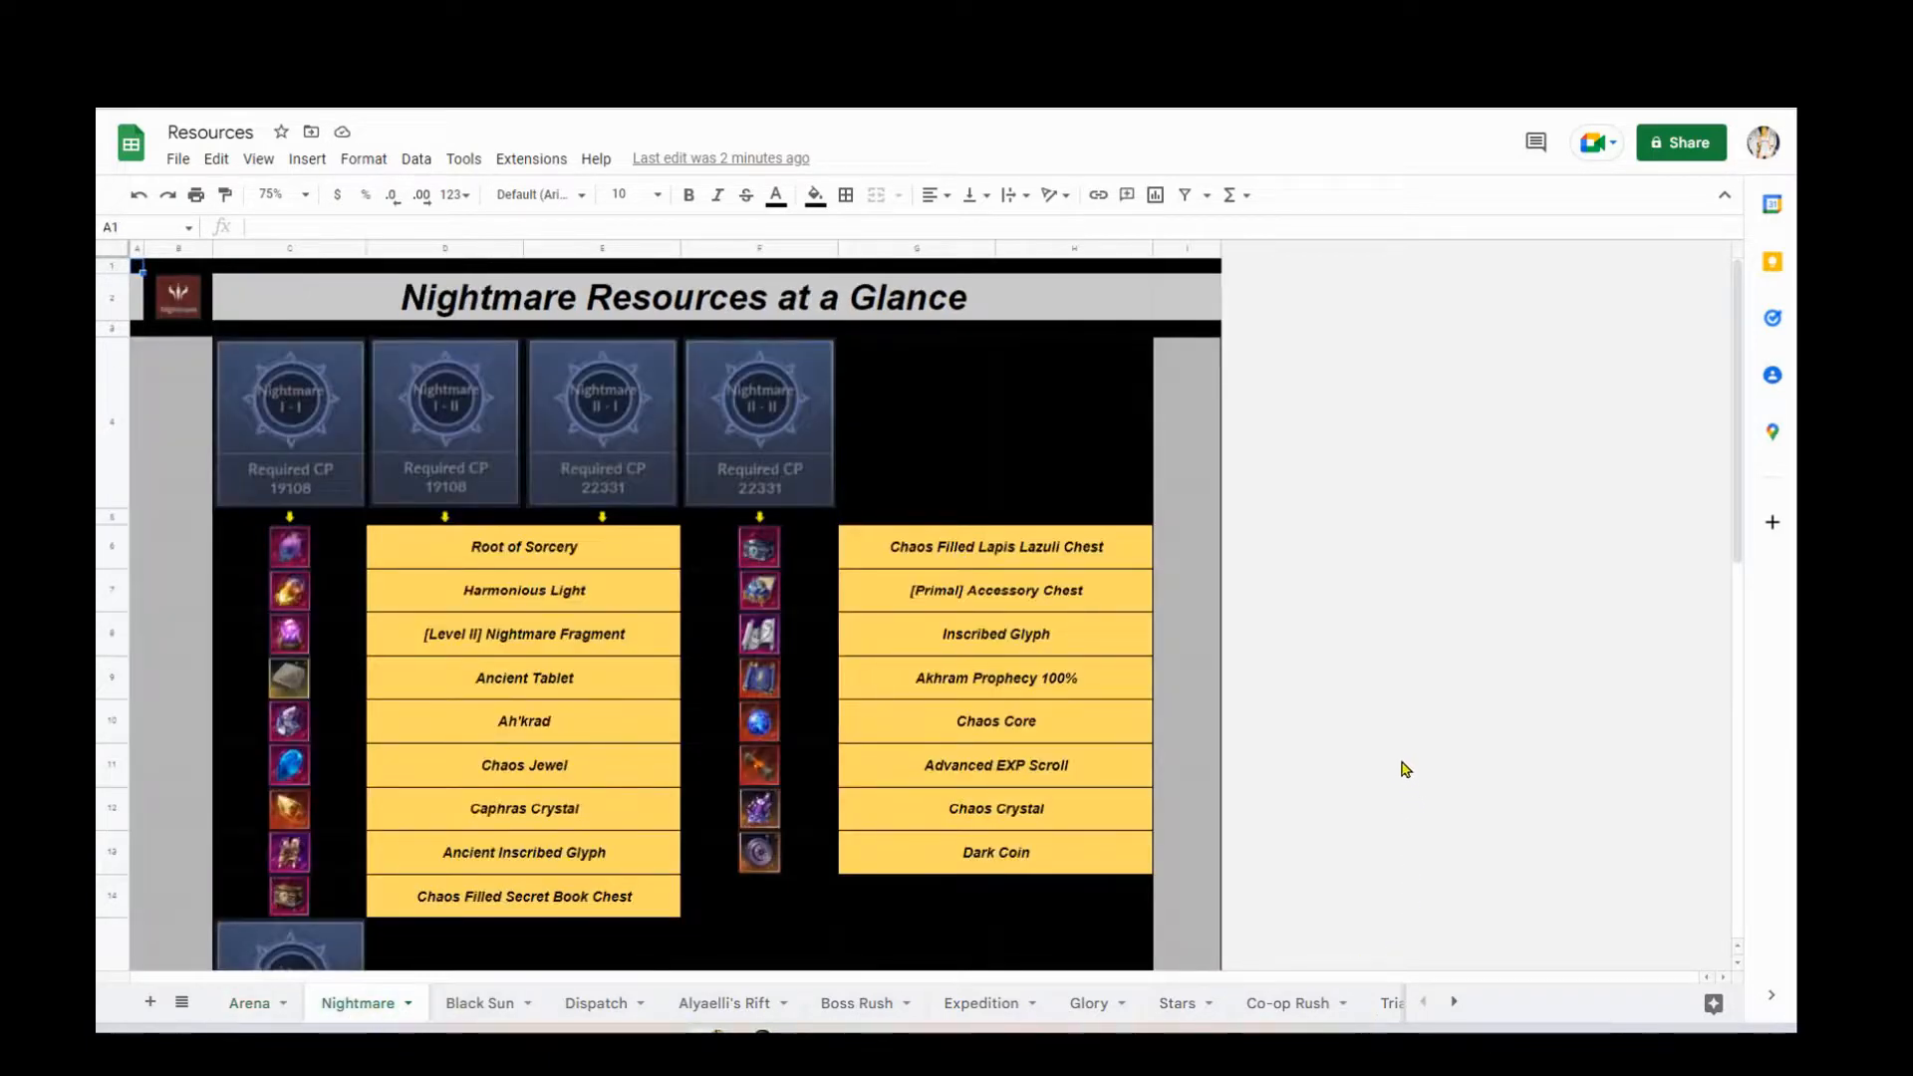
pyautogui.scroll(-3)
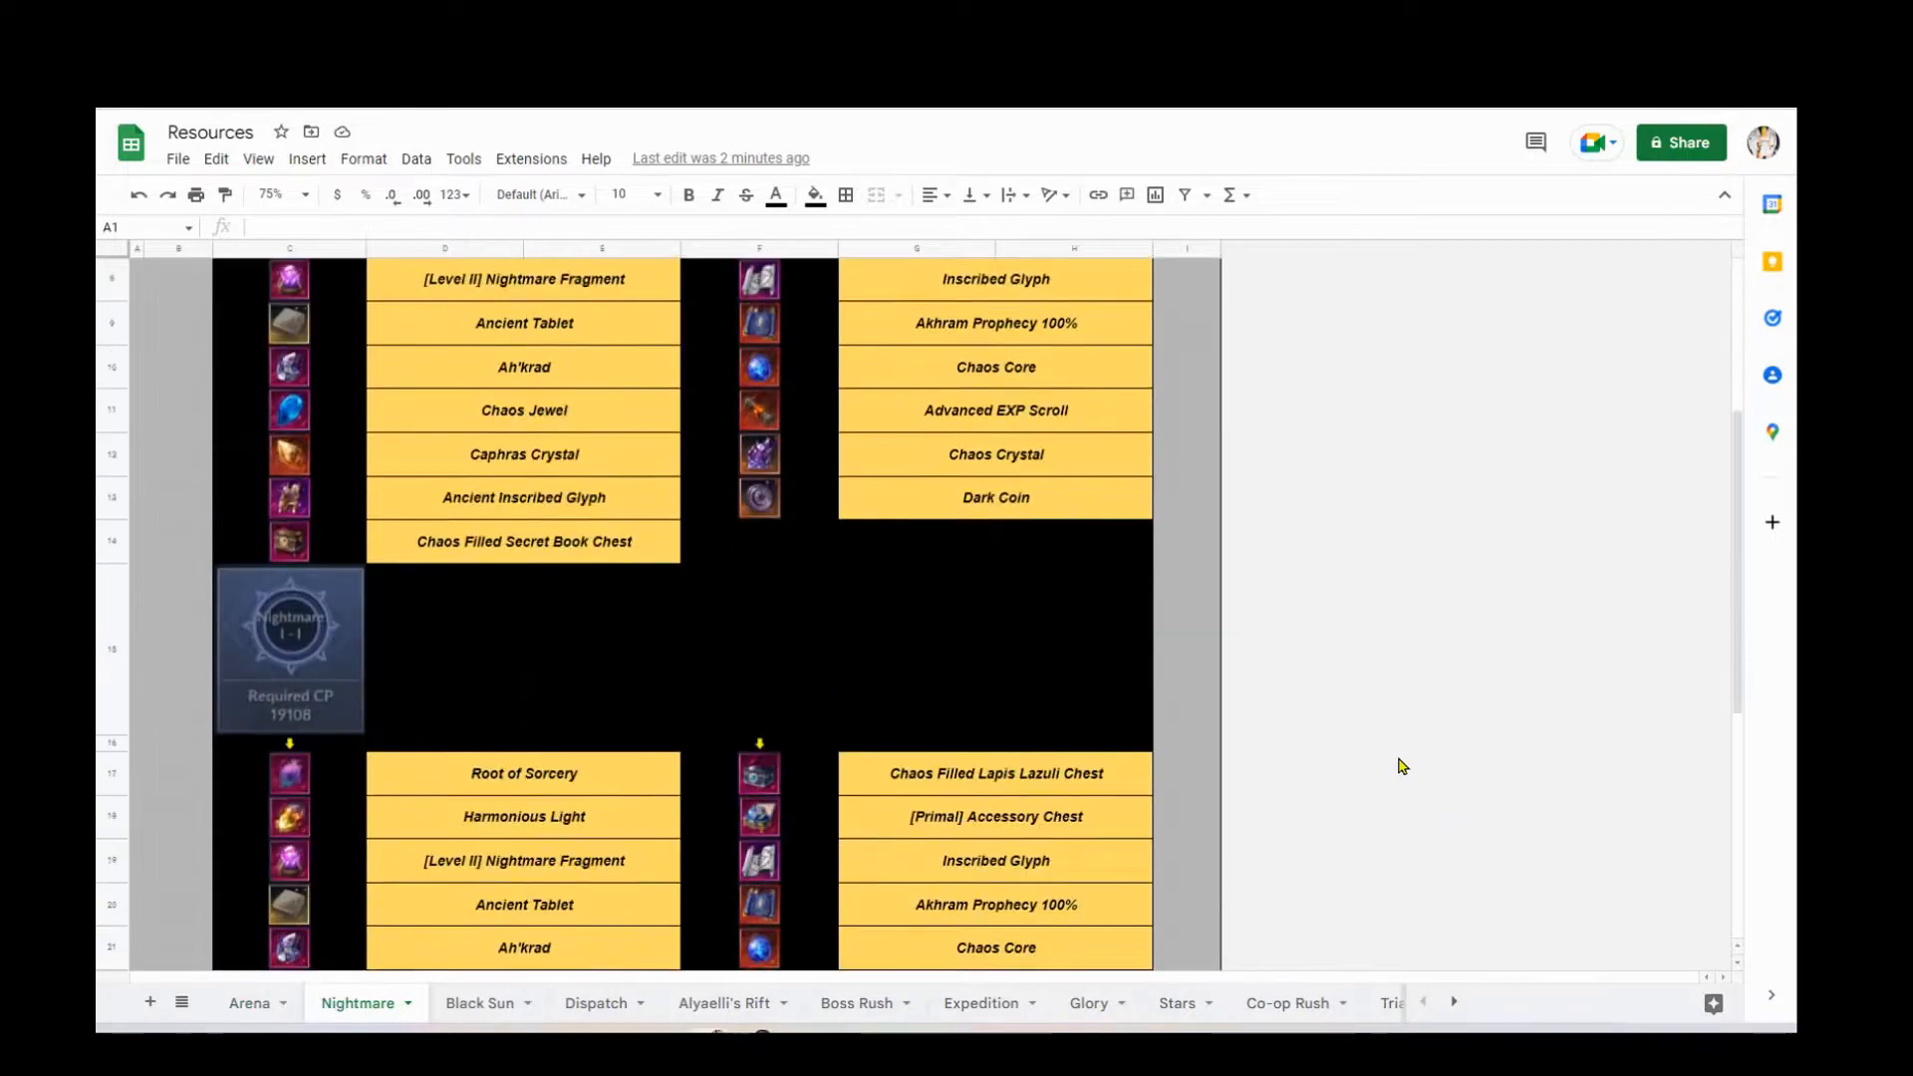
pyautogui.scroll(-3)
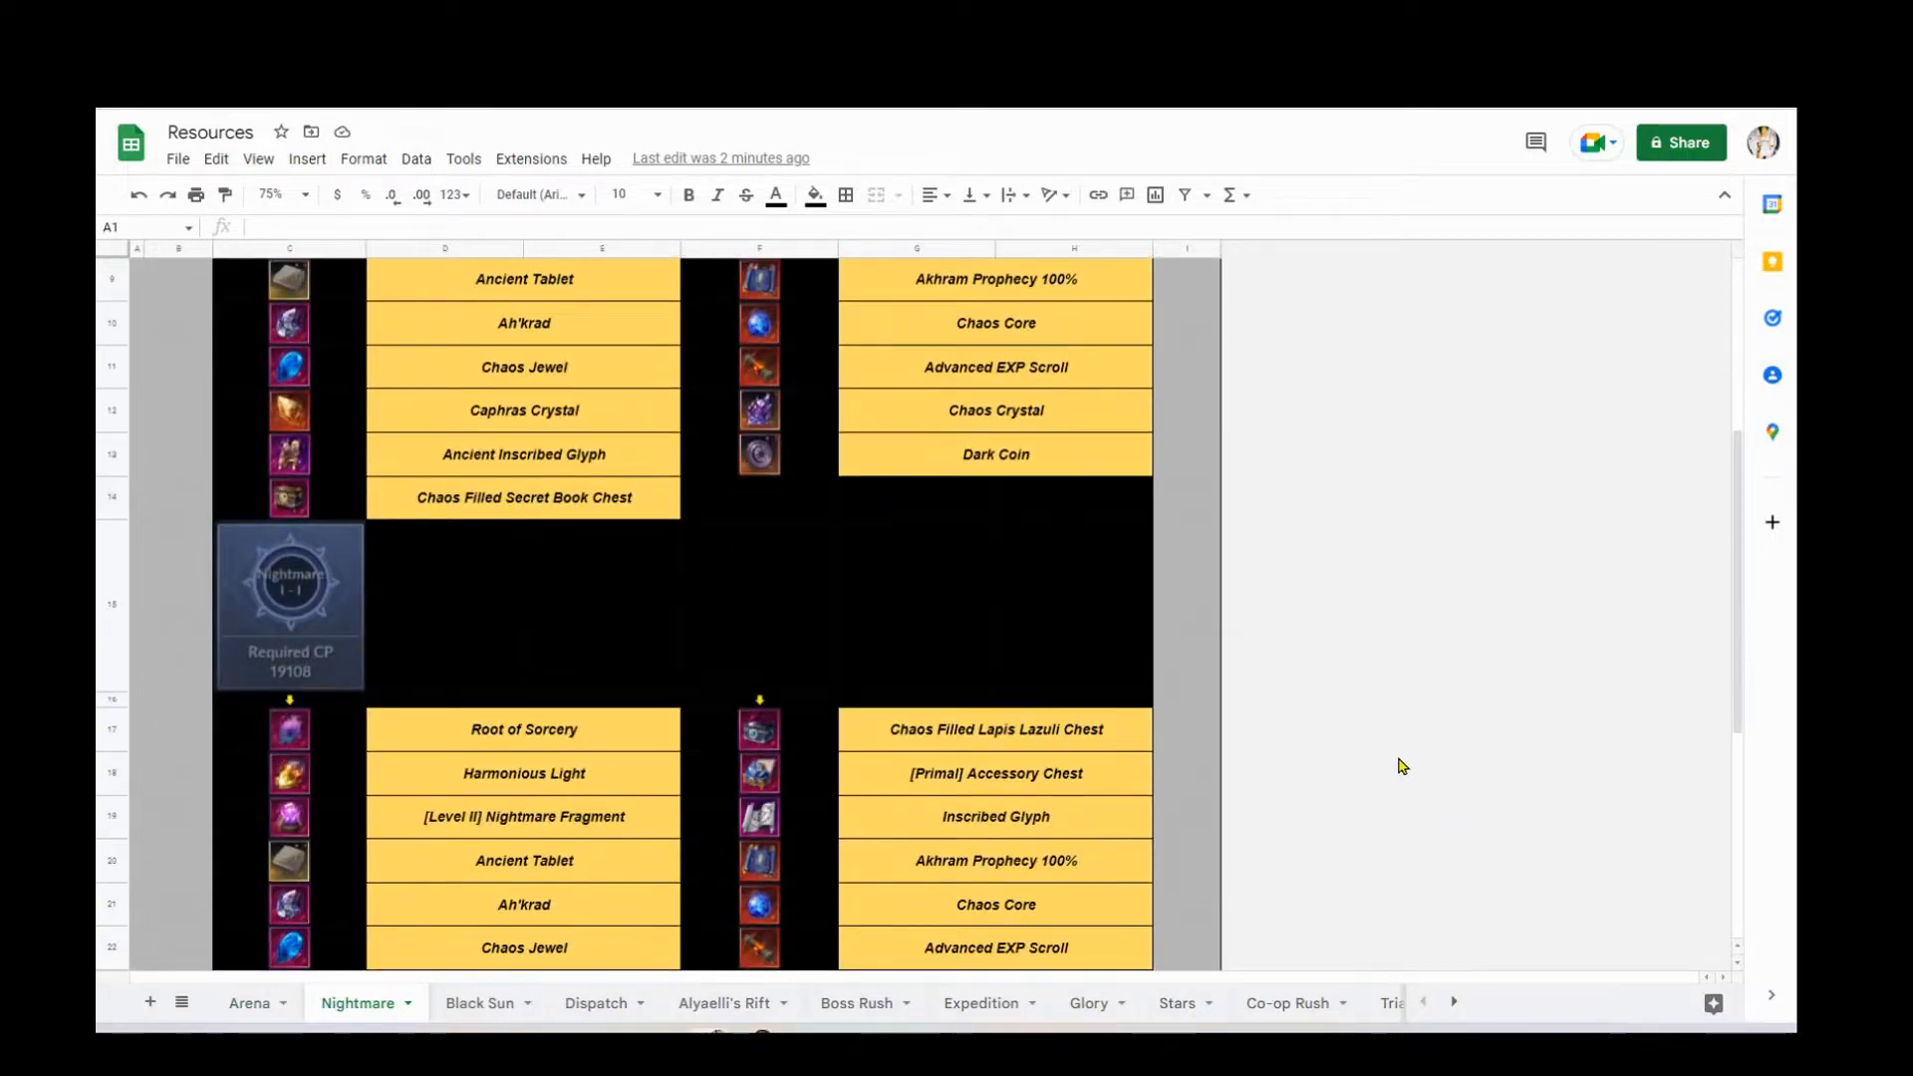
pyautogui.scroll(-3)
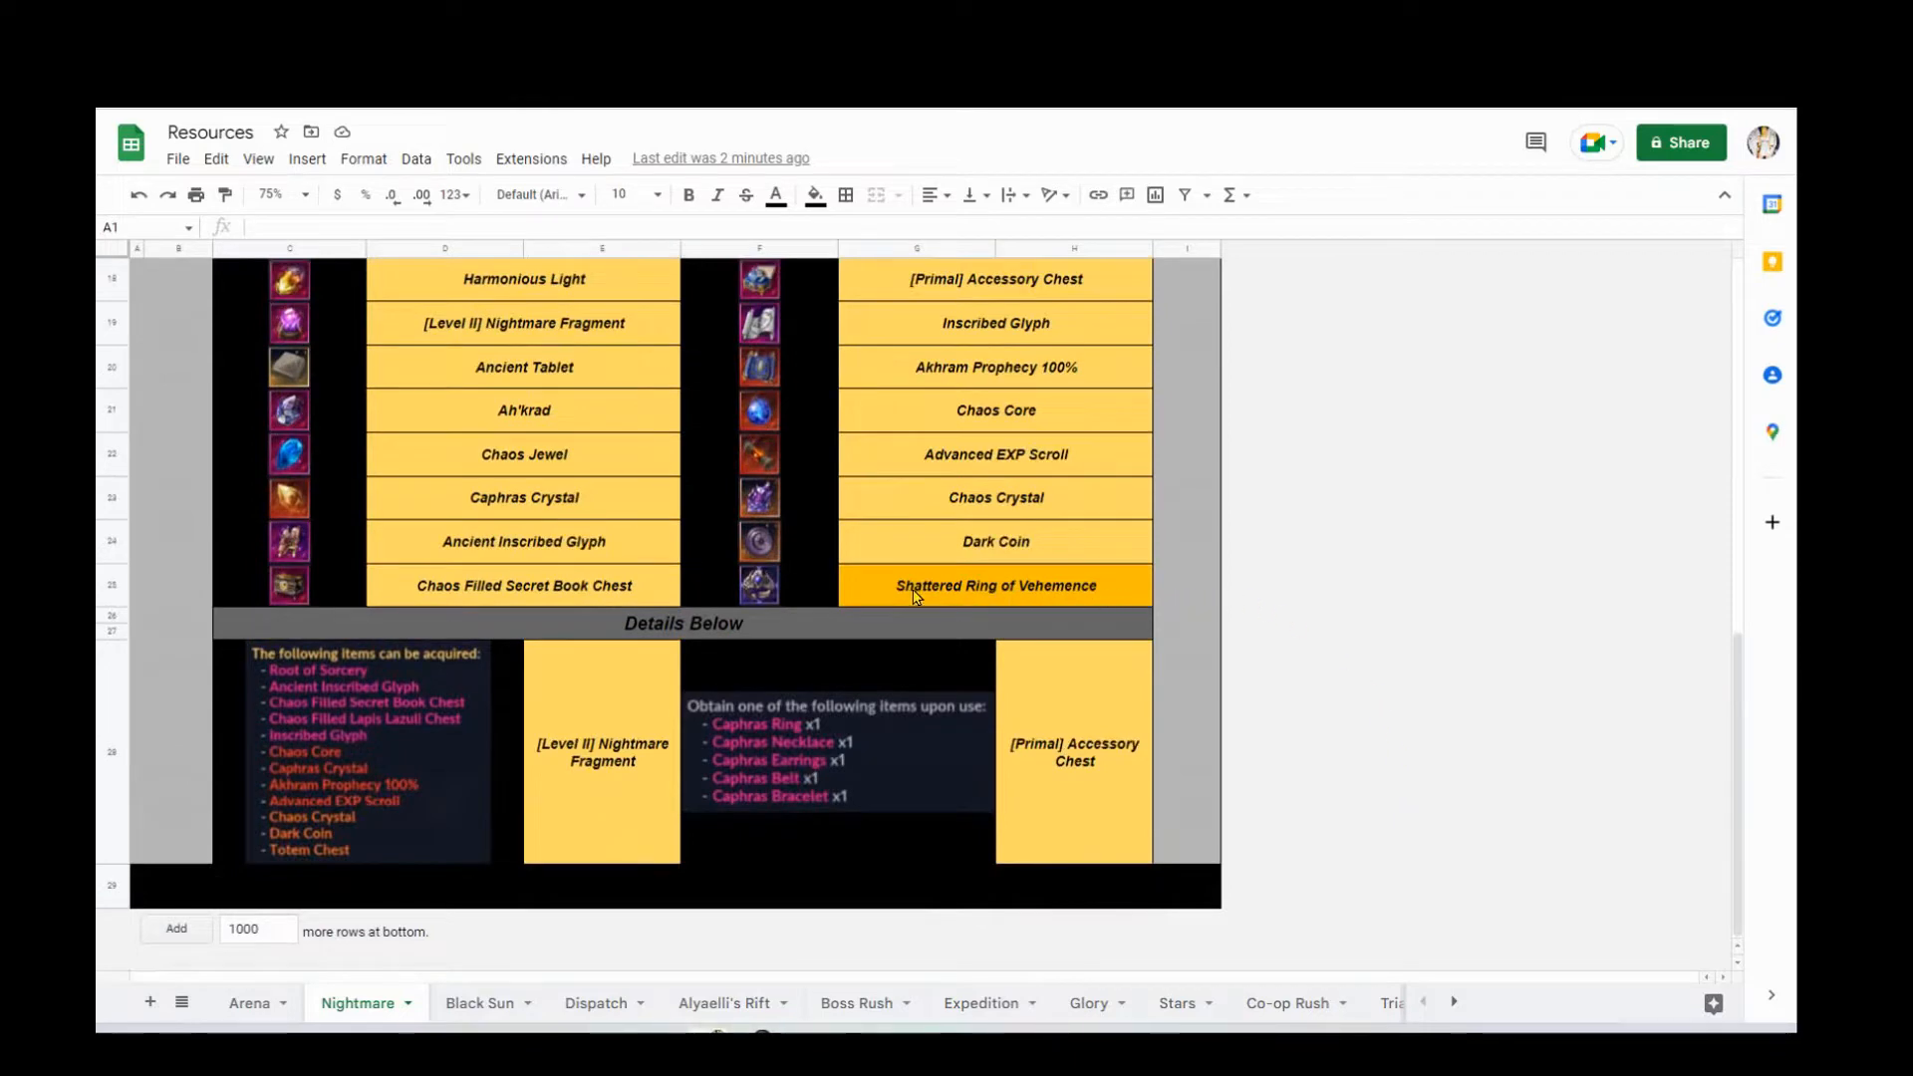
pyautogui.moveTo(1192, 673)
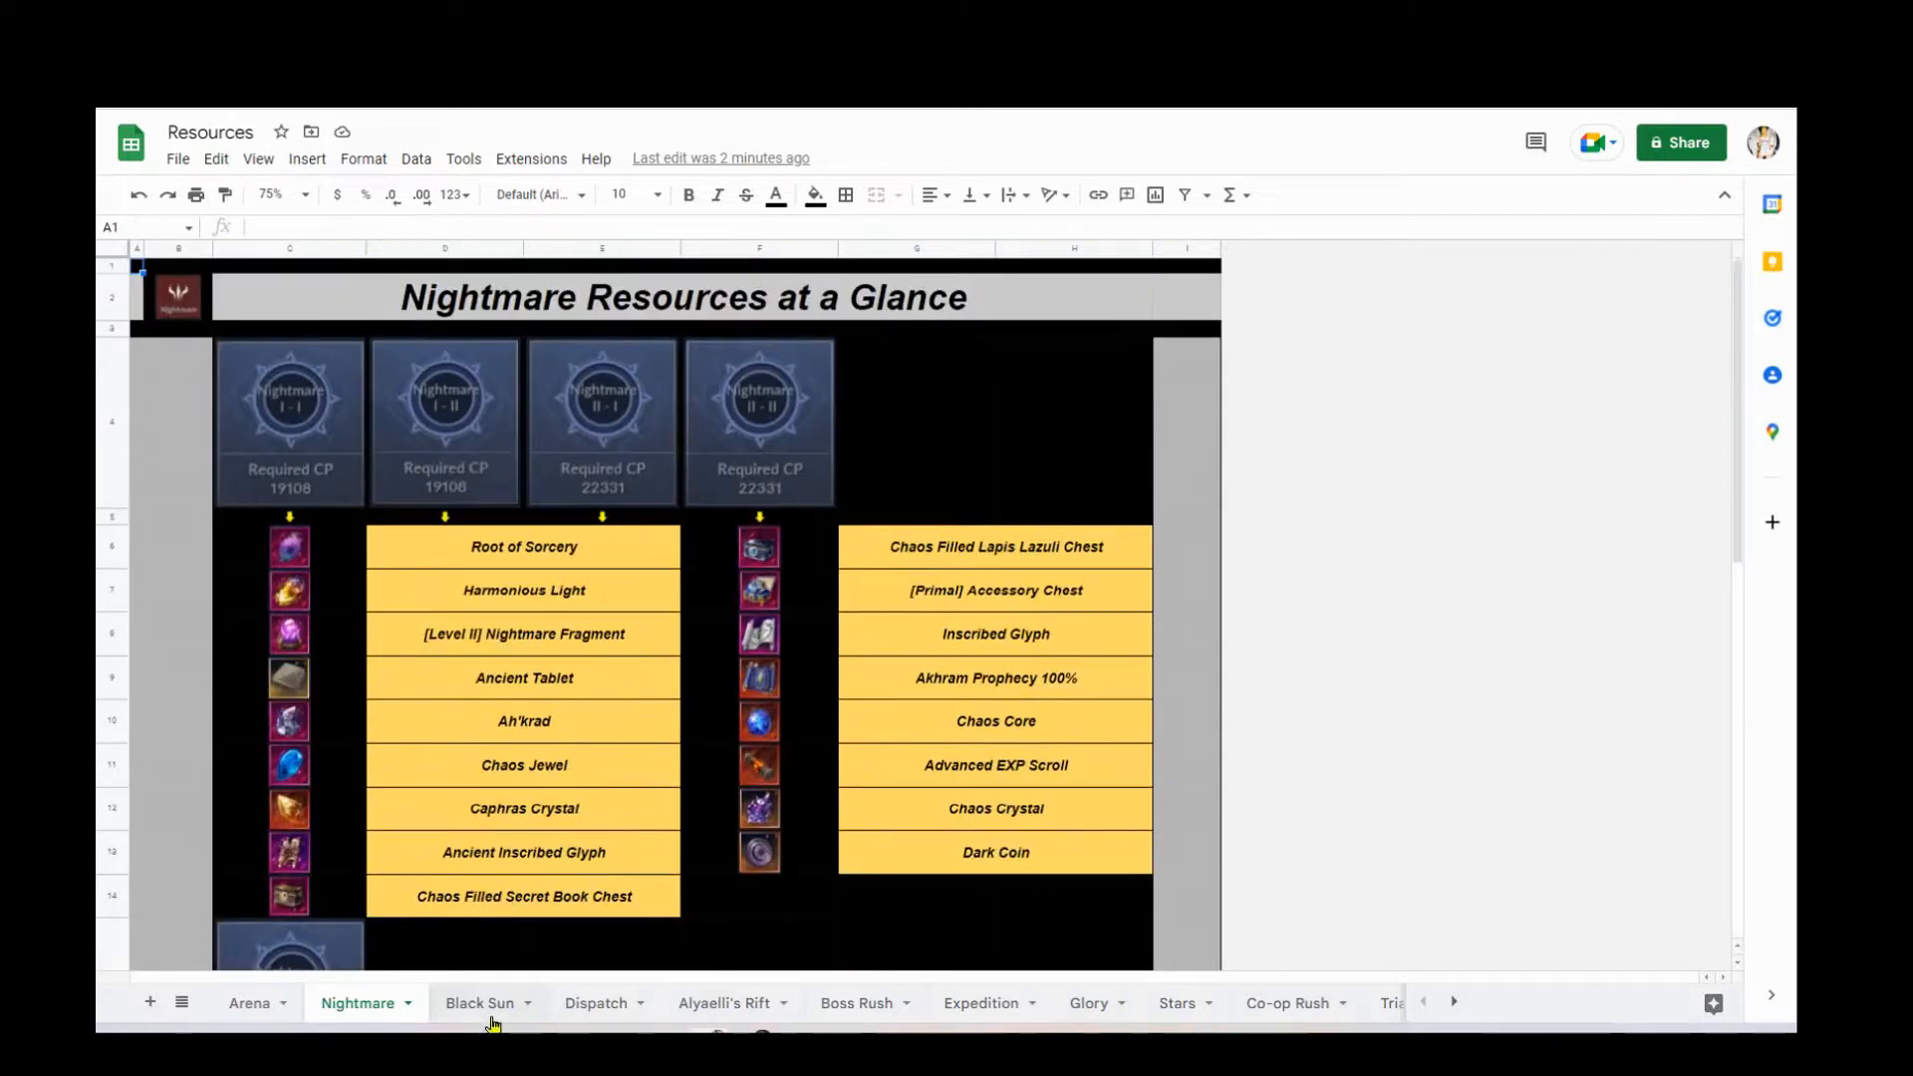
pyautogui.click(480, 1001)
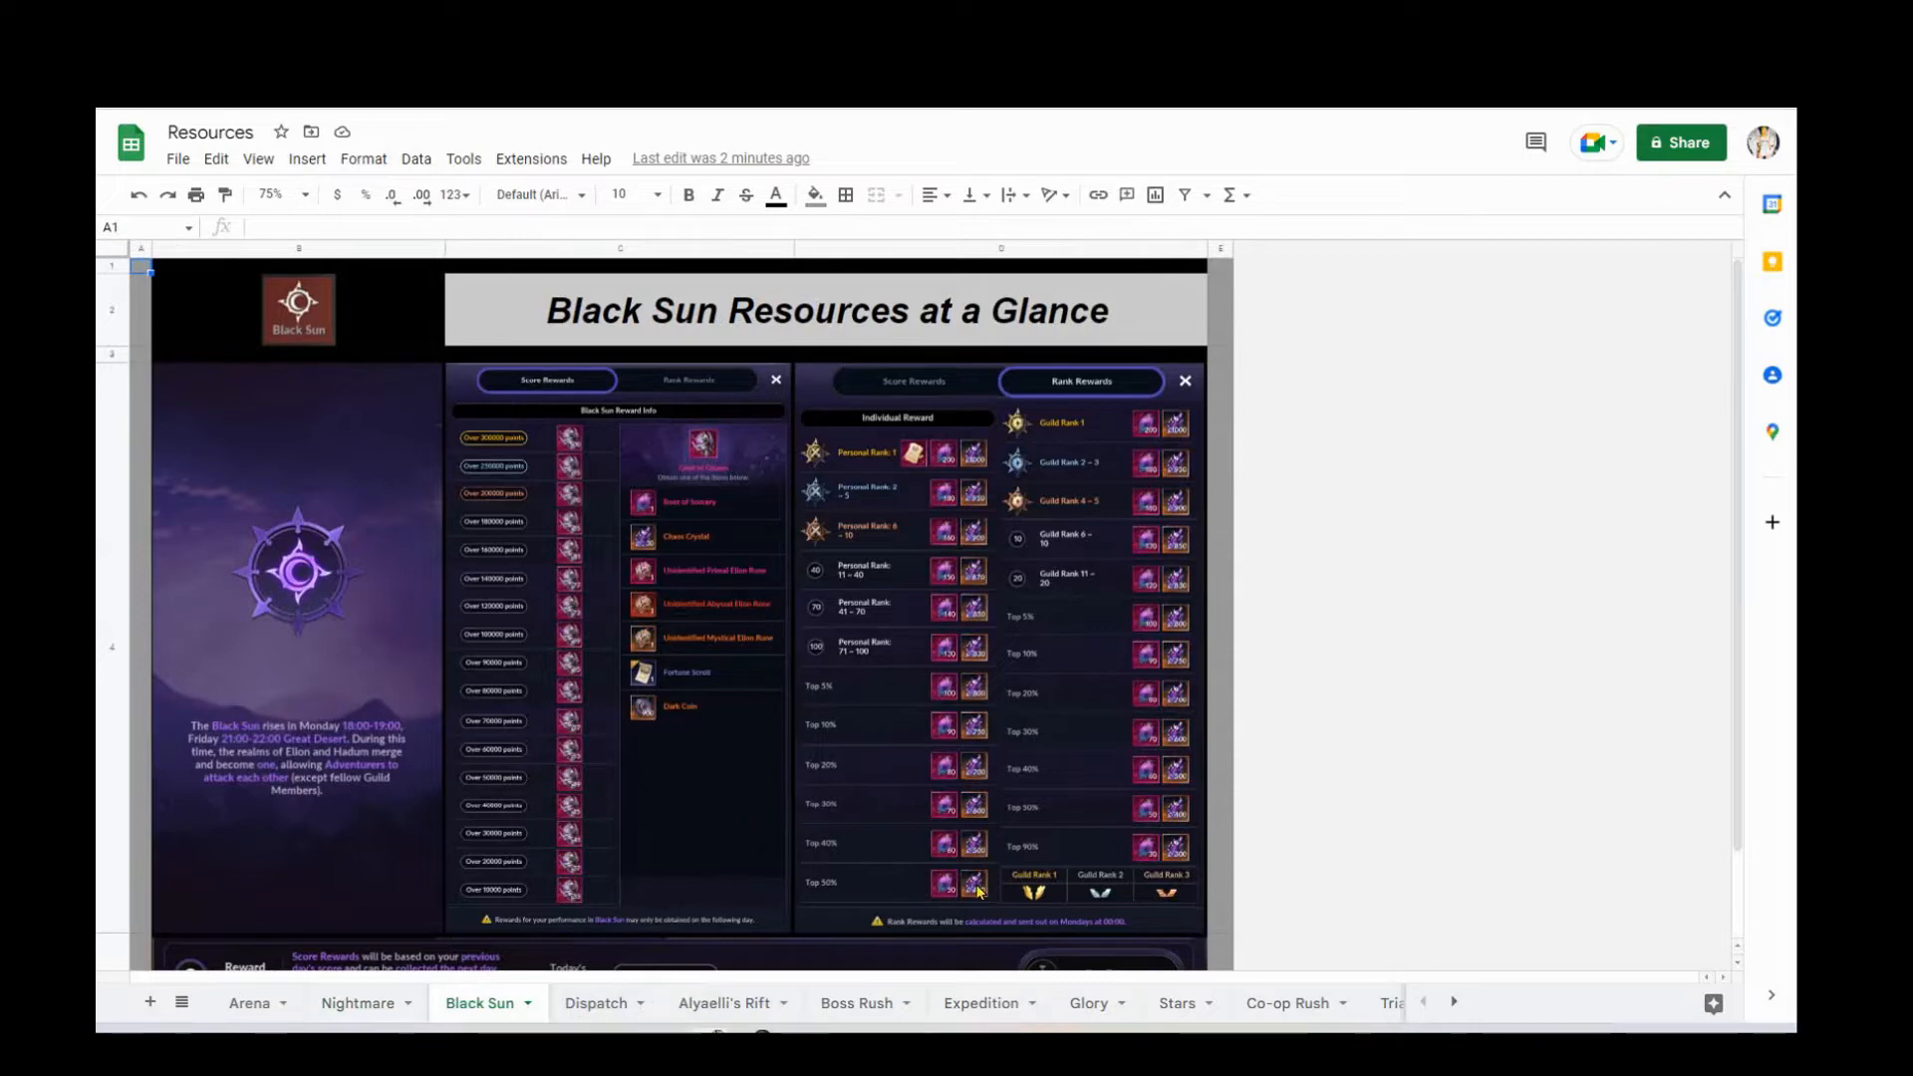
pyautogui.moveTo(1368, 842)
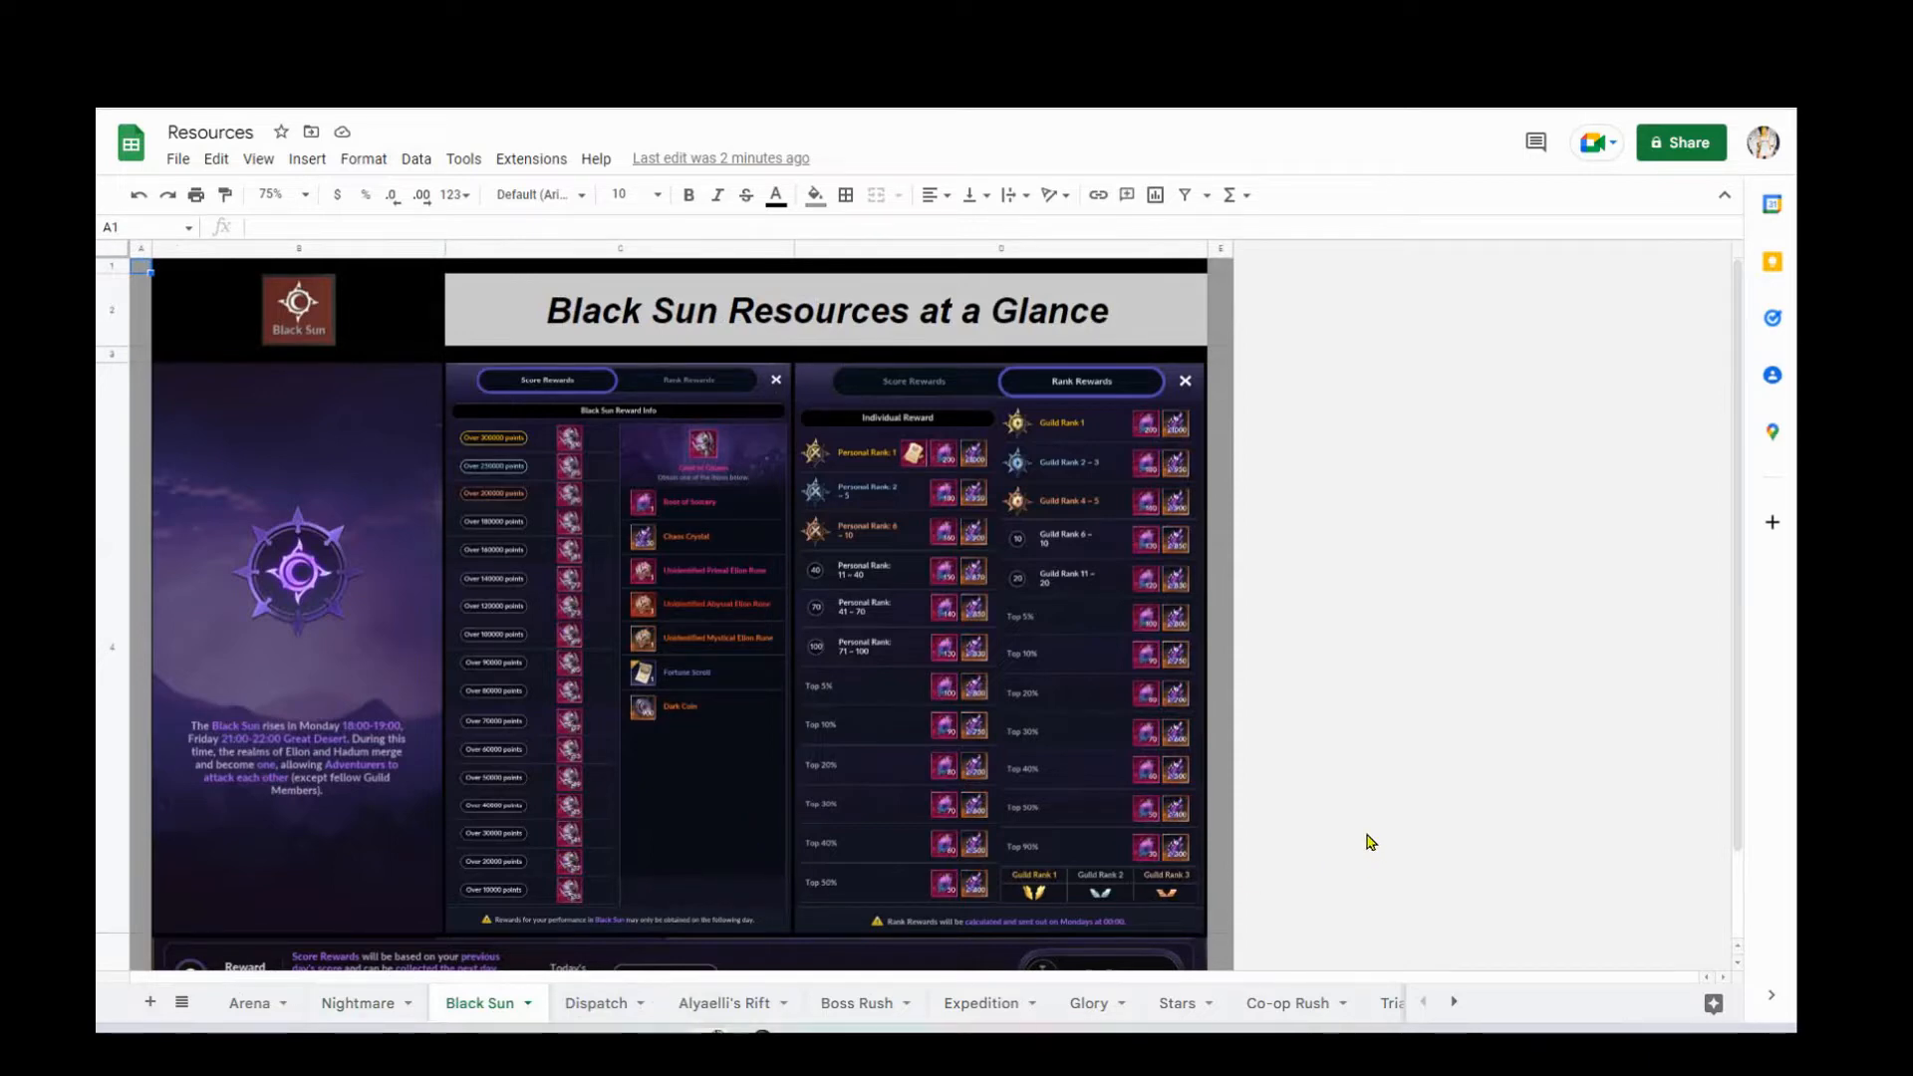
pyautogui.scroll(-3)
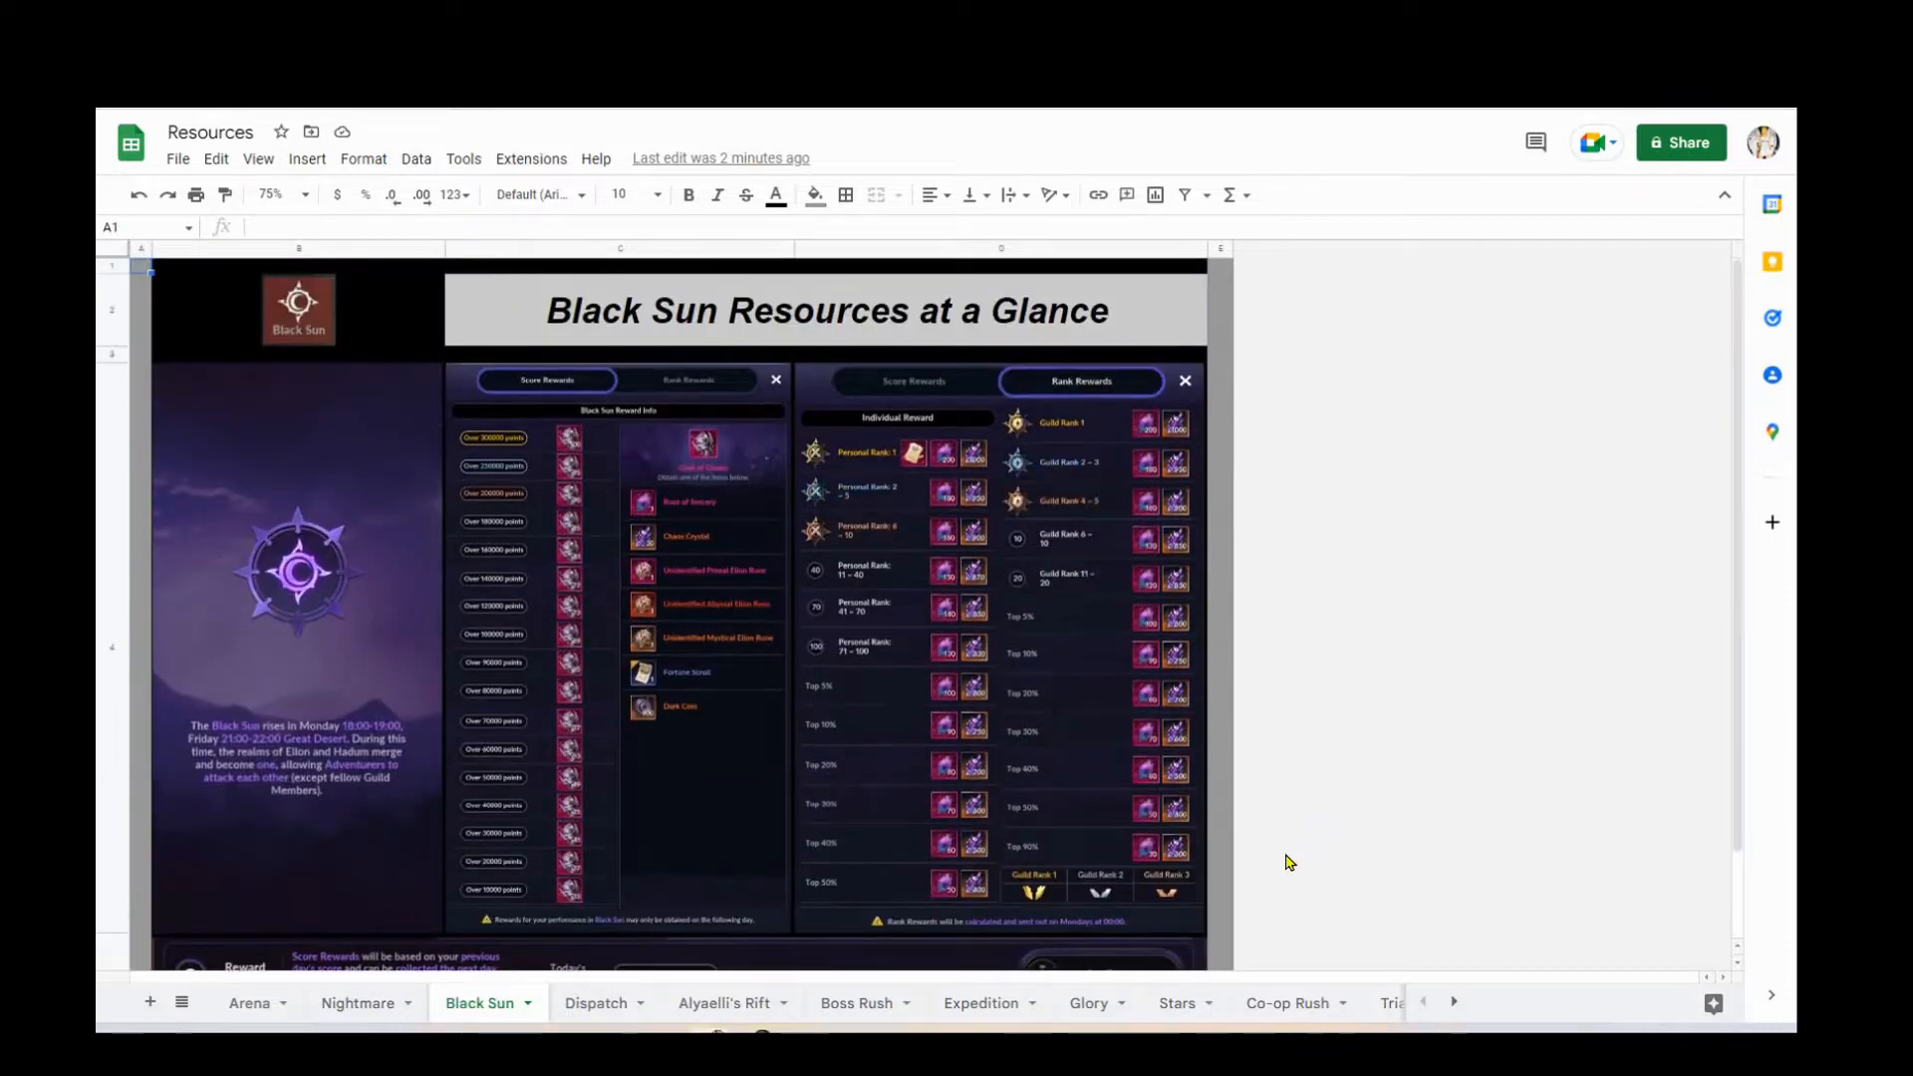
# - Open the Dispatch tab and scroll past the Chaos resources to the map note
pyautogui.click(594, 1002)
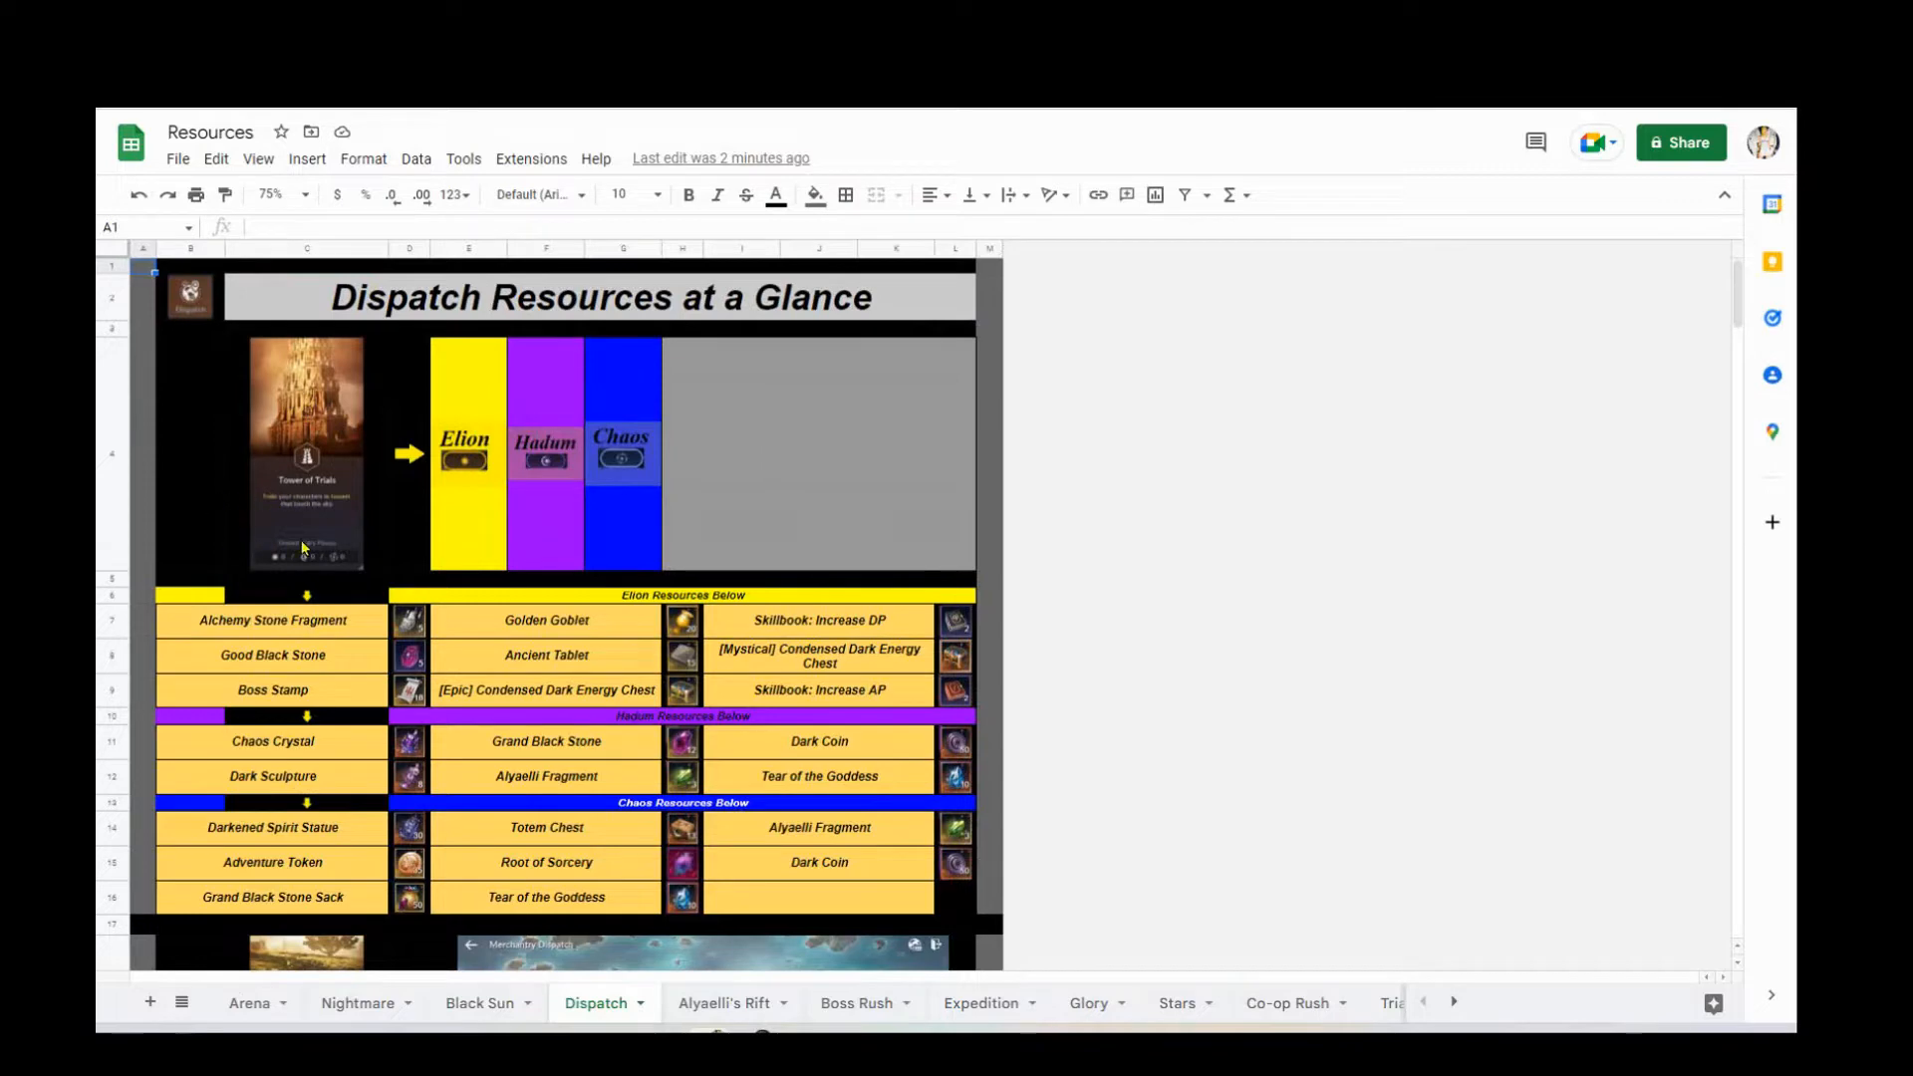
pyautogui.moveTo(476, 518)
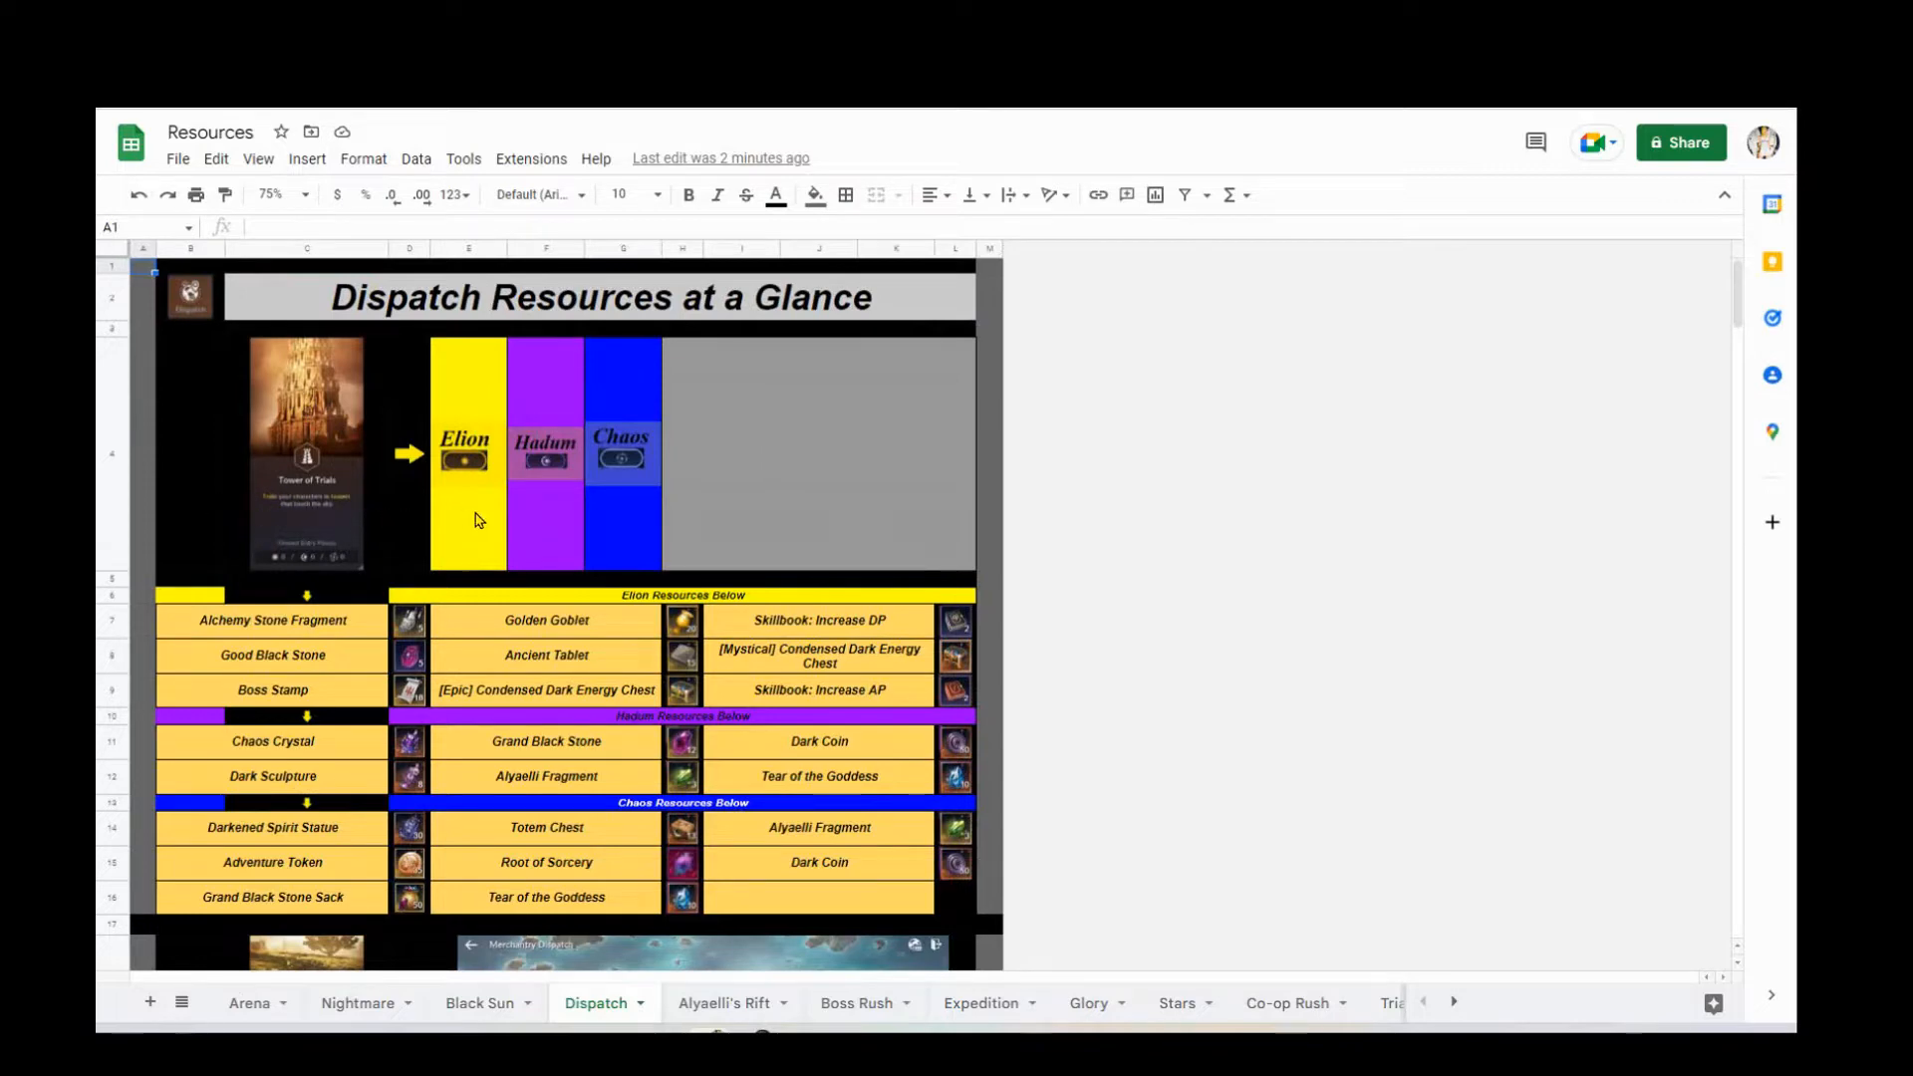
pyautogui.moveTo(729, 606)
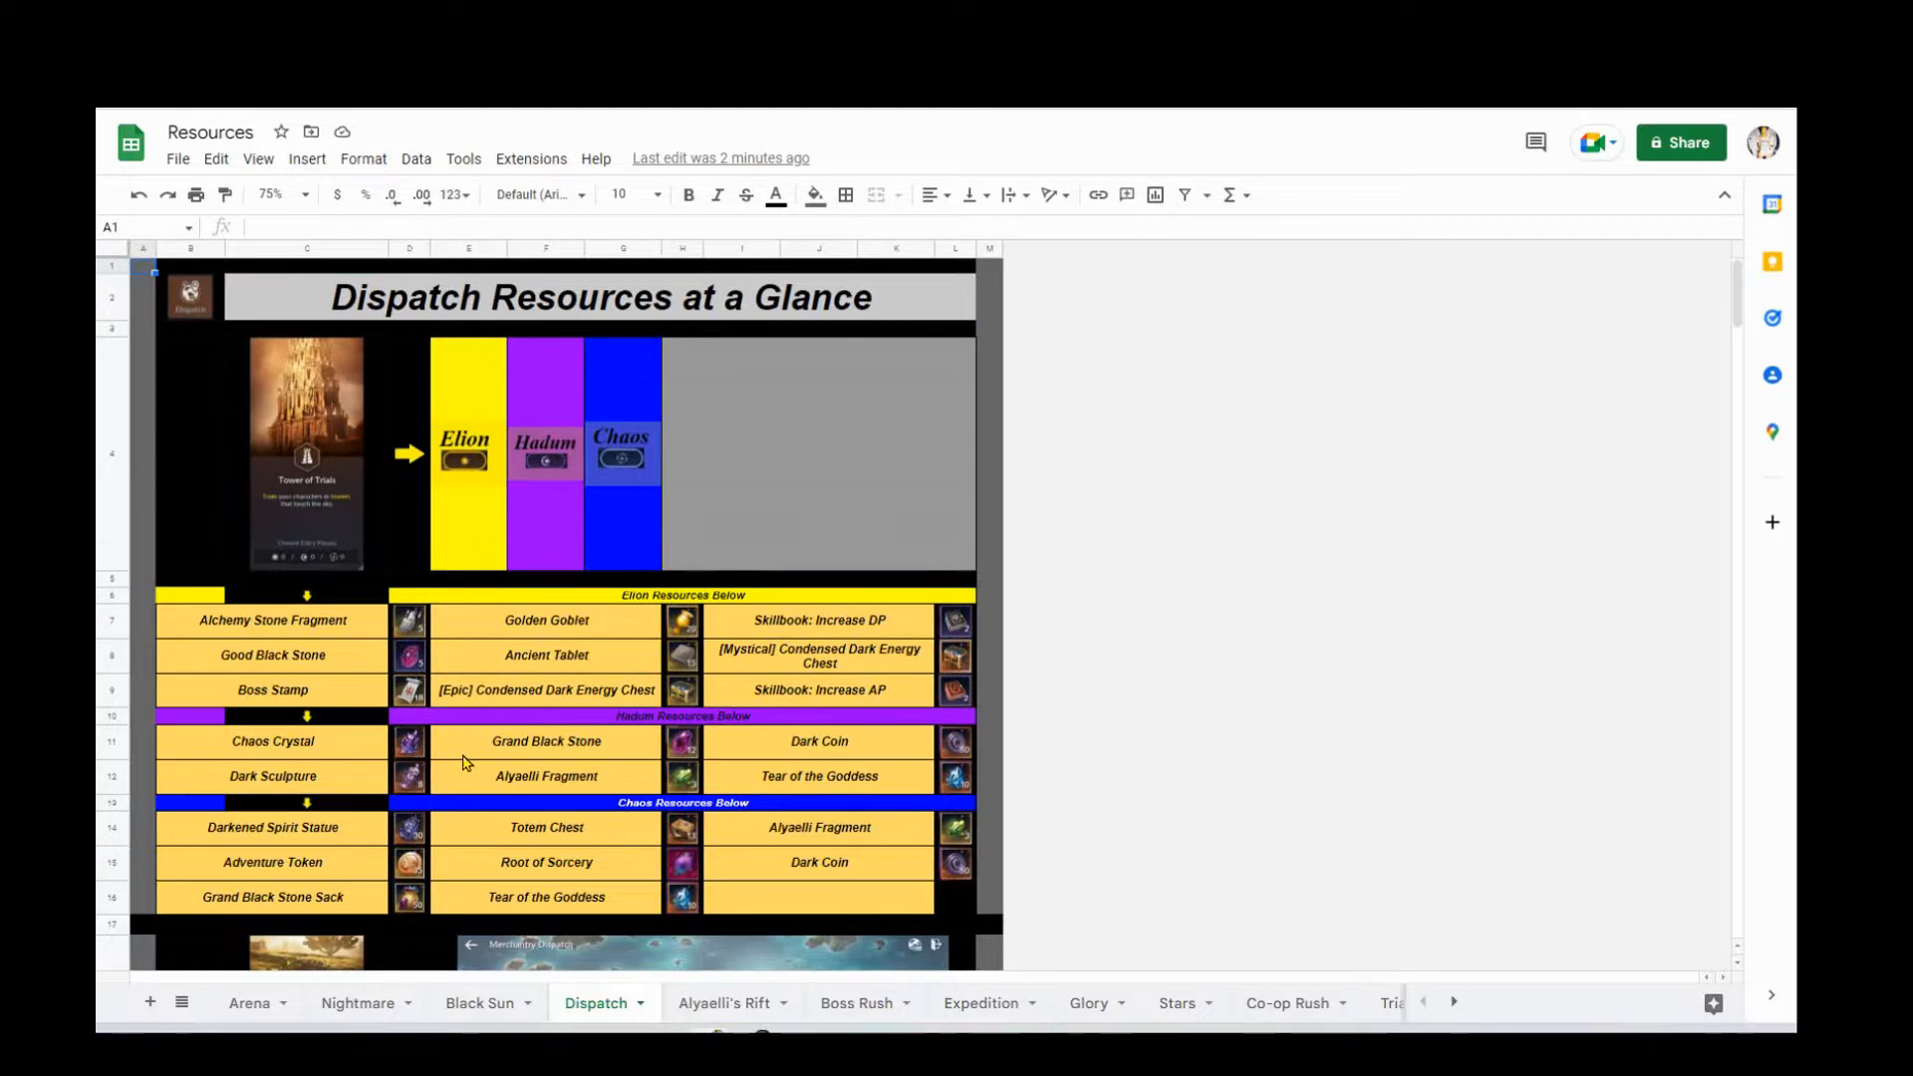
pyautogui.moveTo(576, 892)
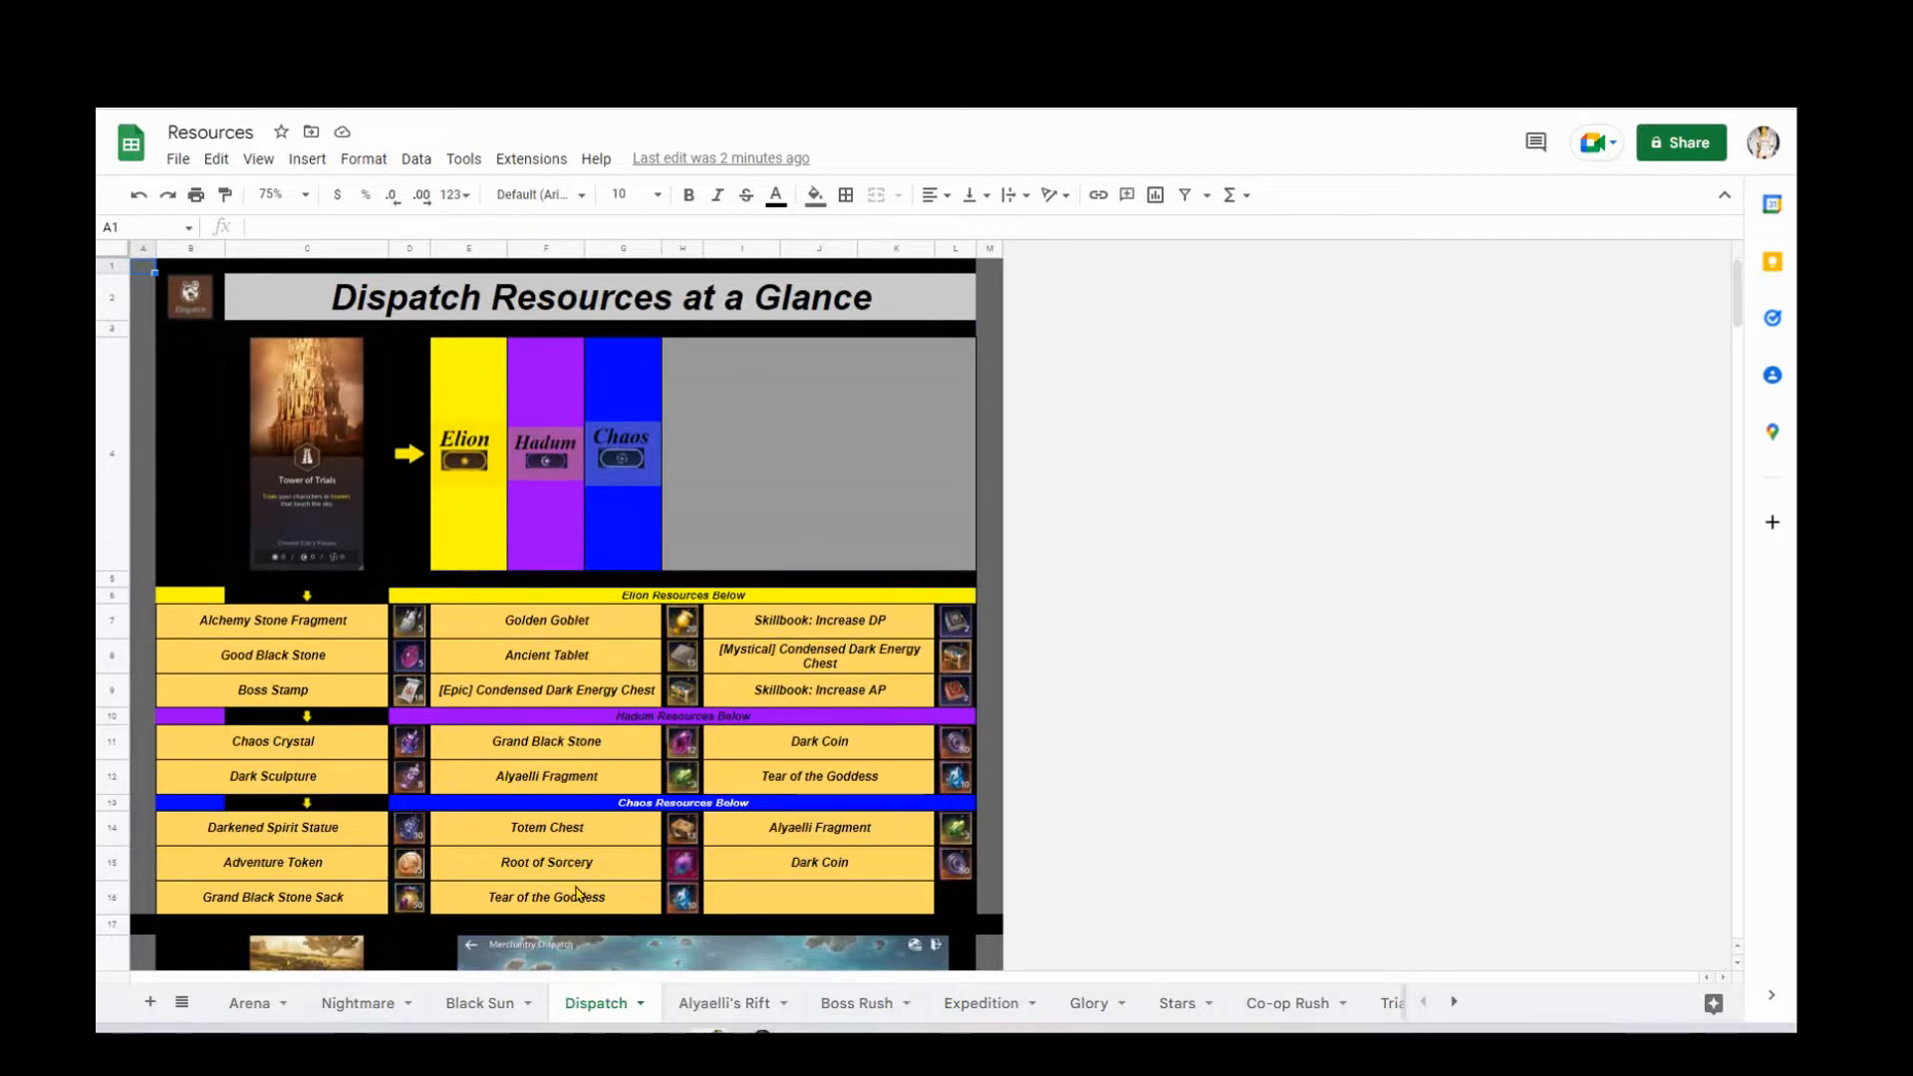
pyautogui.moveTo(1042, 733)
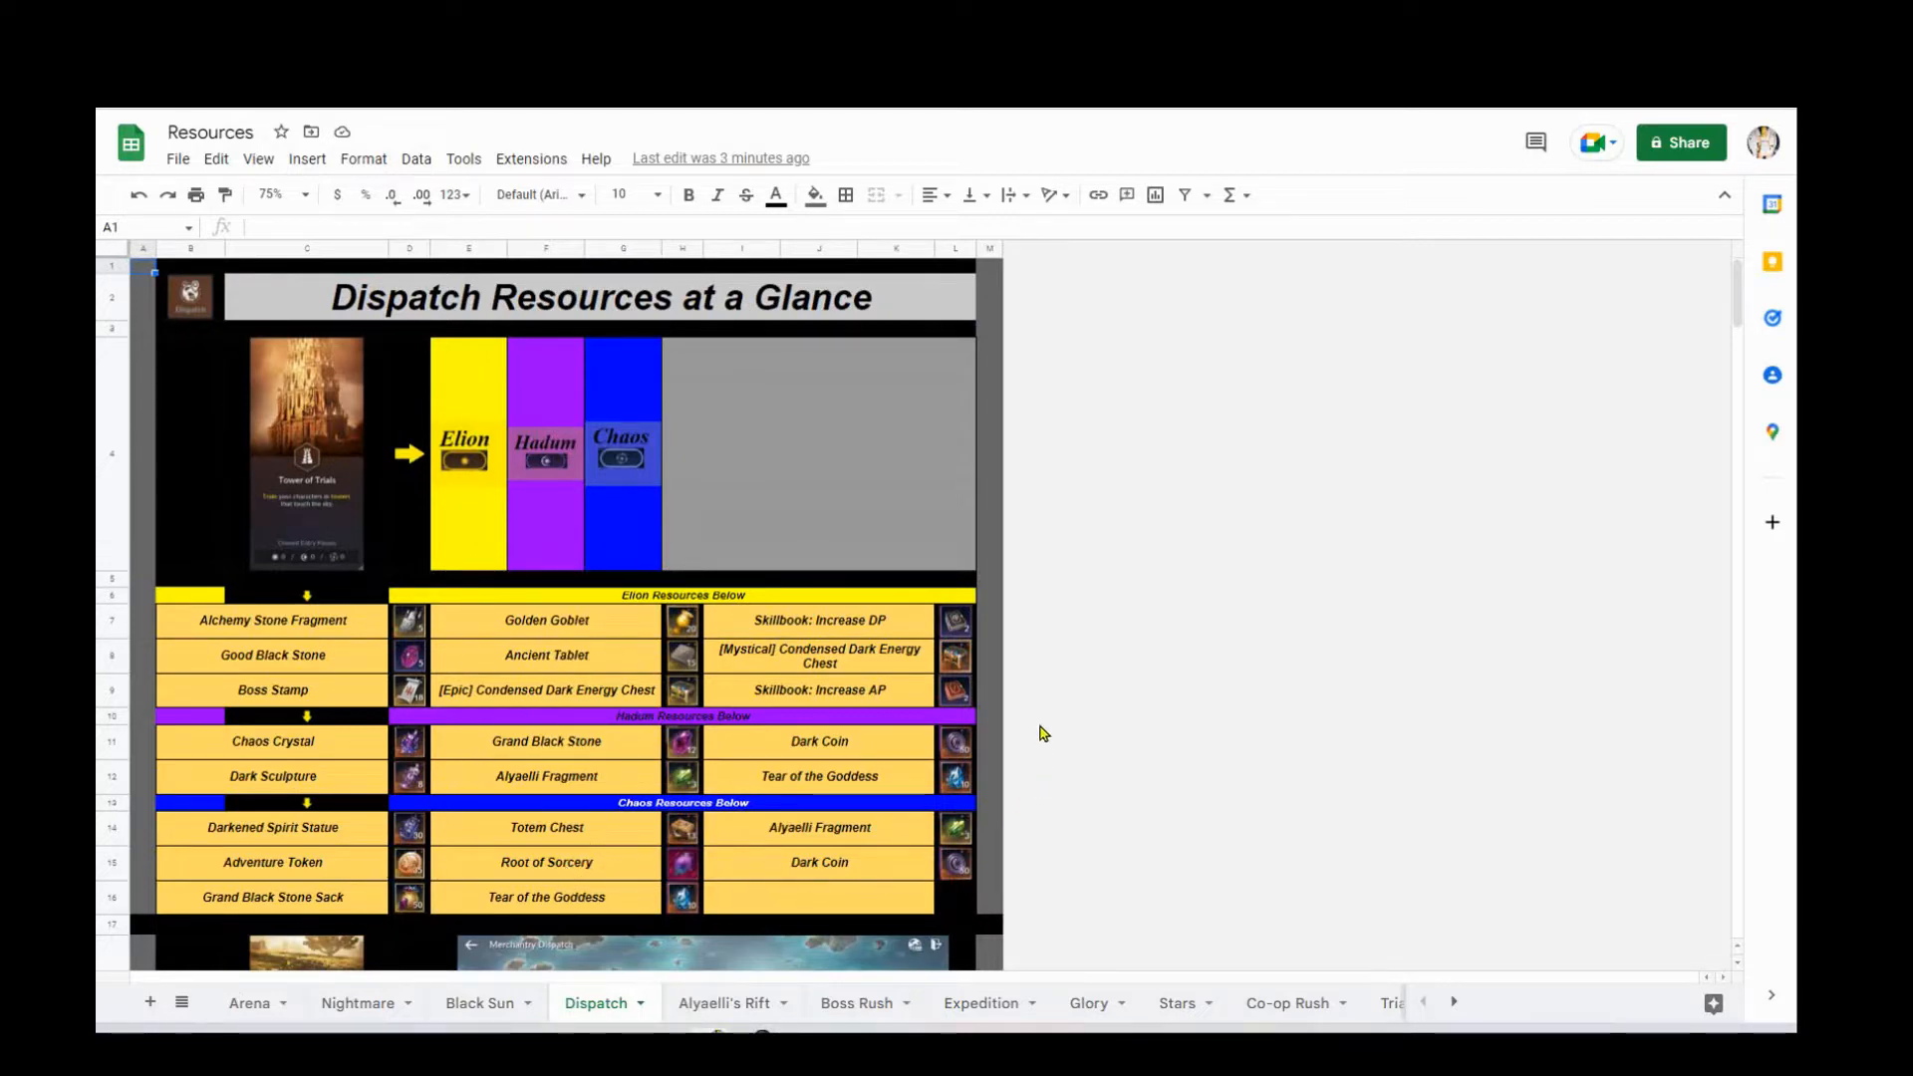
pyautogui.scroll(-3)
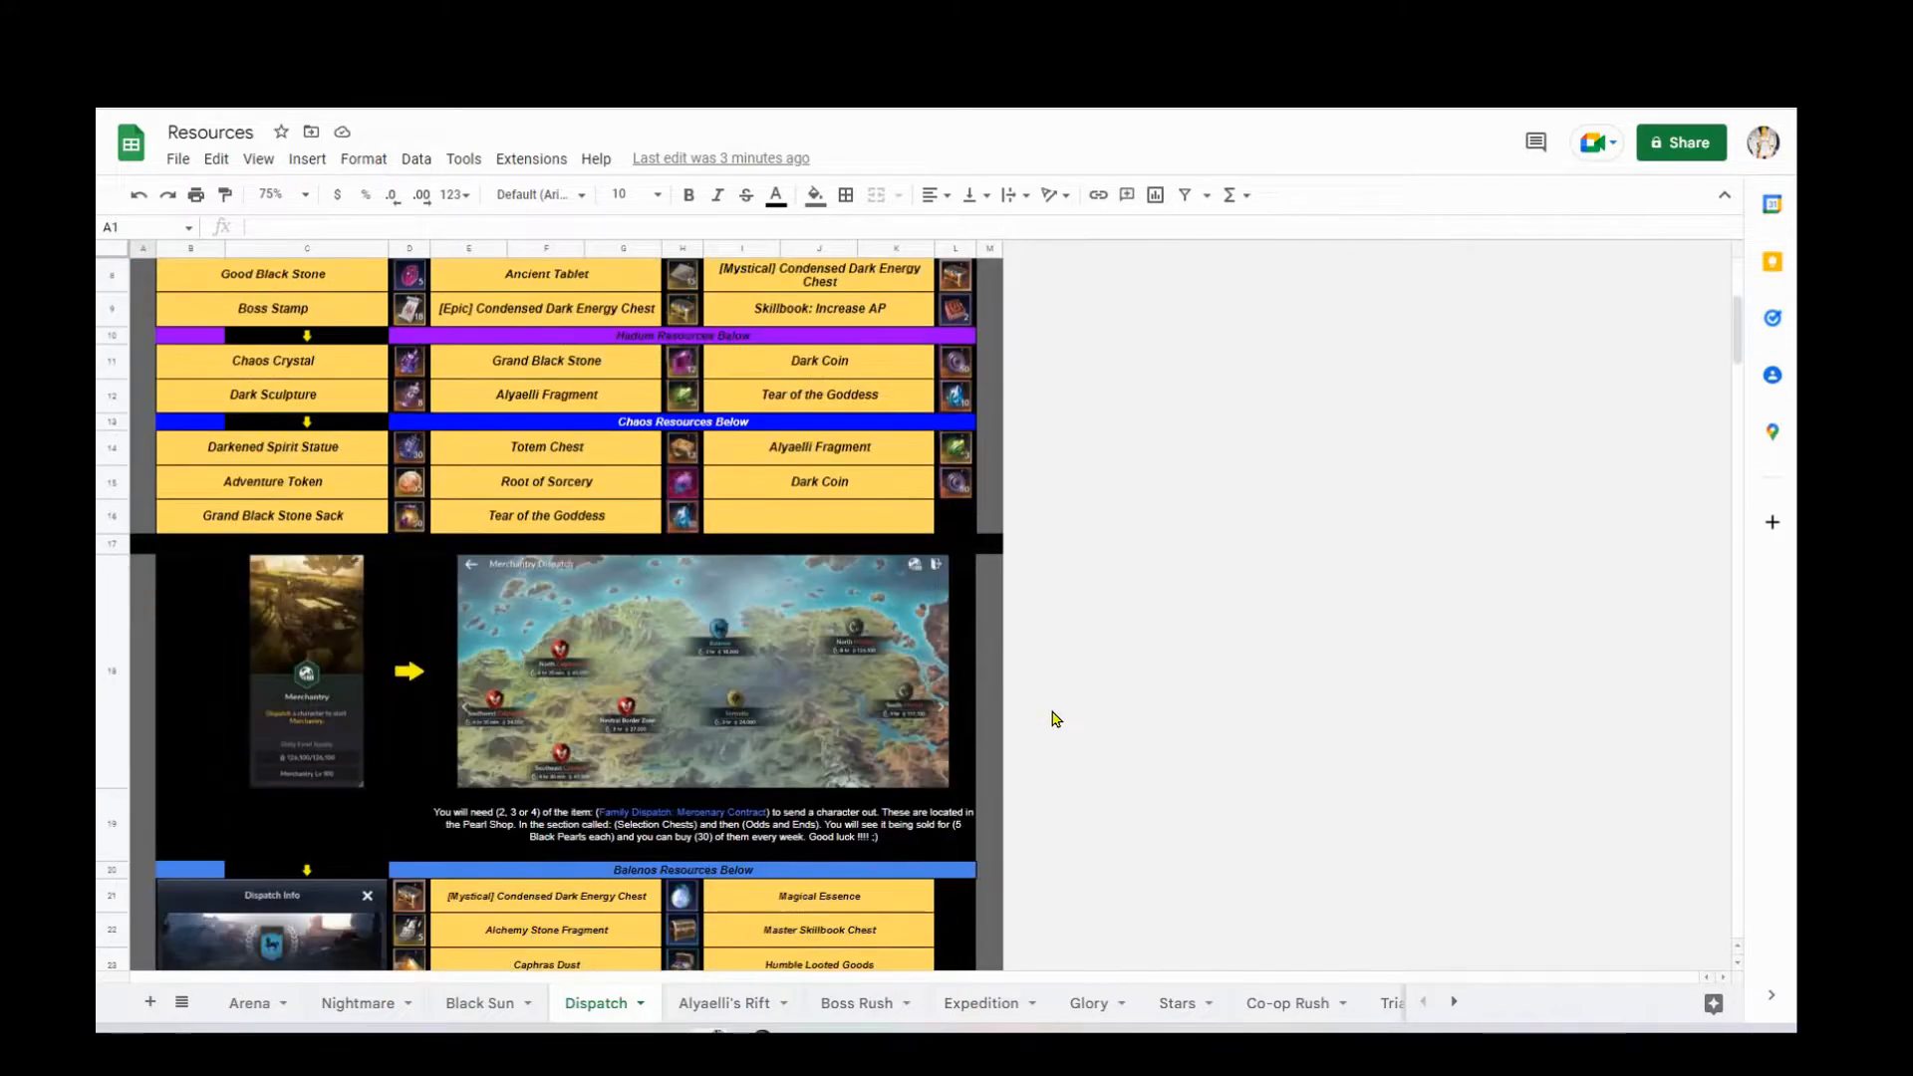
pyautogui.moveTo(275, 805)
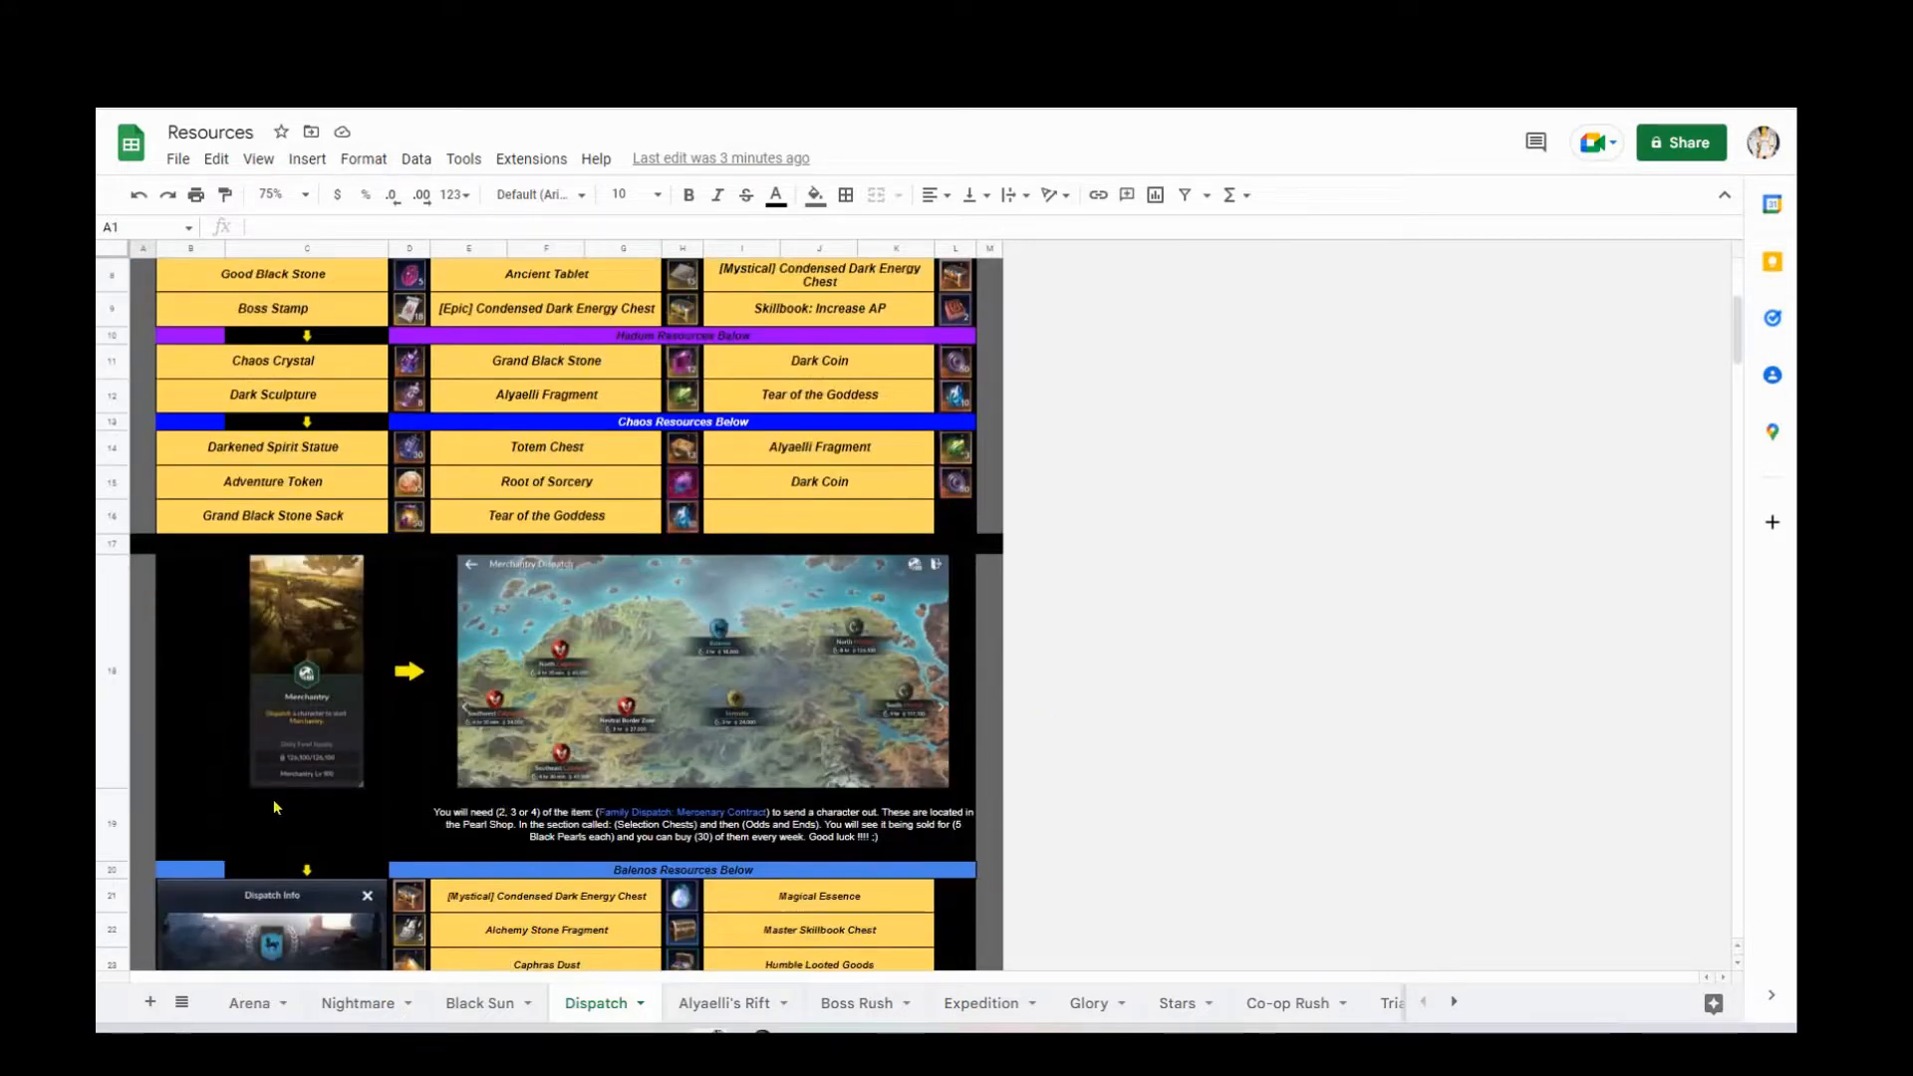
pyautogui.moveTo(753, 783)
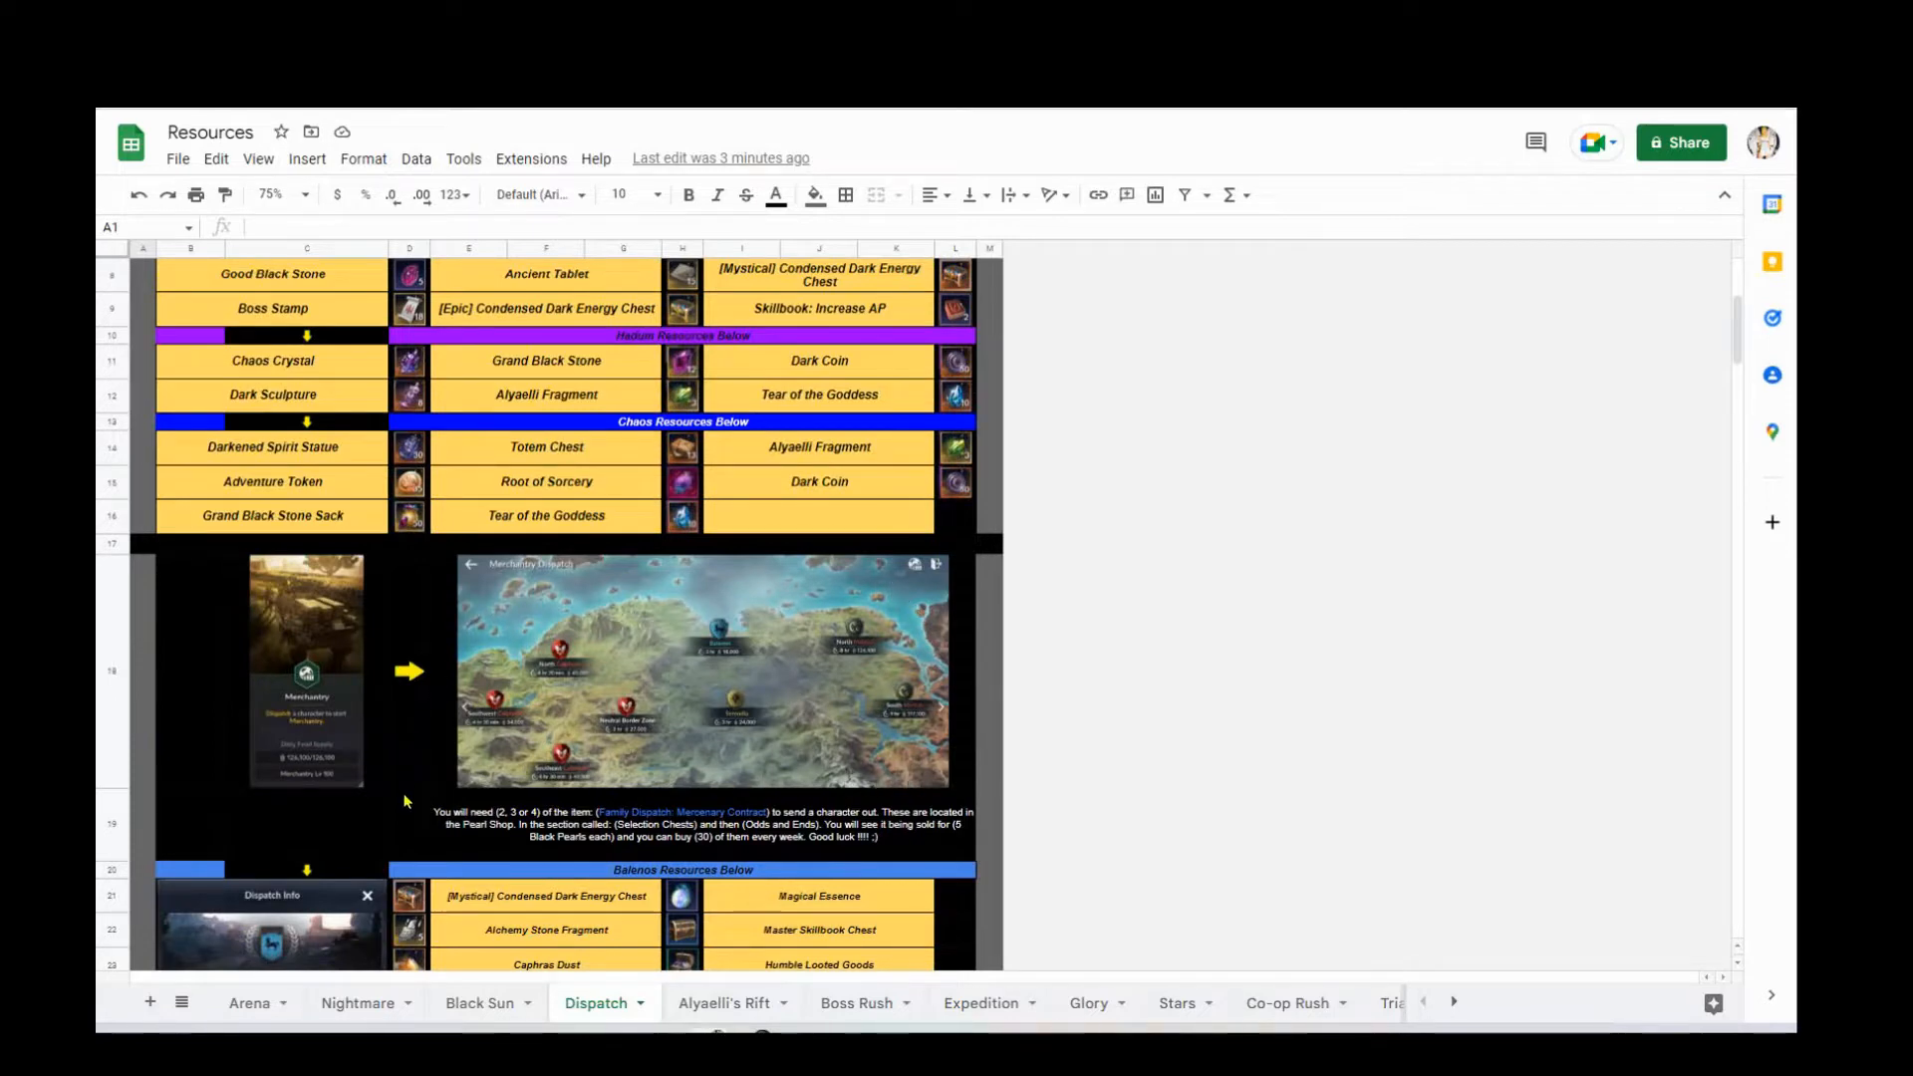
pyautogui.moveTo(428, 838)
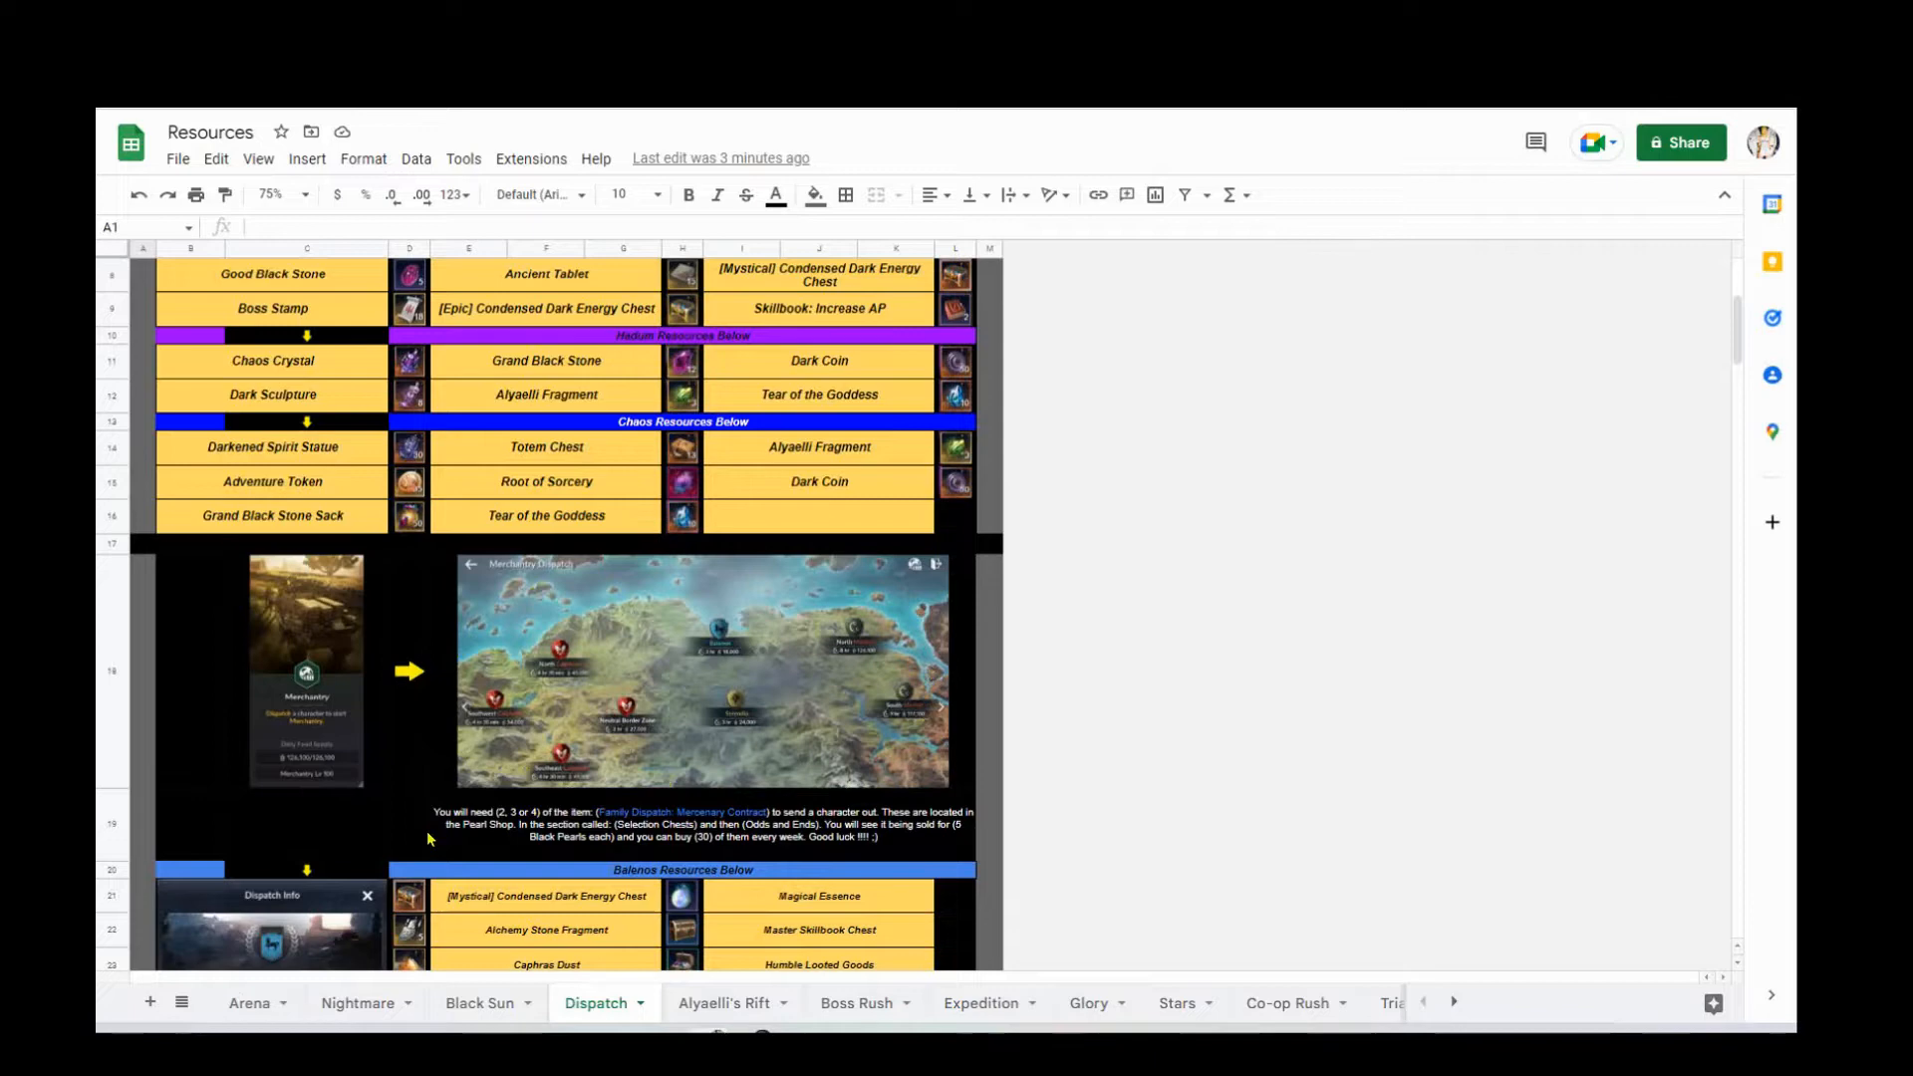
# - Scroll the Dispatch sheet to the Balenos details on Humble, Tidy and Shiny boxes
pyautogui.scroll(-3)
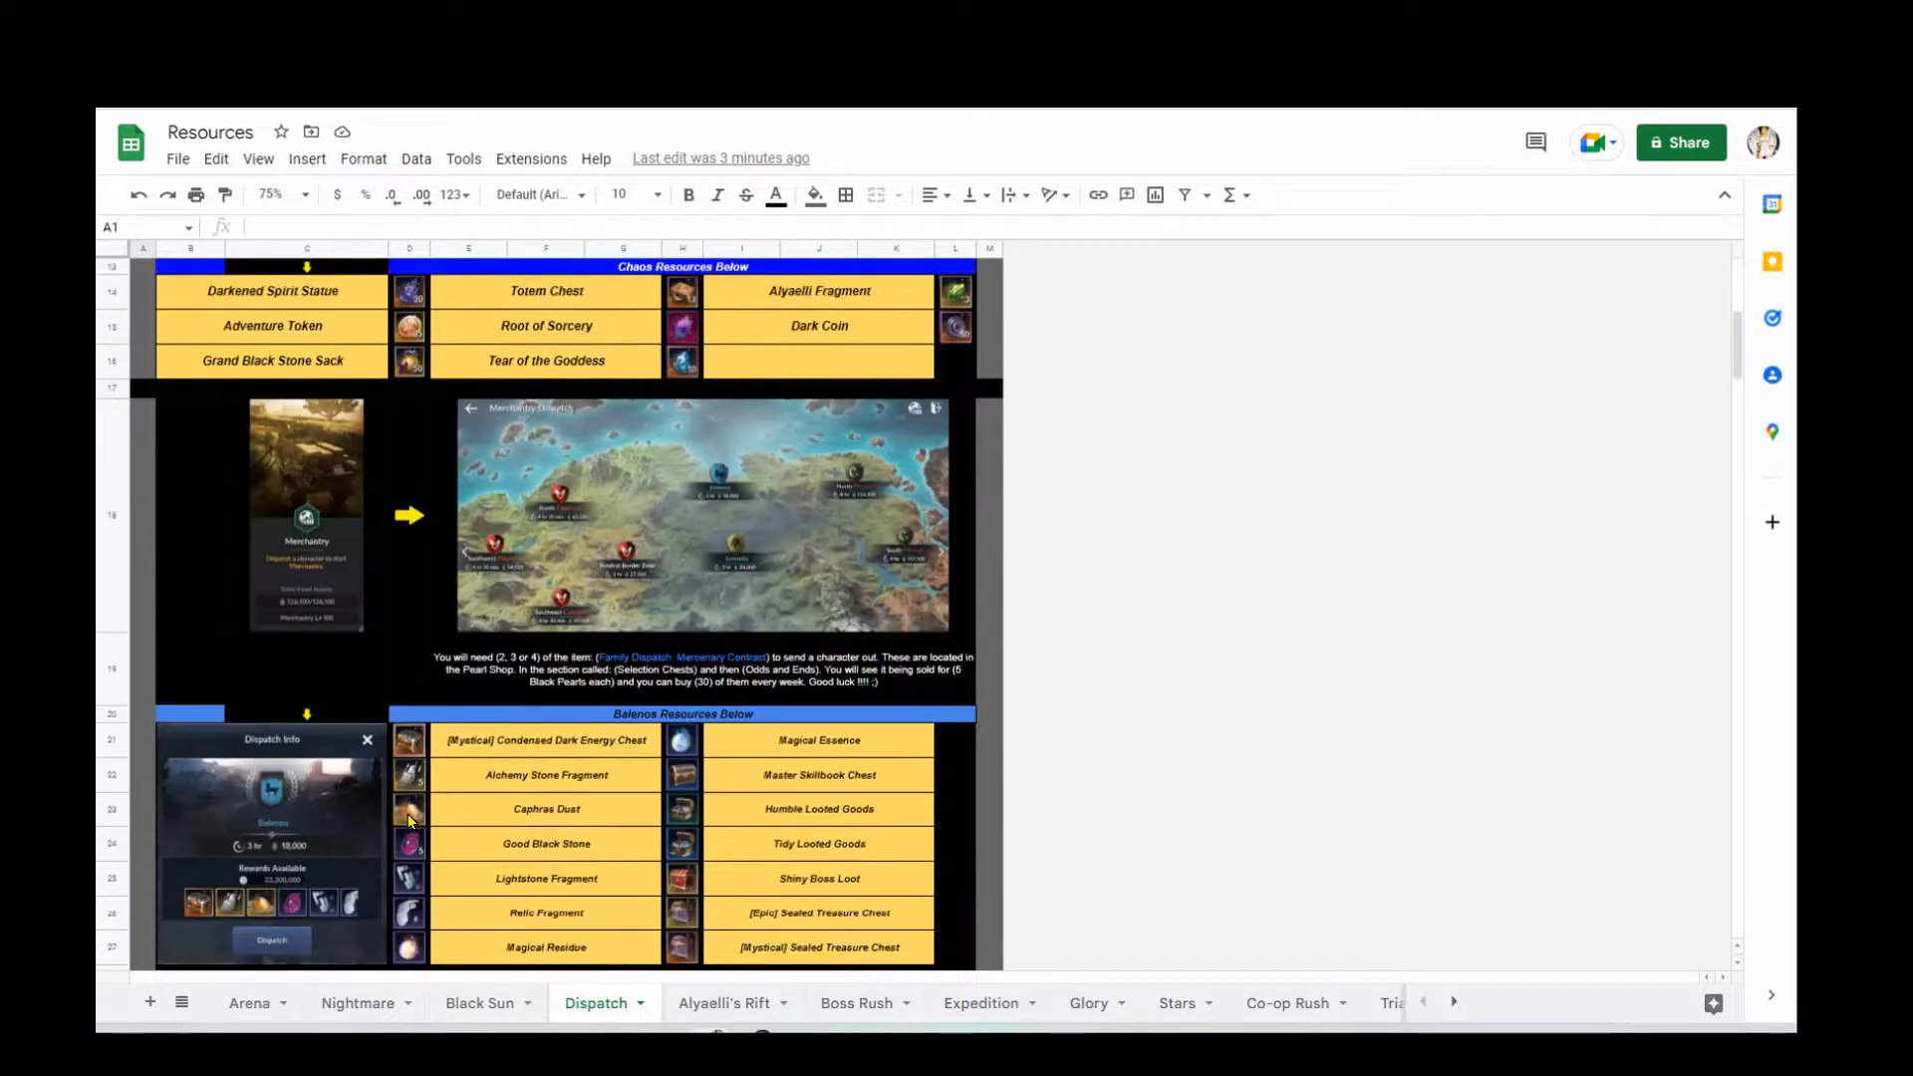
pyautogui.moveTo(744, 542)
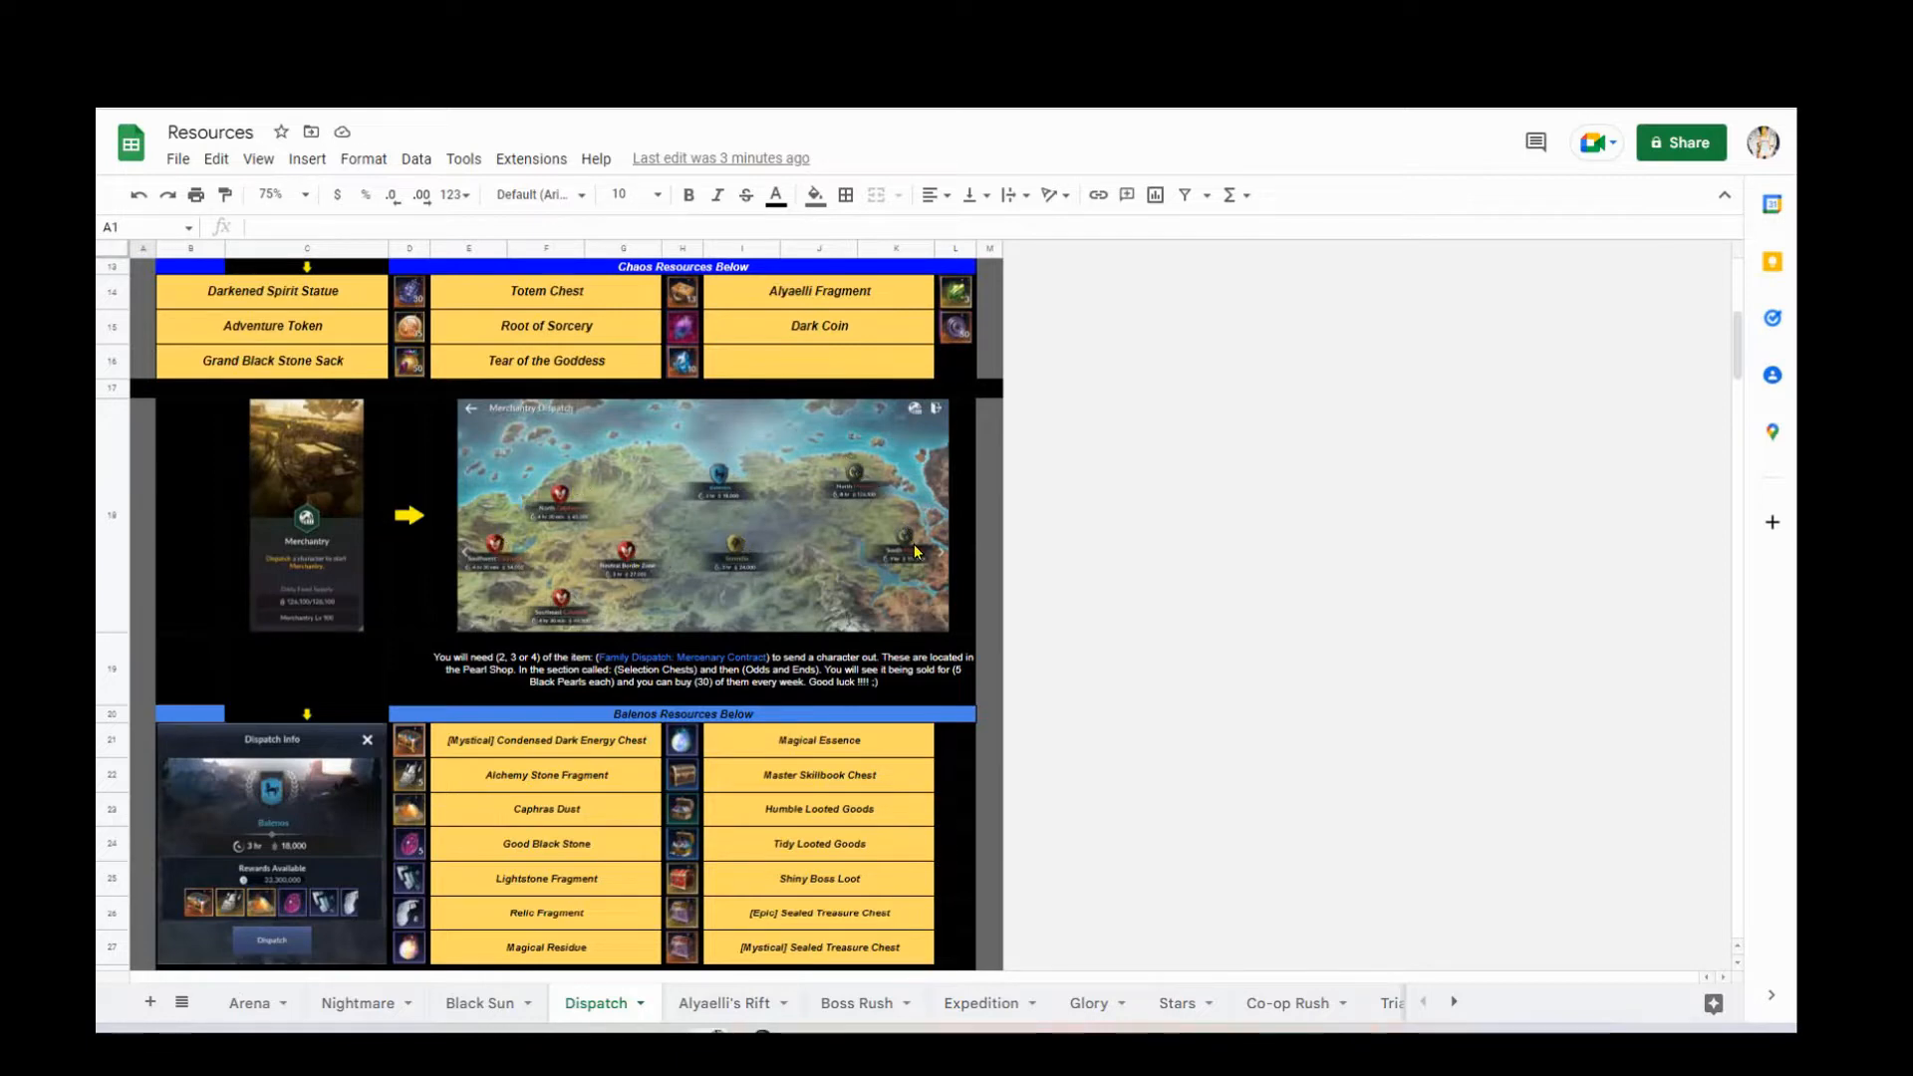
pyautogui.moveTo(946, 778)
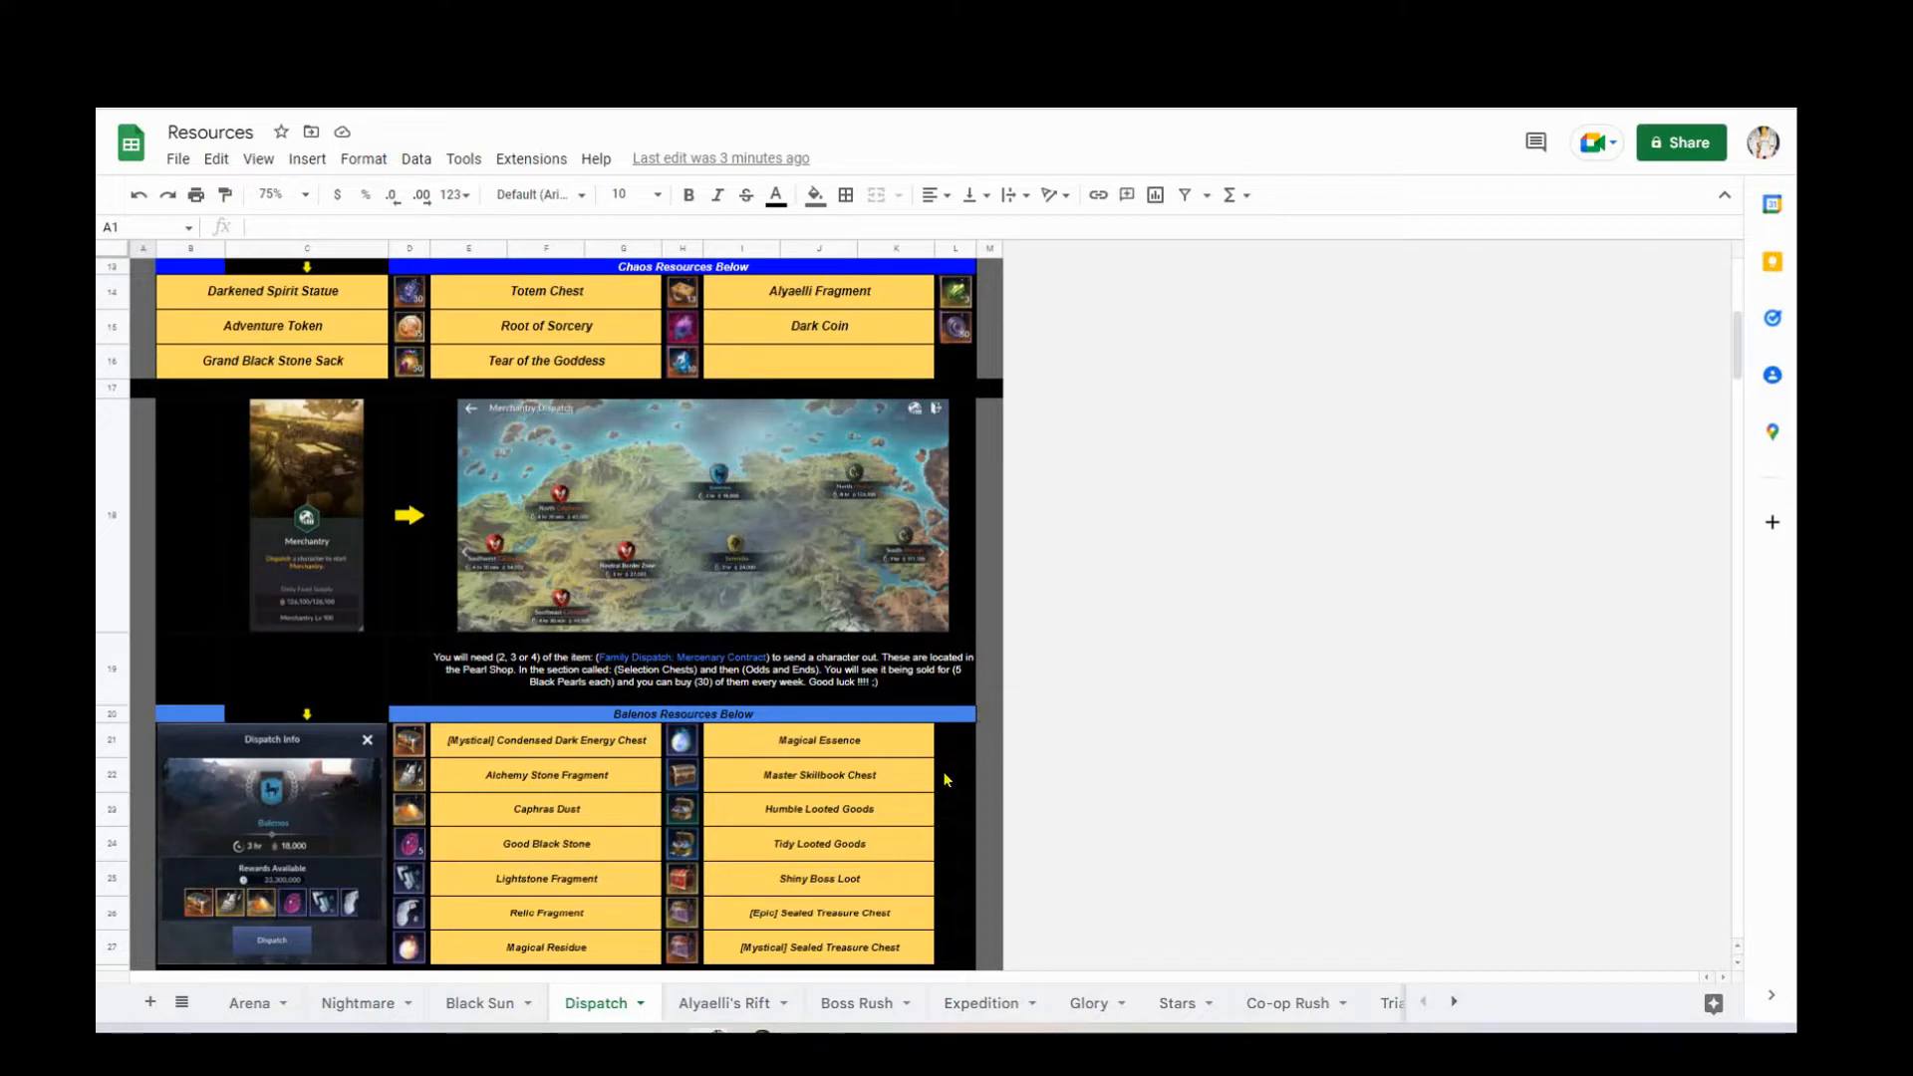
pyautogui.scroll(-3)
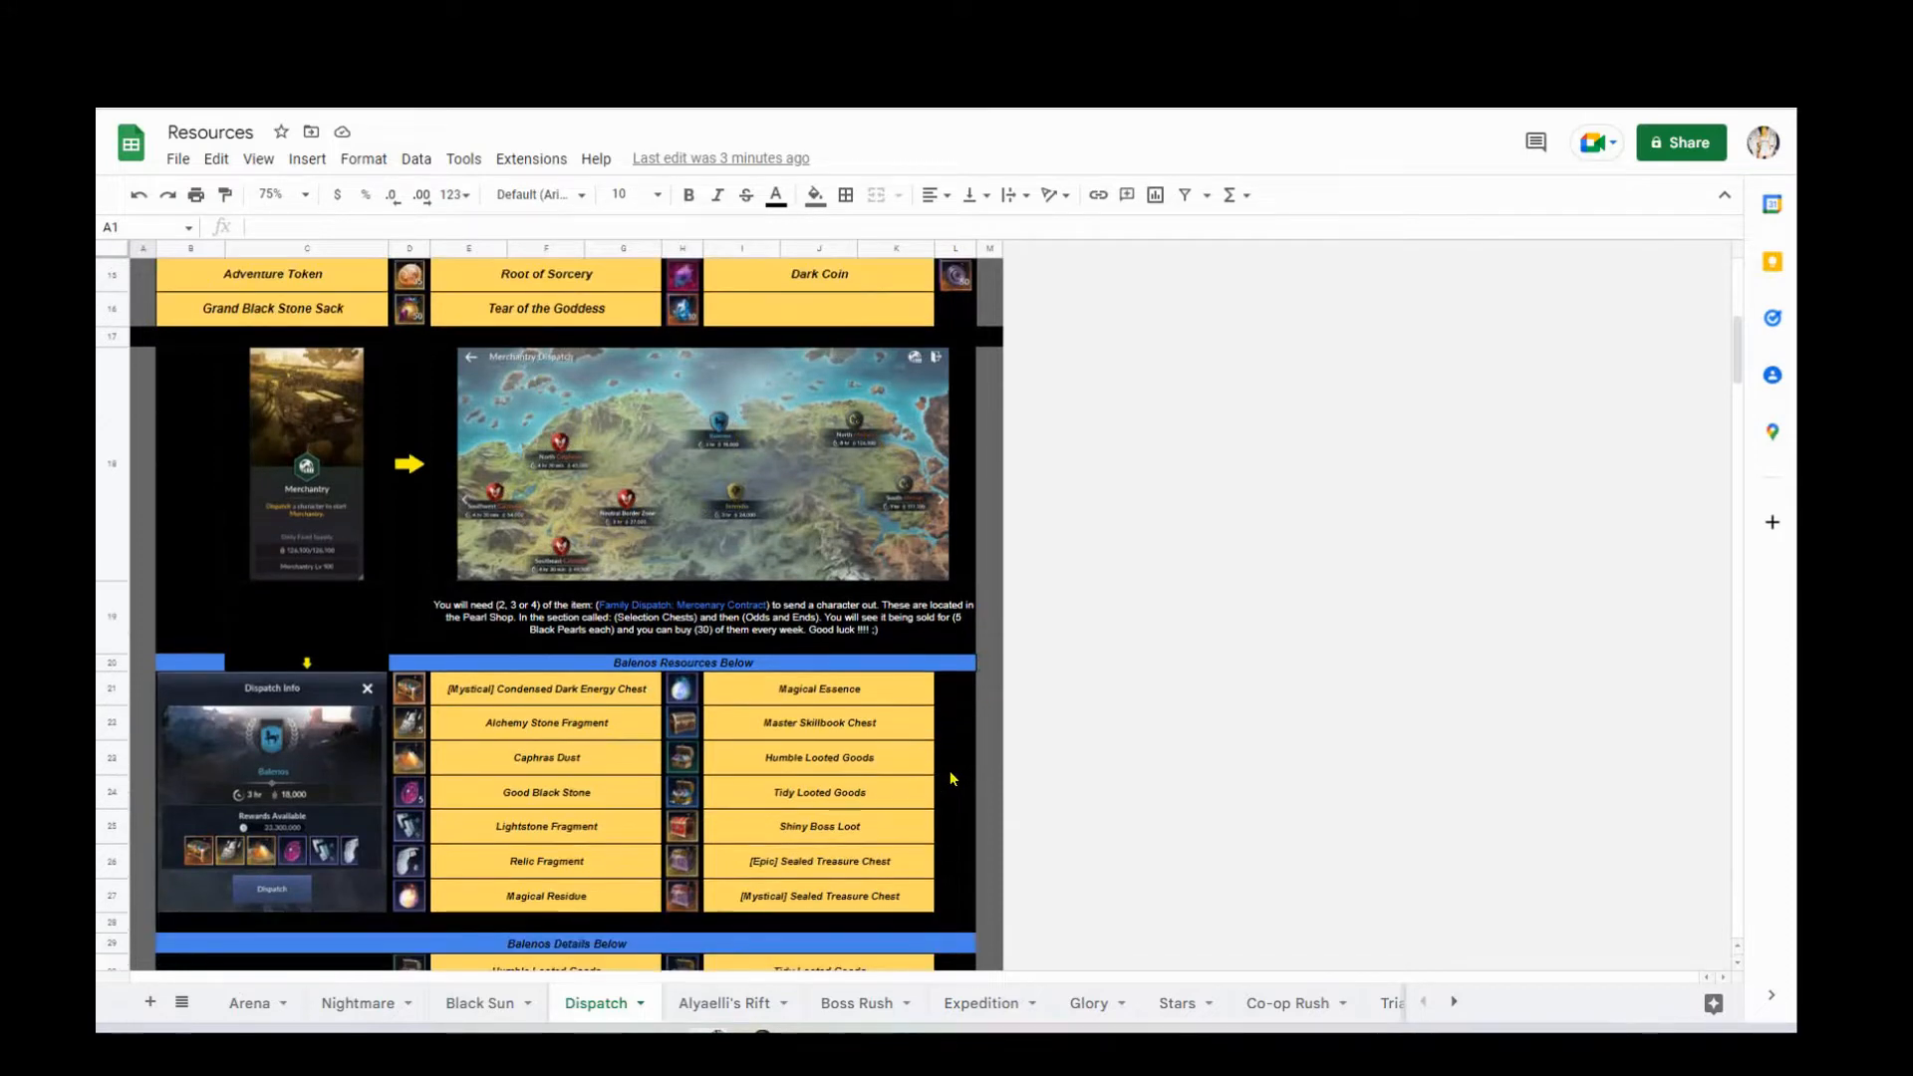
pyautogui.scroll(-3)
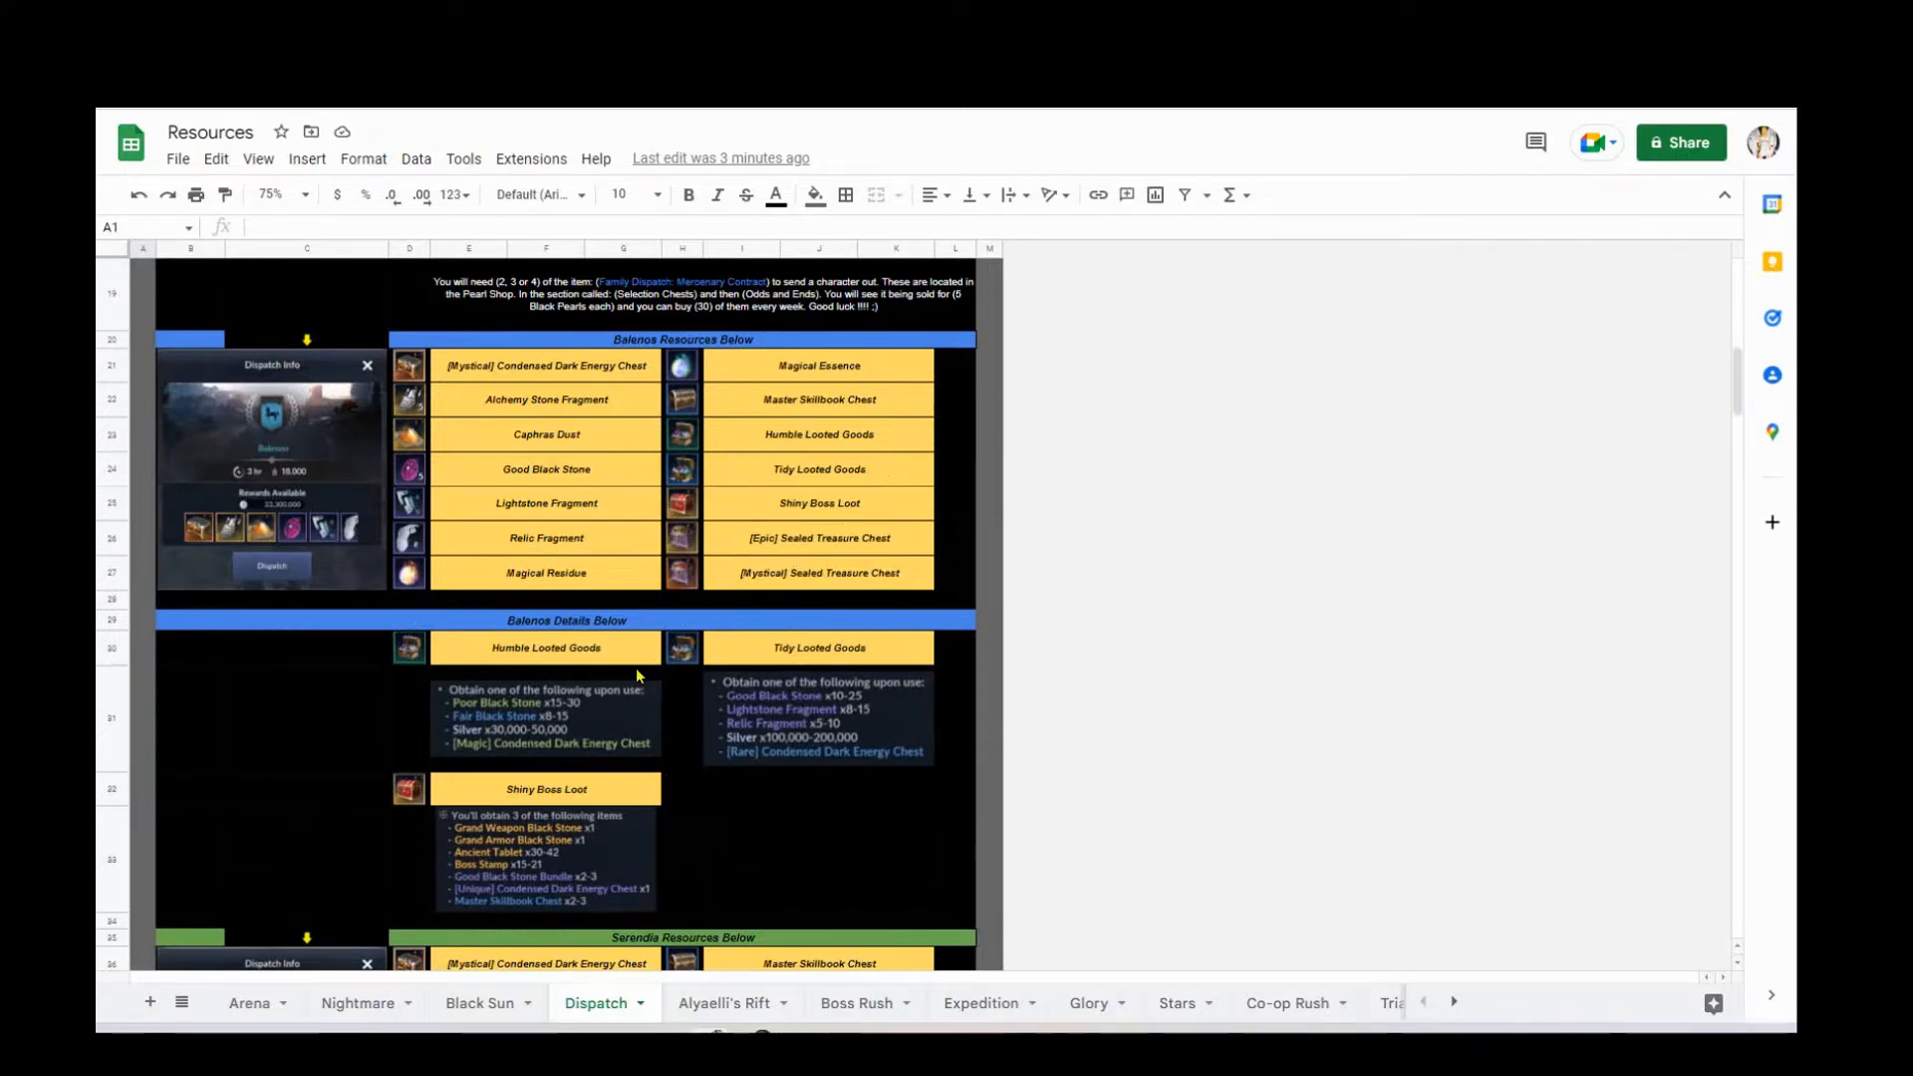
pyautogui.moveTo(691, 833)
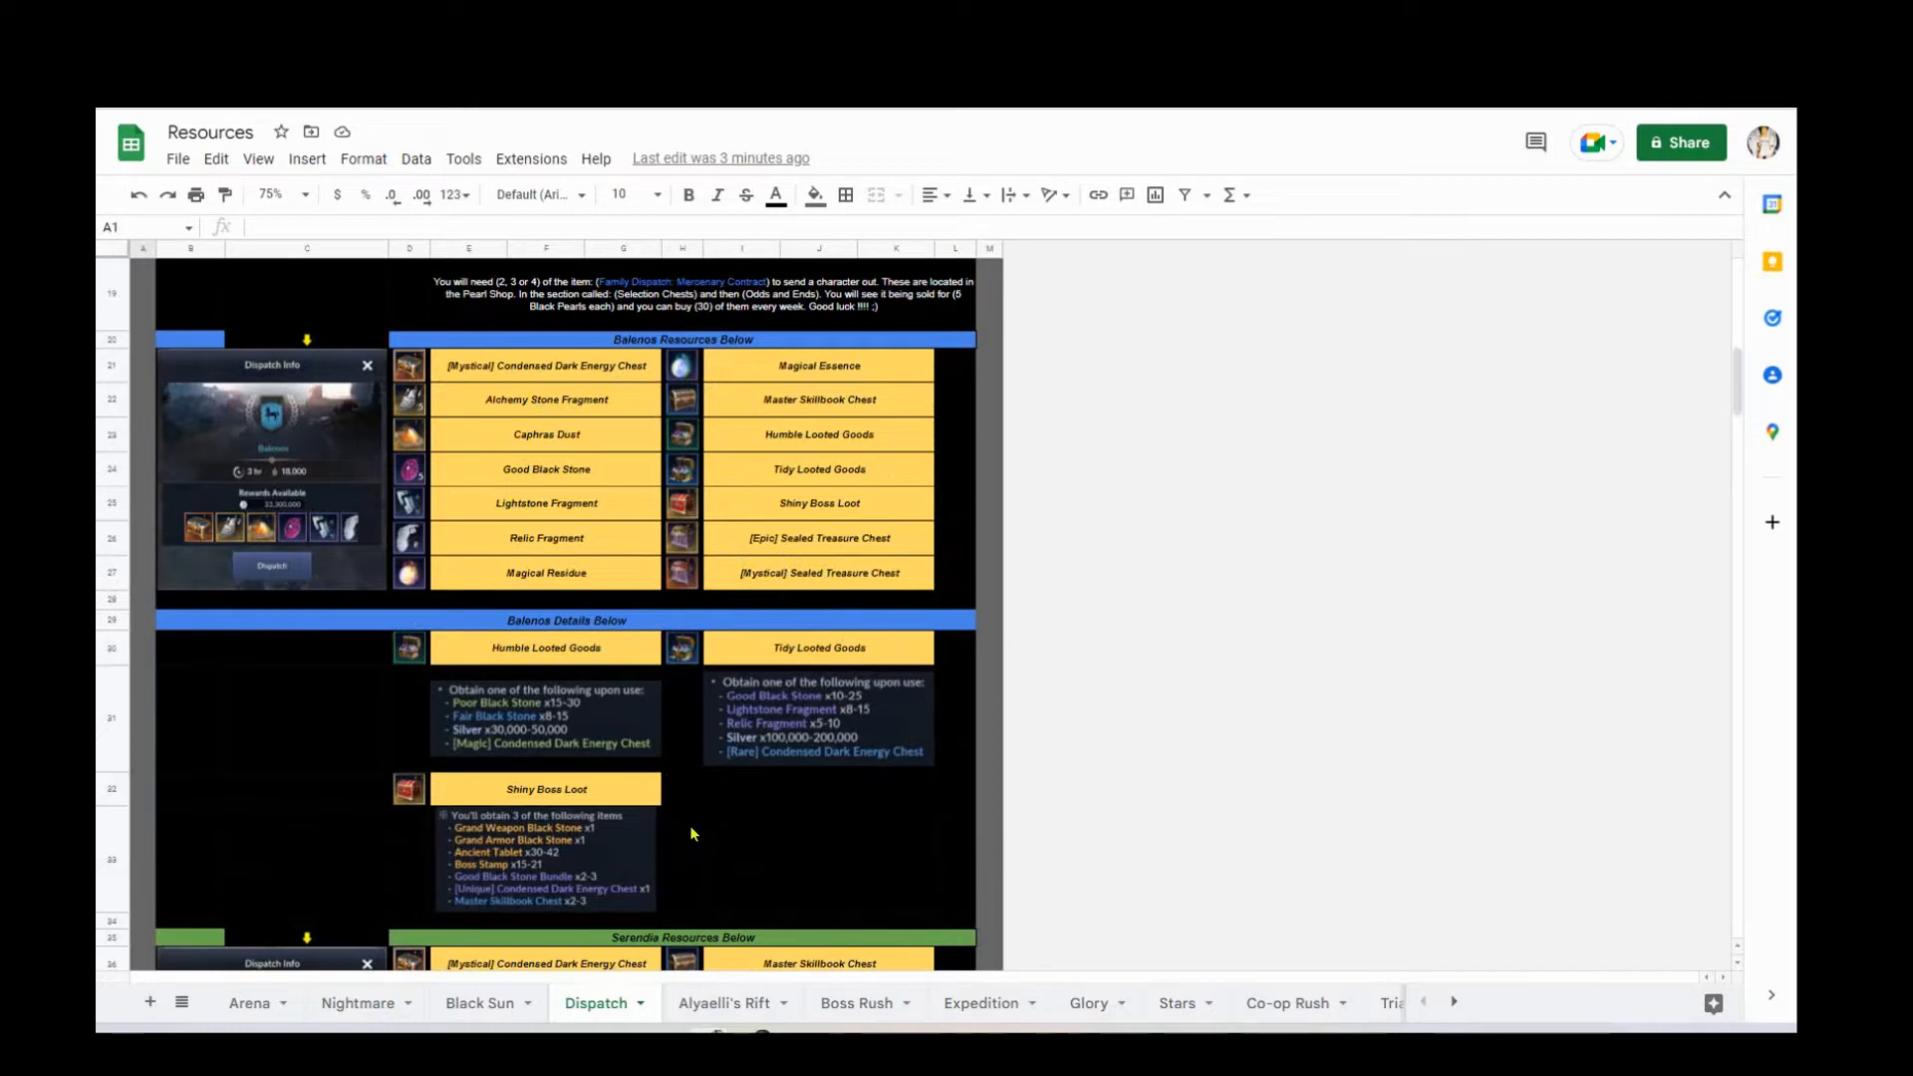
pyautogui.moveTo(1012, 815)
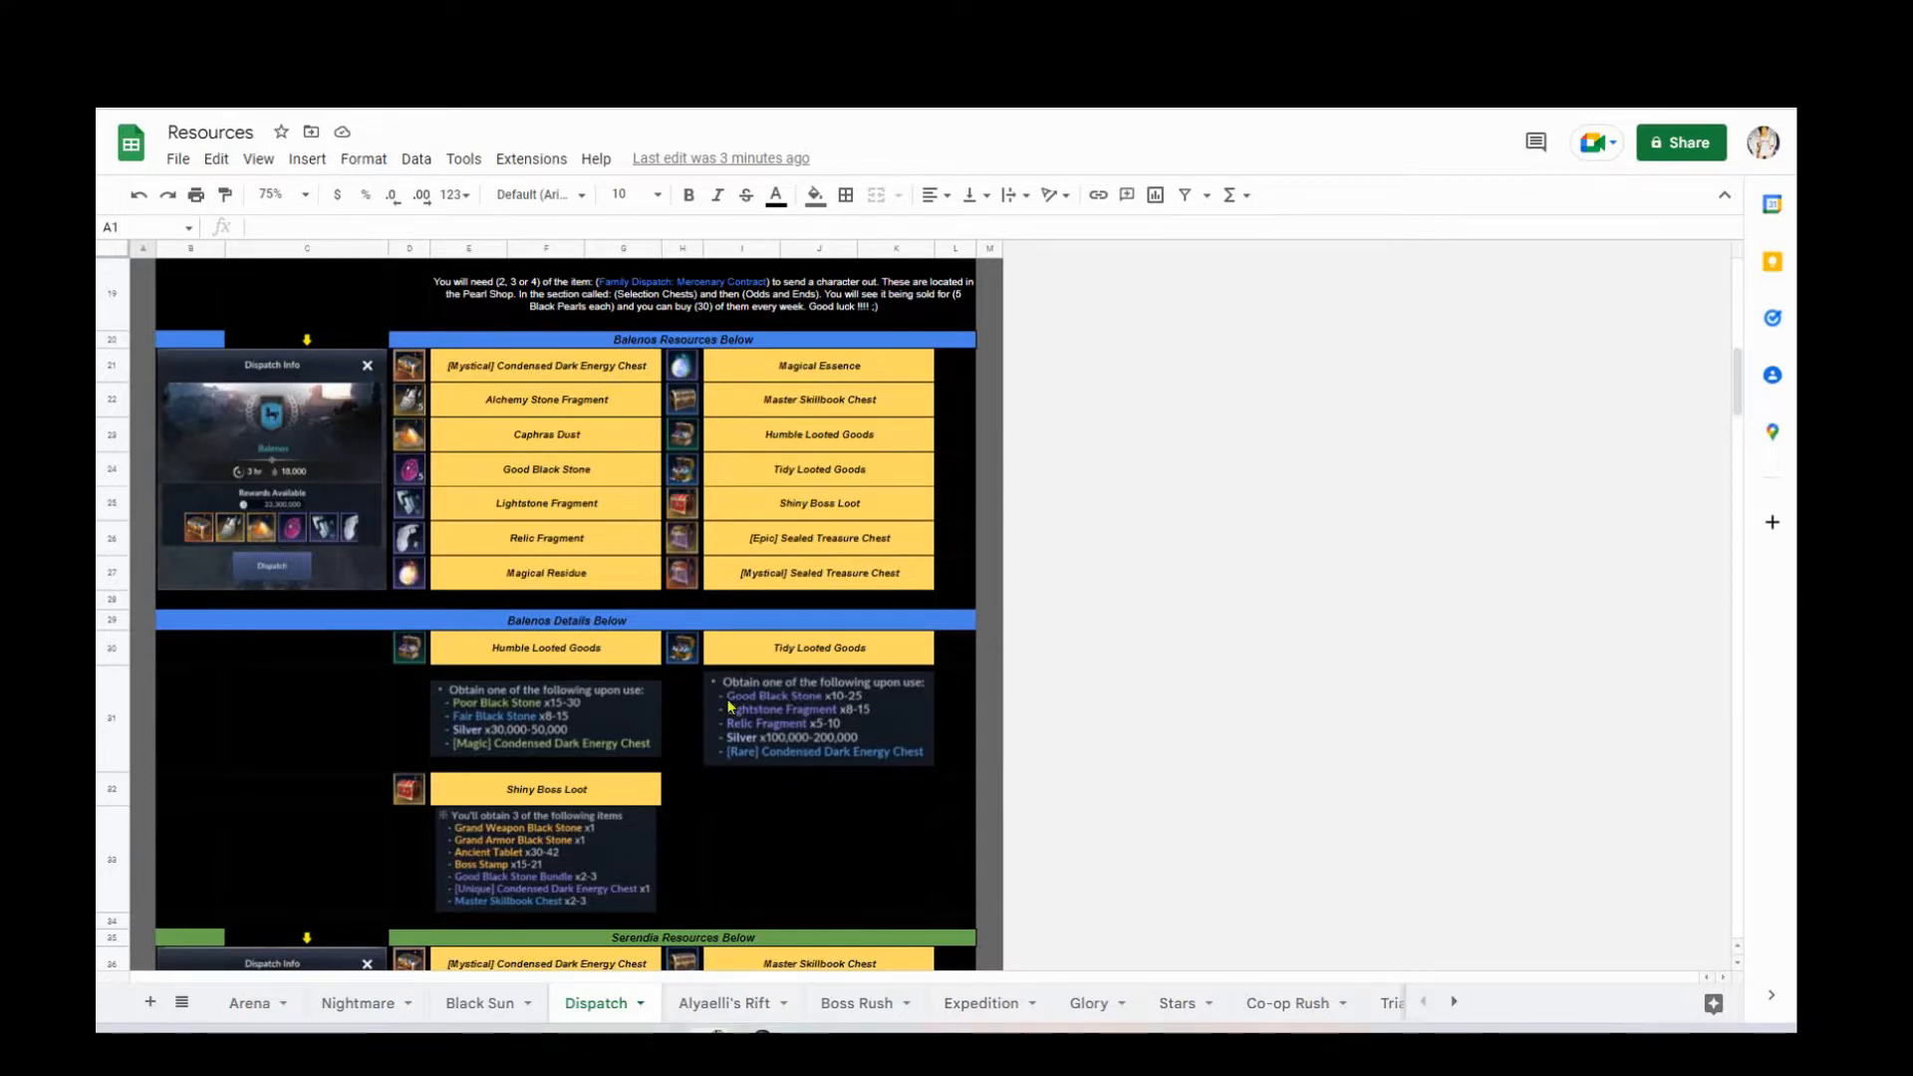
# - Scroll through the Serendia, Neutral Border Zone, Calpheon and Mediah dispatch sections
pyautogui.scroll(-3)
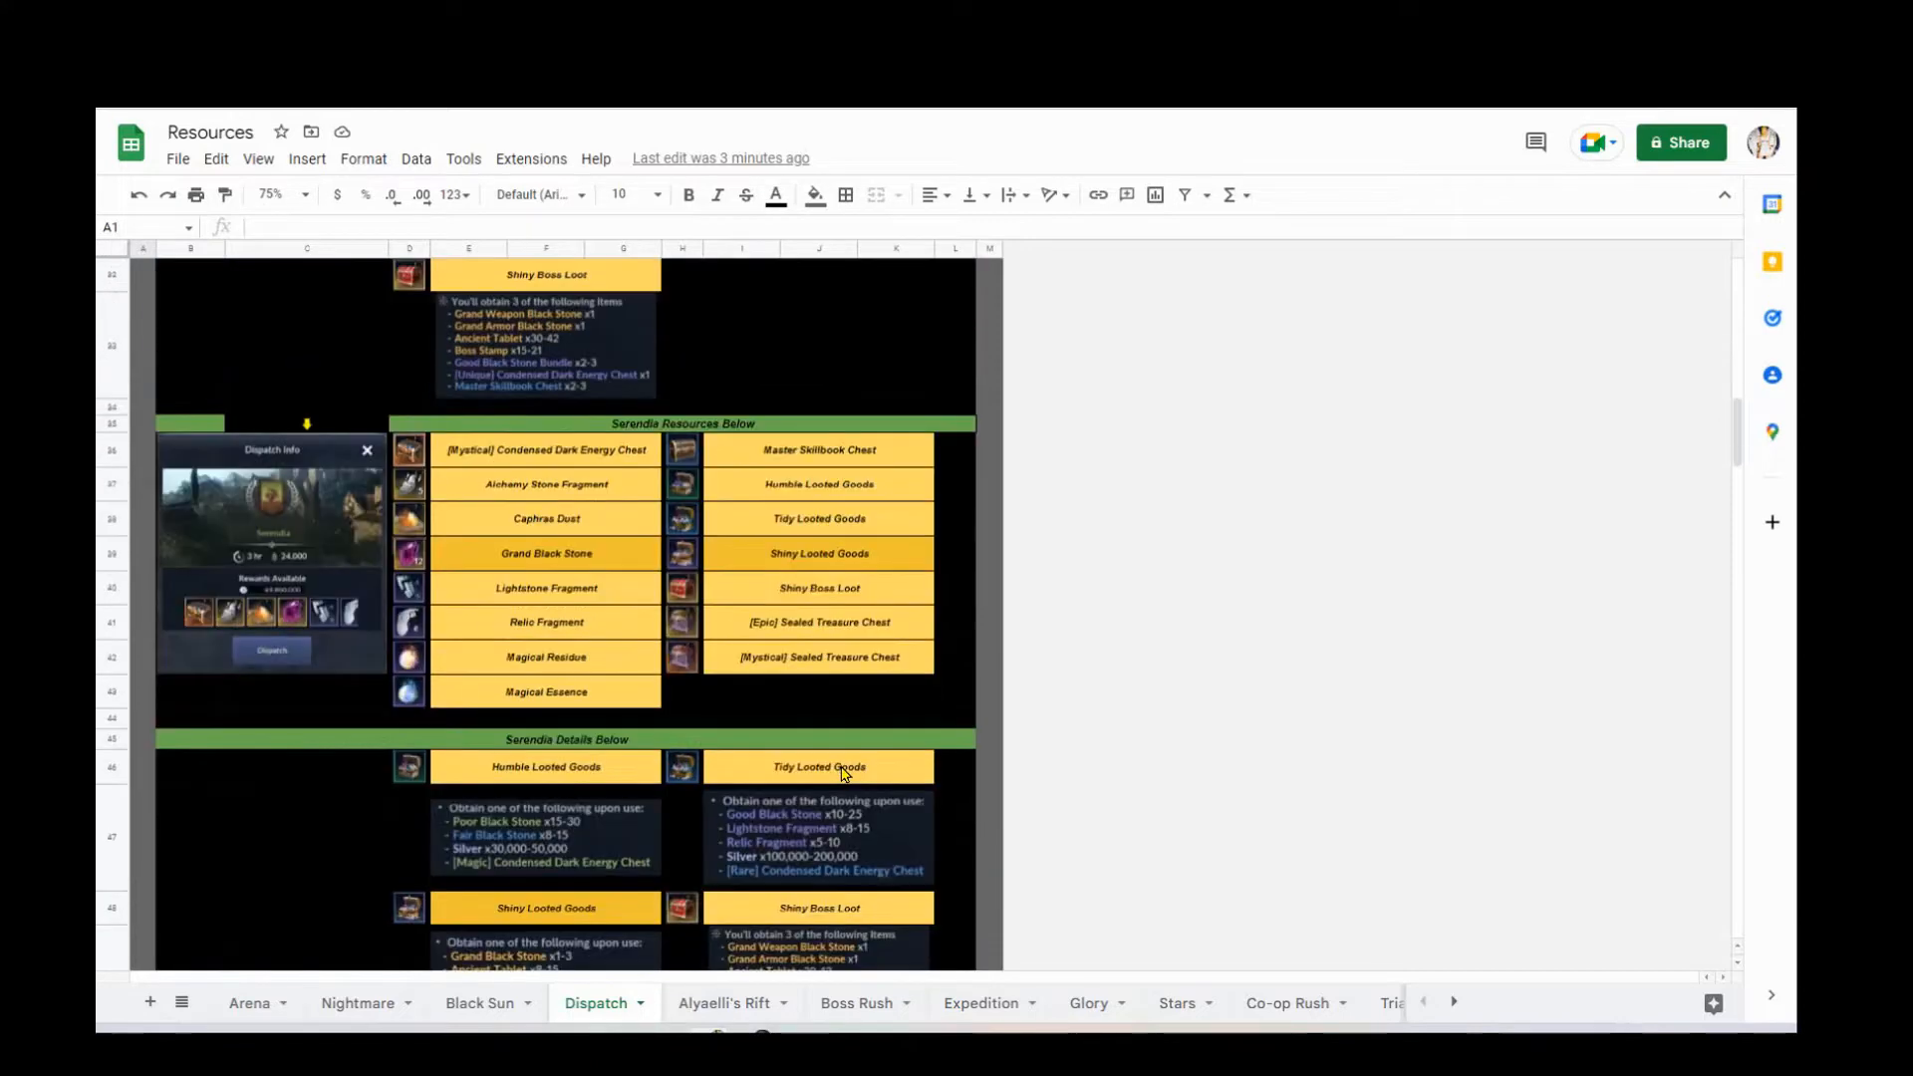
pyautogui.moveTo(969, 713)
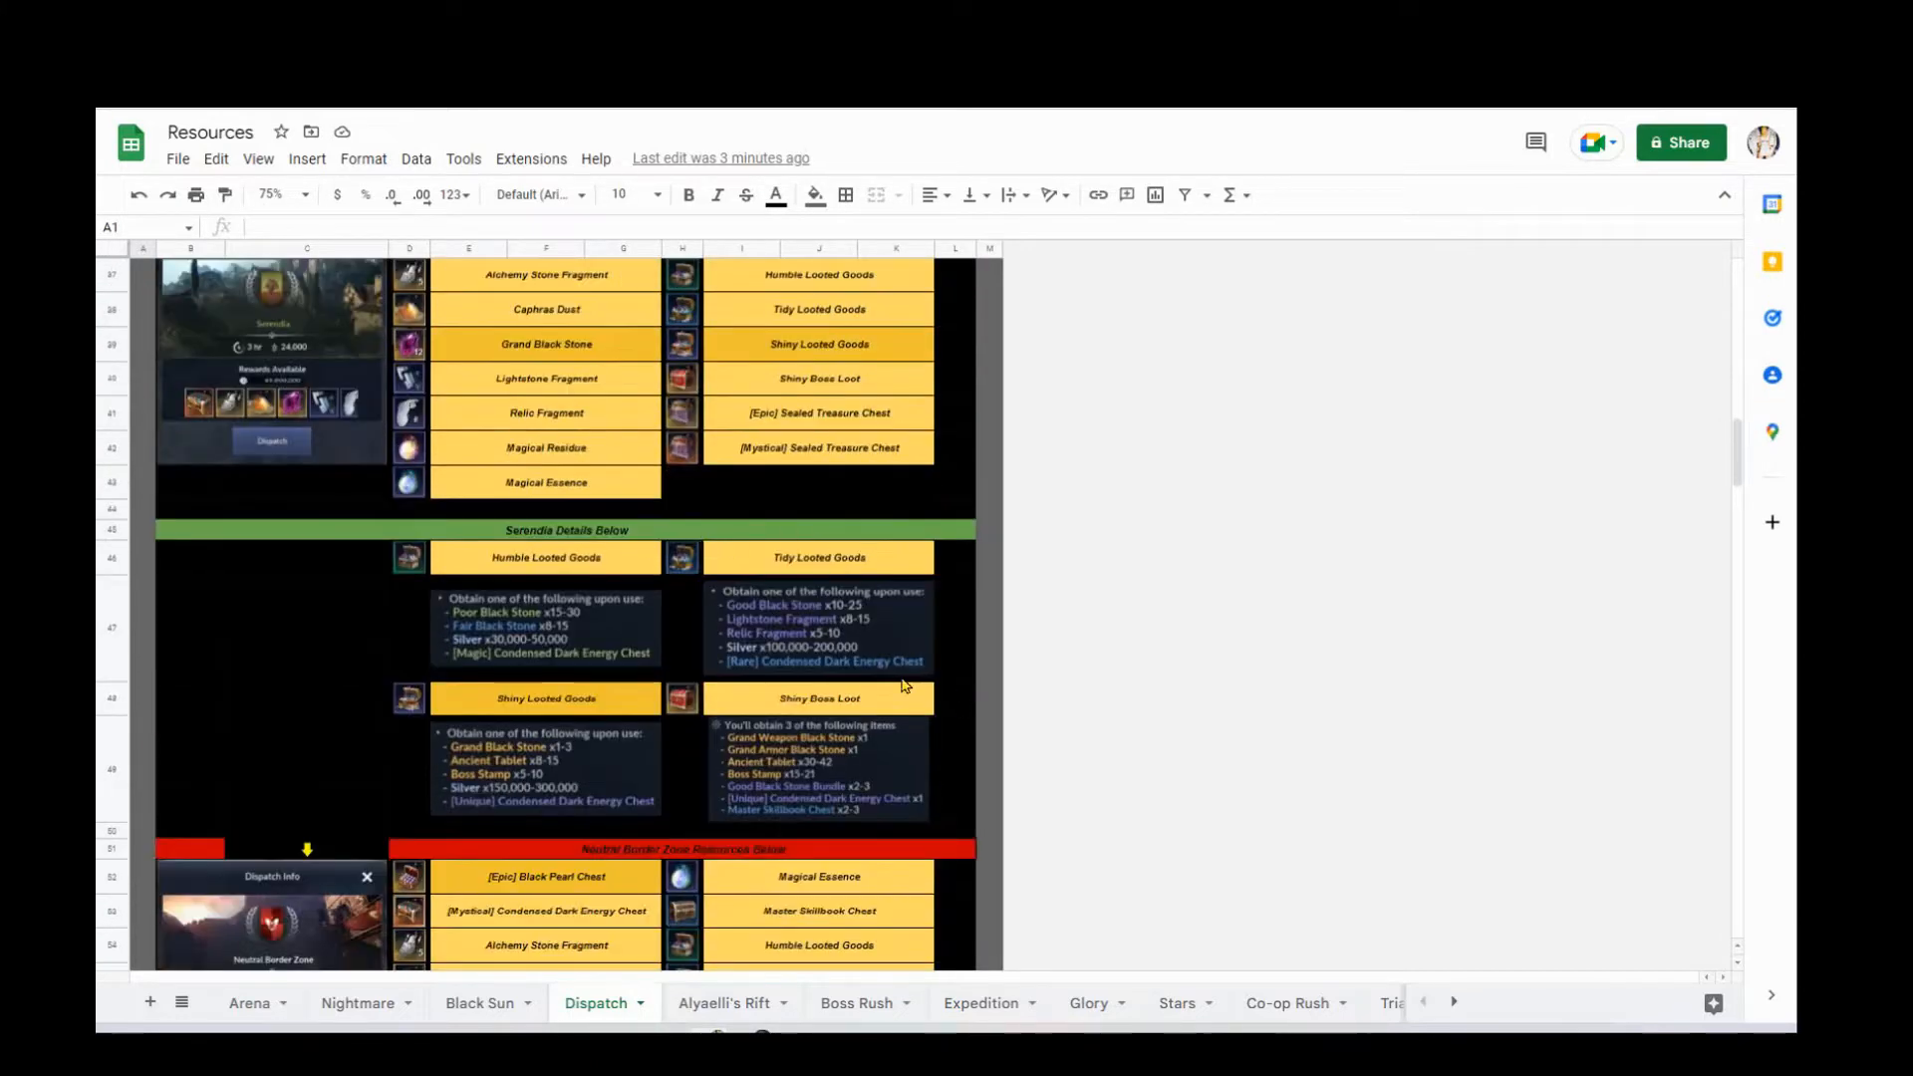
pyautogui.scroll(-3)
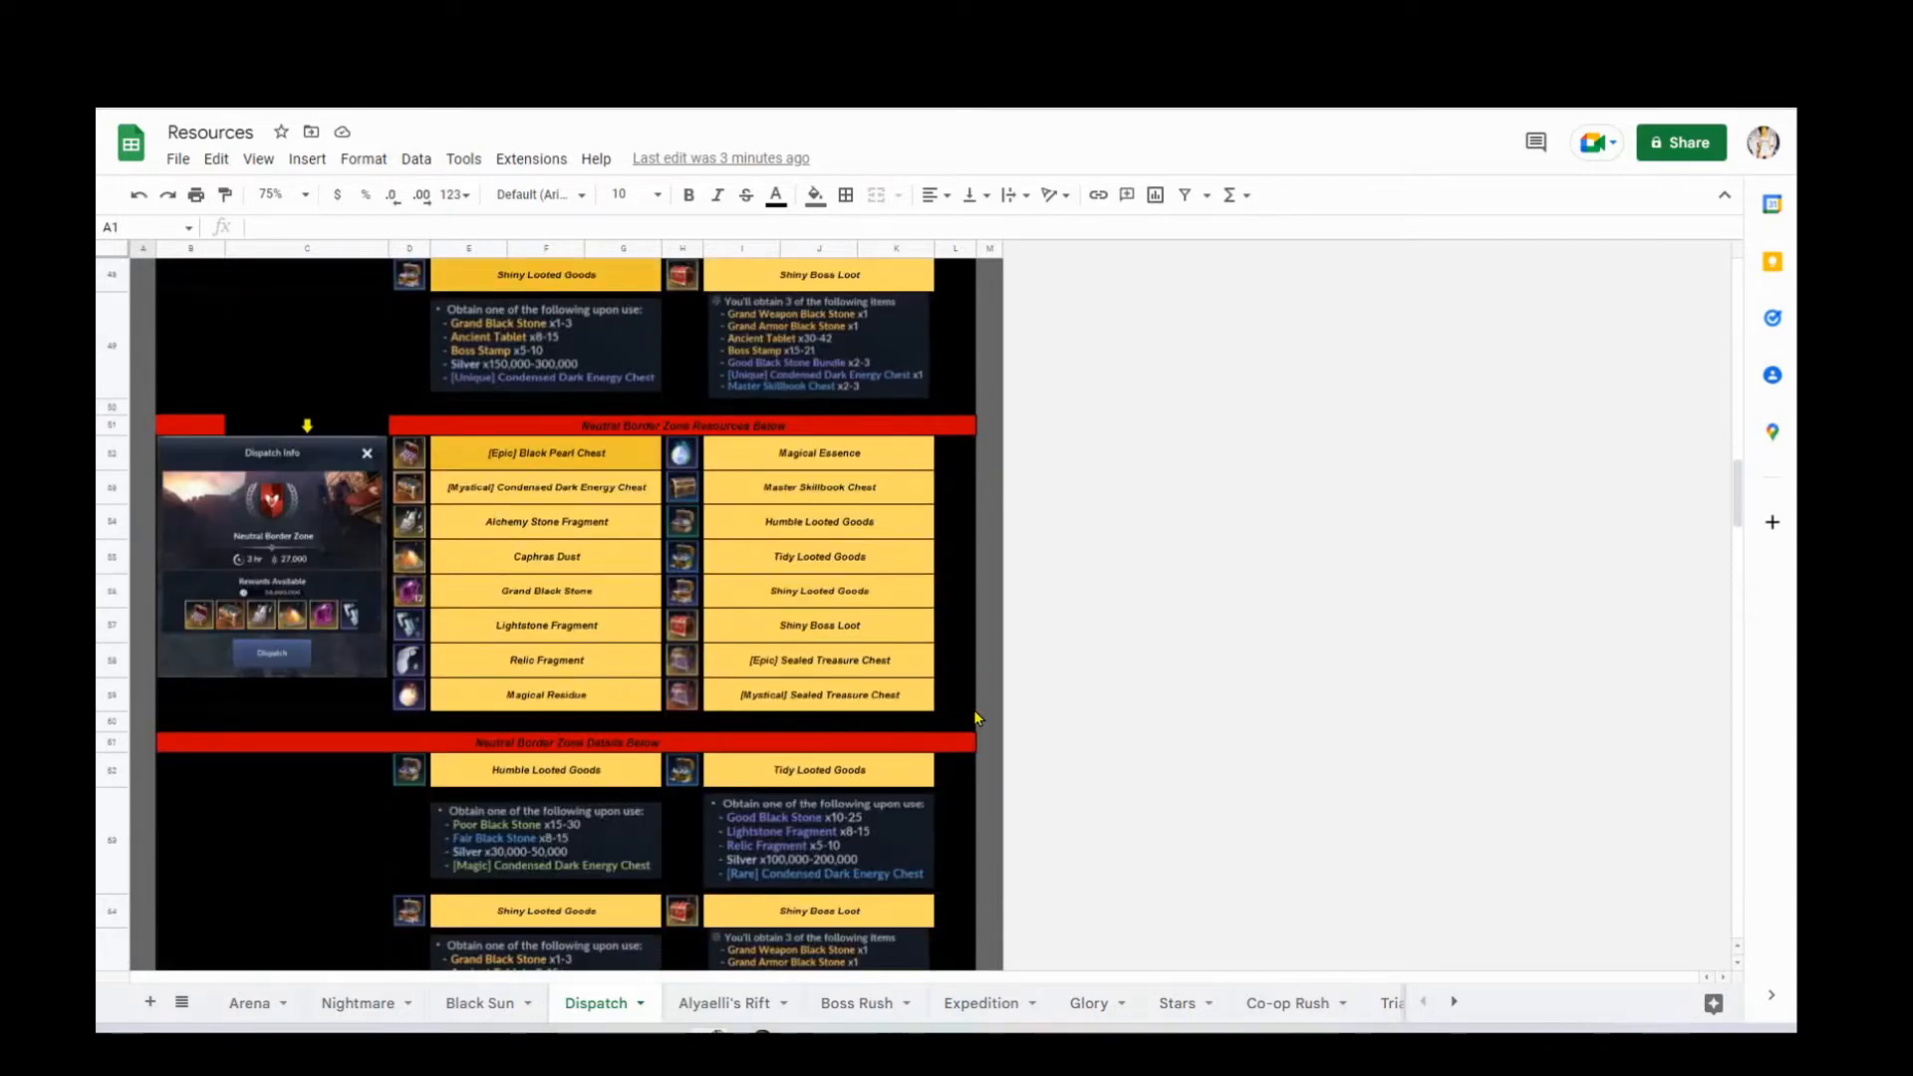
pyautogui.scroll(-3)
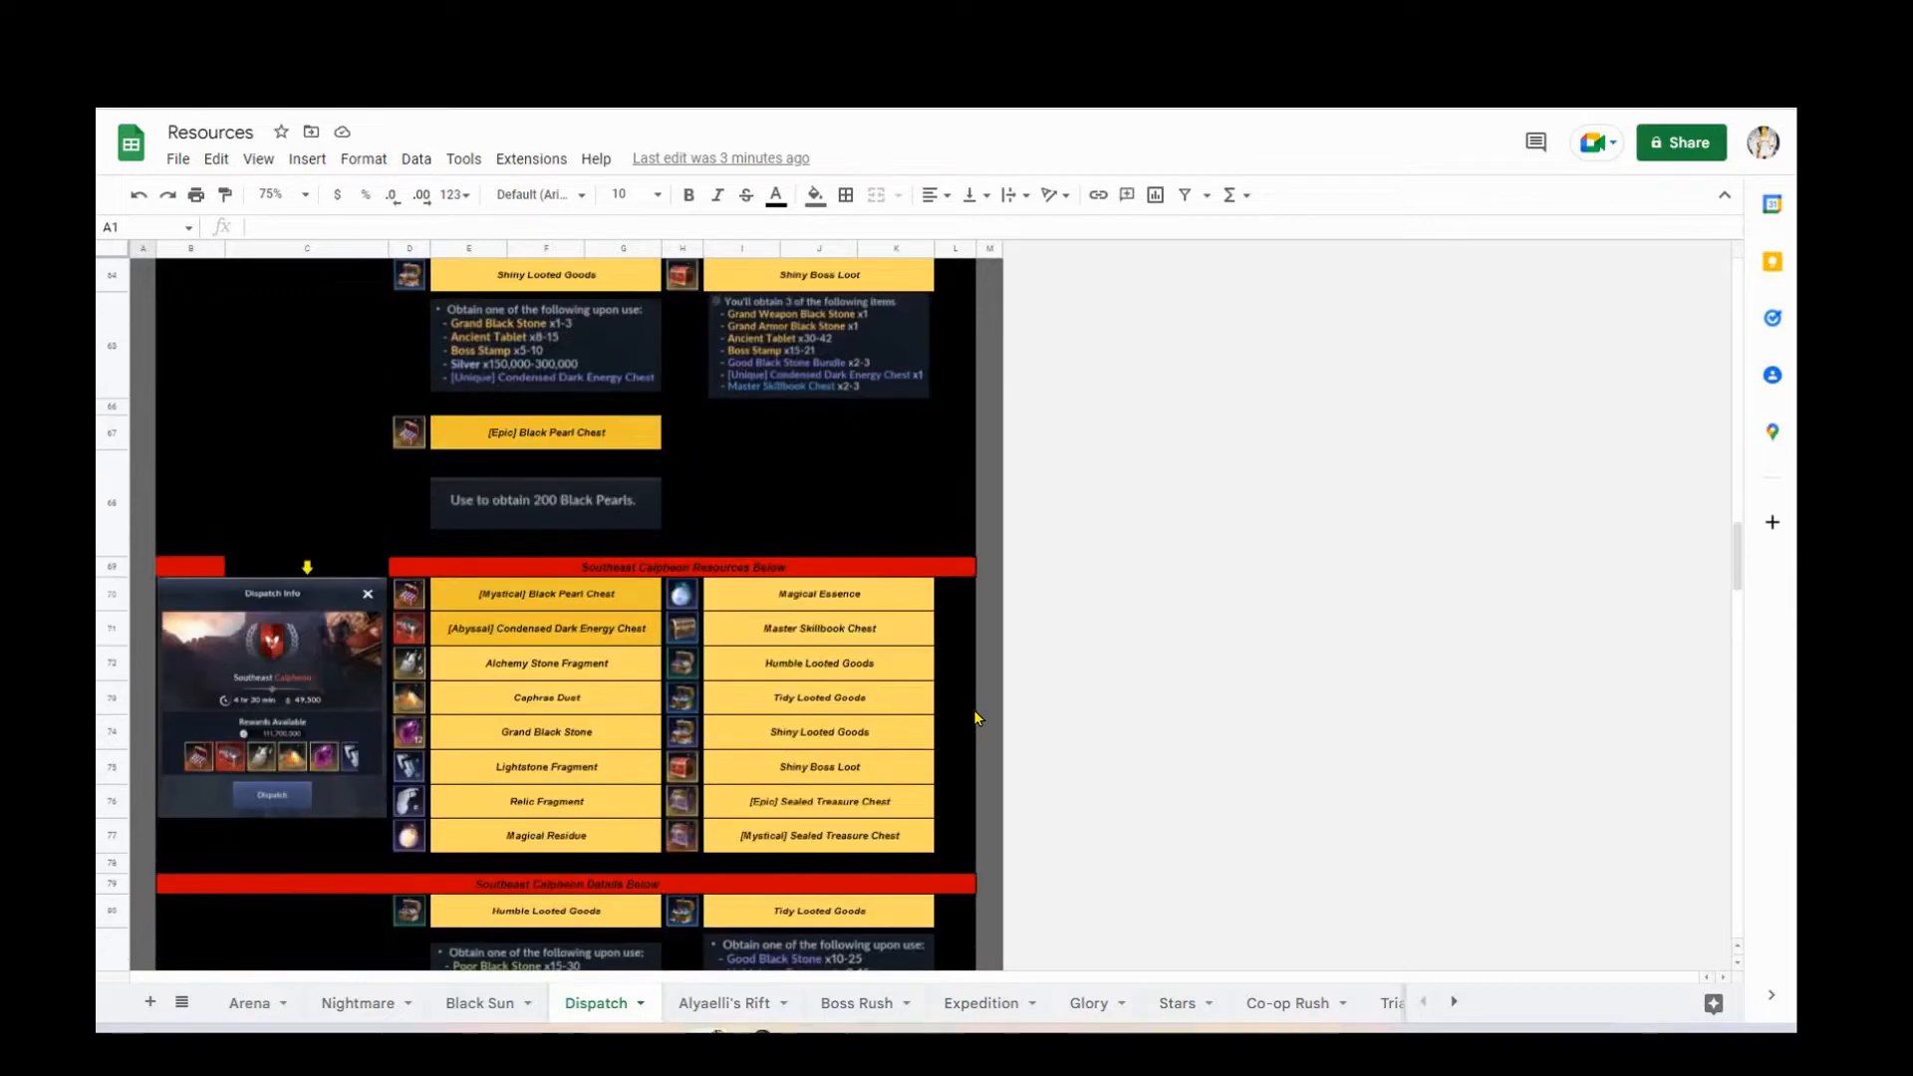
pyautogui.scroll(-3)
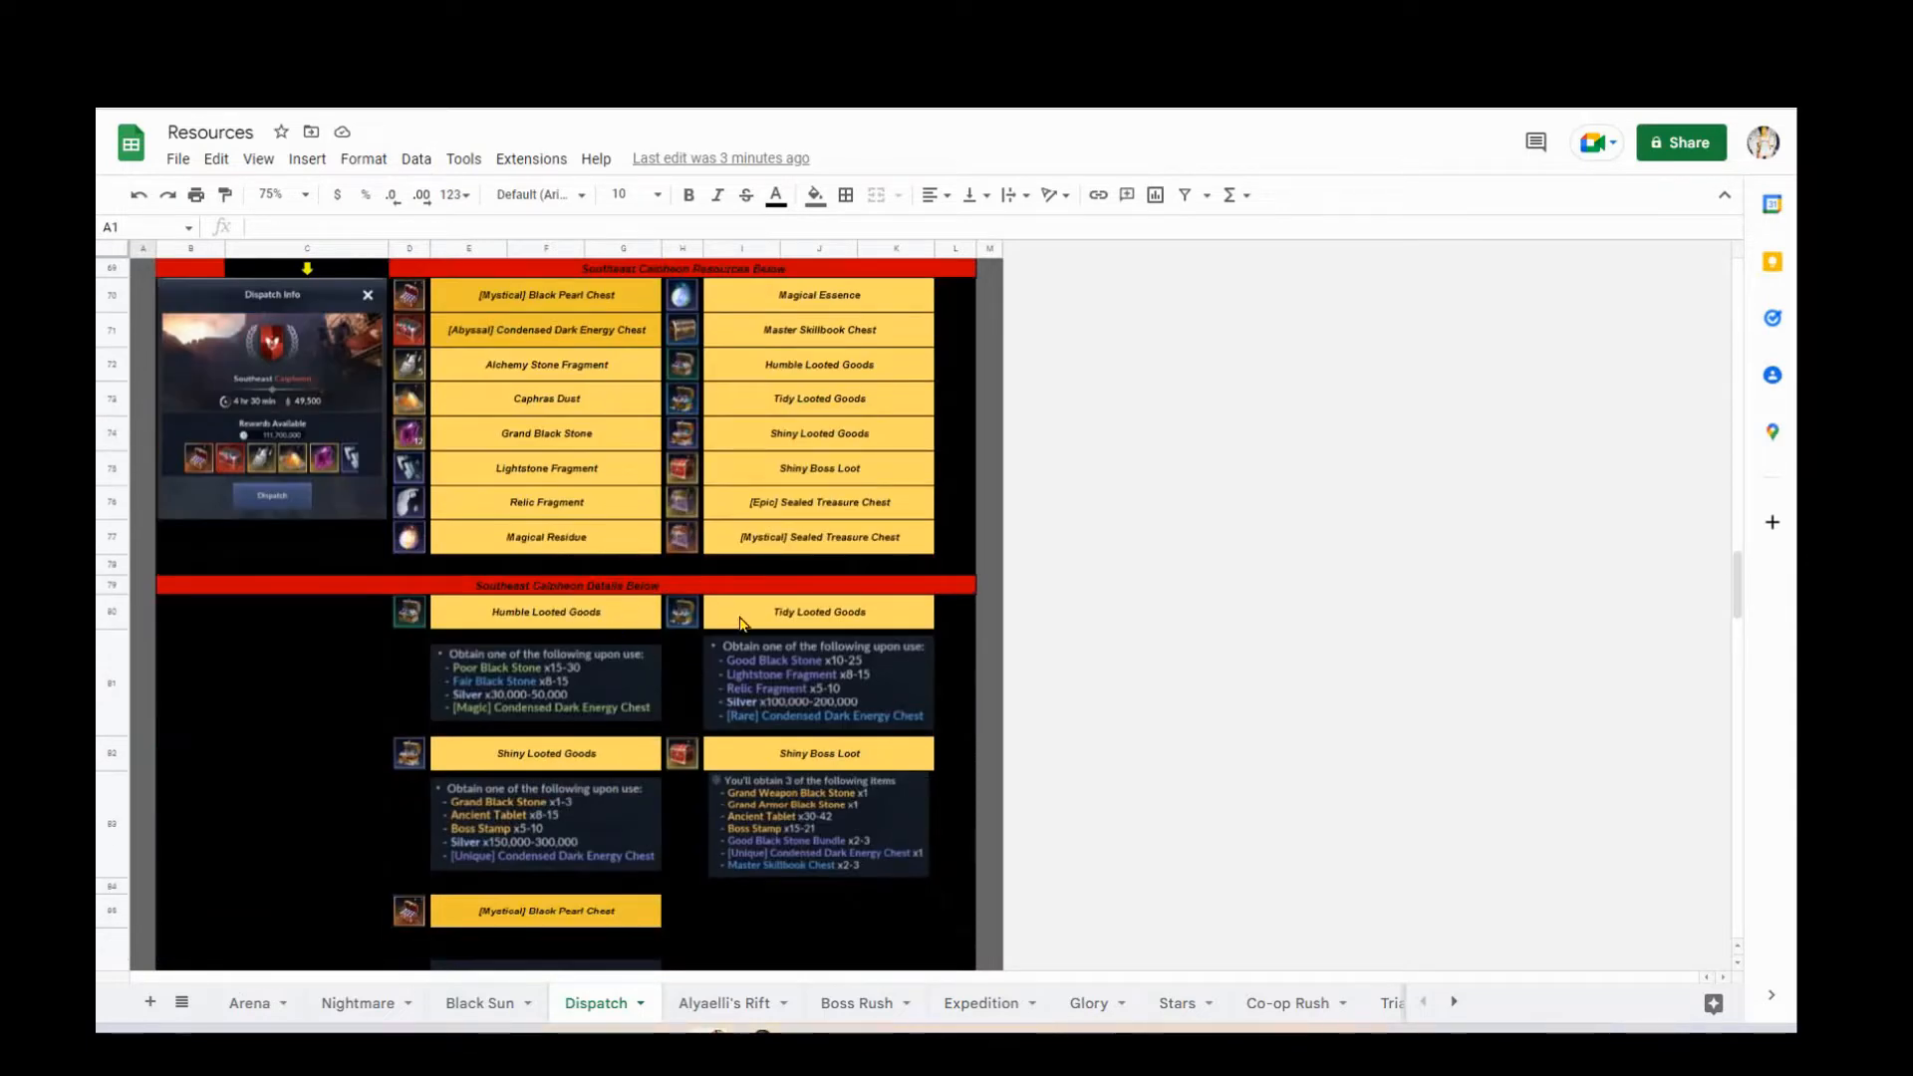
pyautogui.scroll(-3)
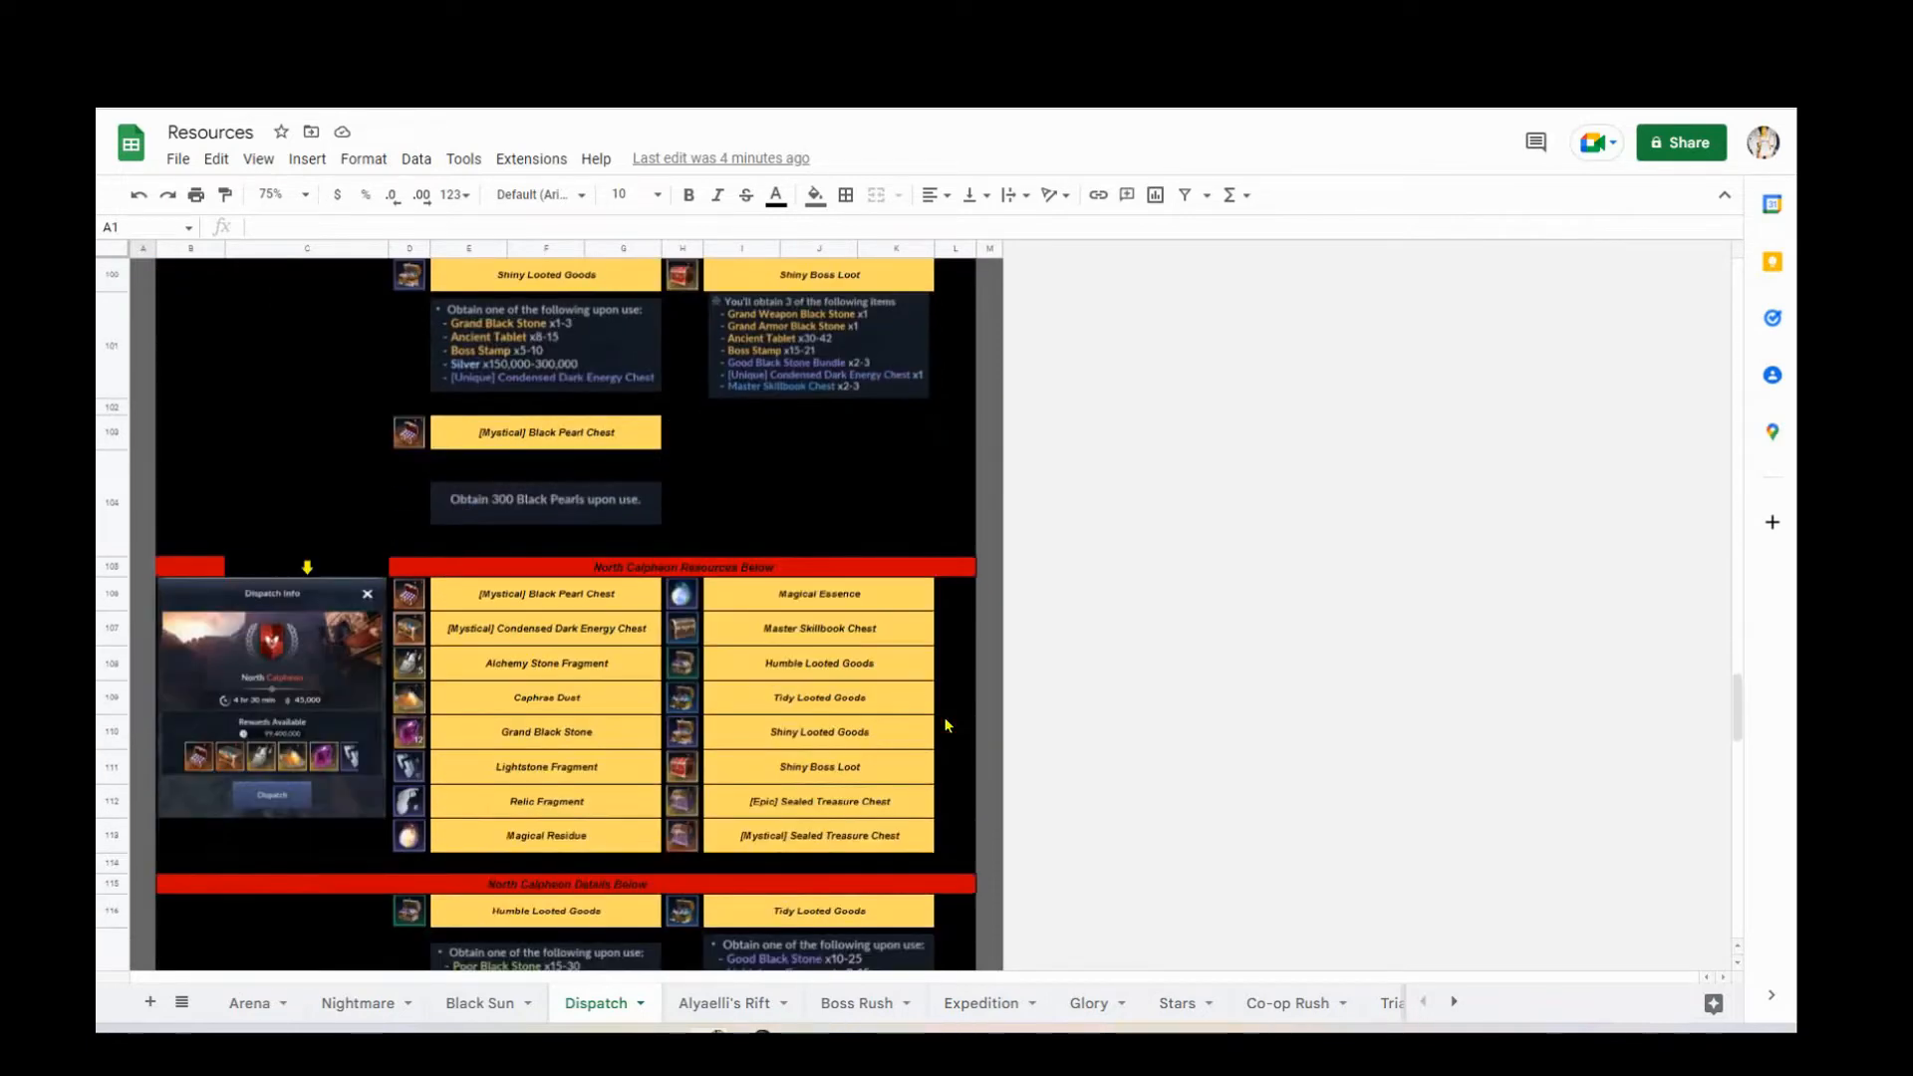
pyautogui.scroll(-3)
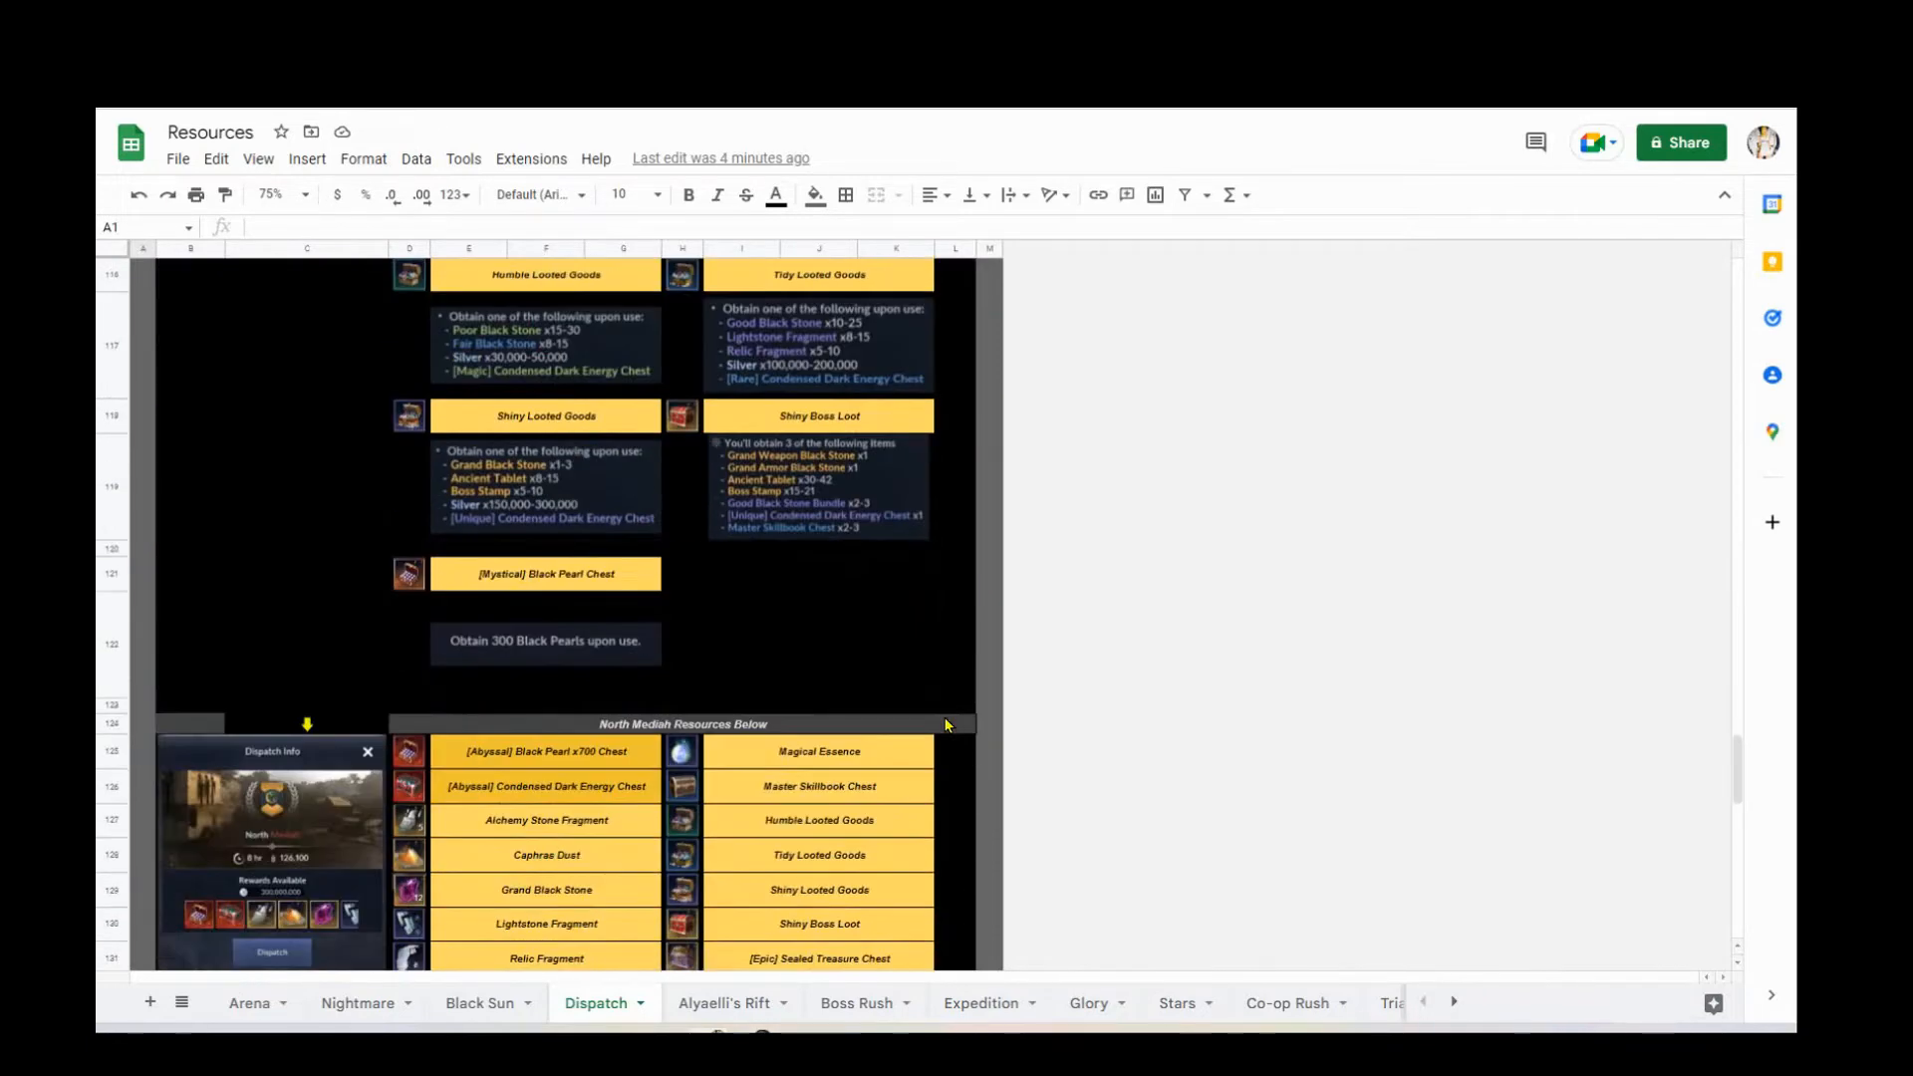
pyautogui.scroll(-3)
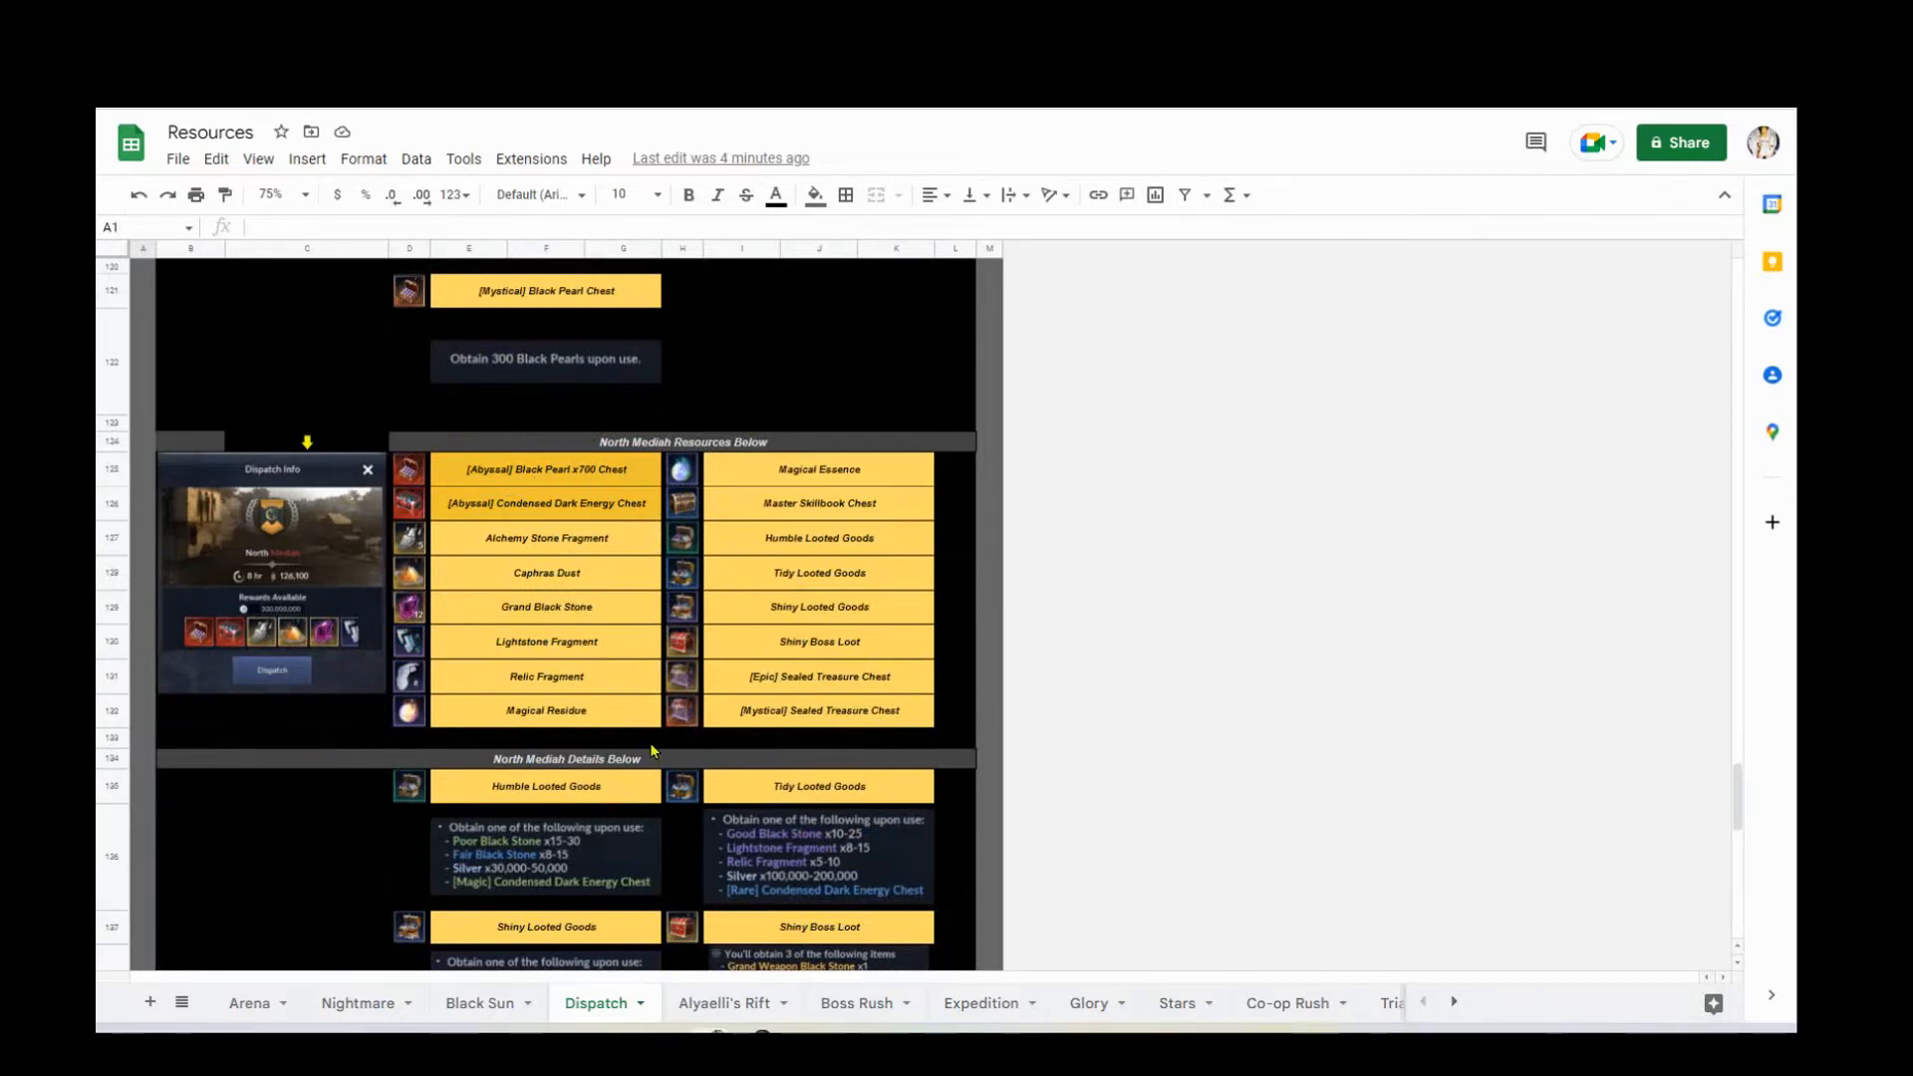
pyautogui.scroll(-3)
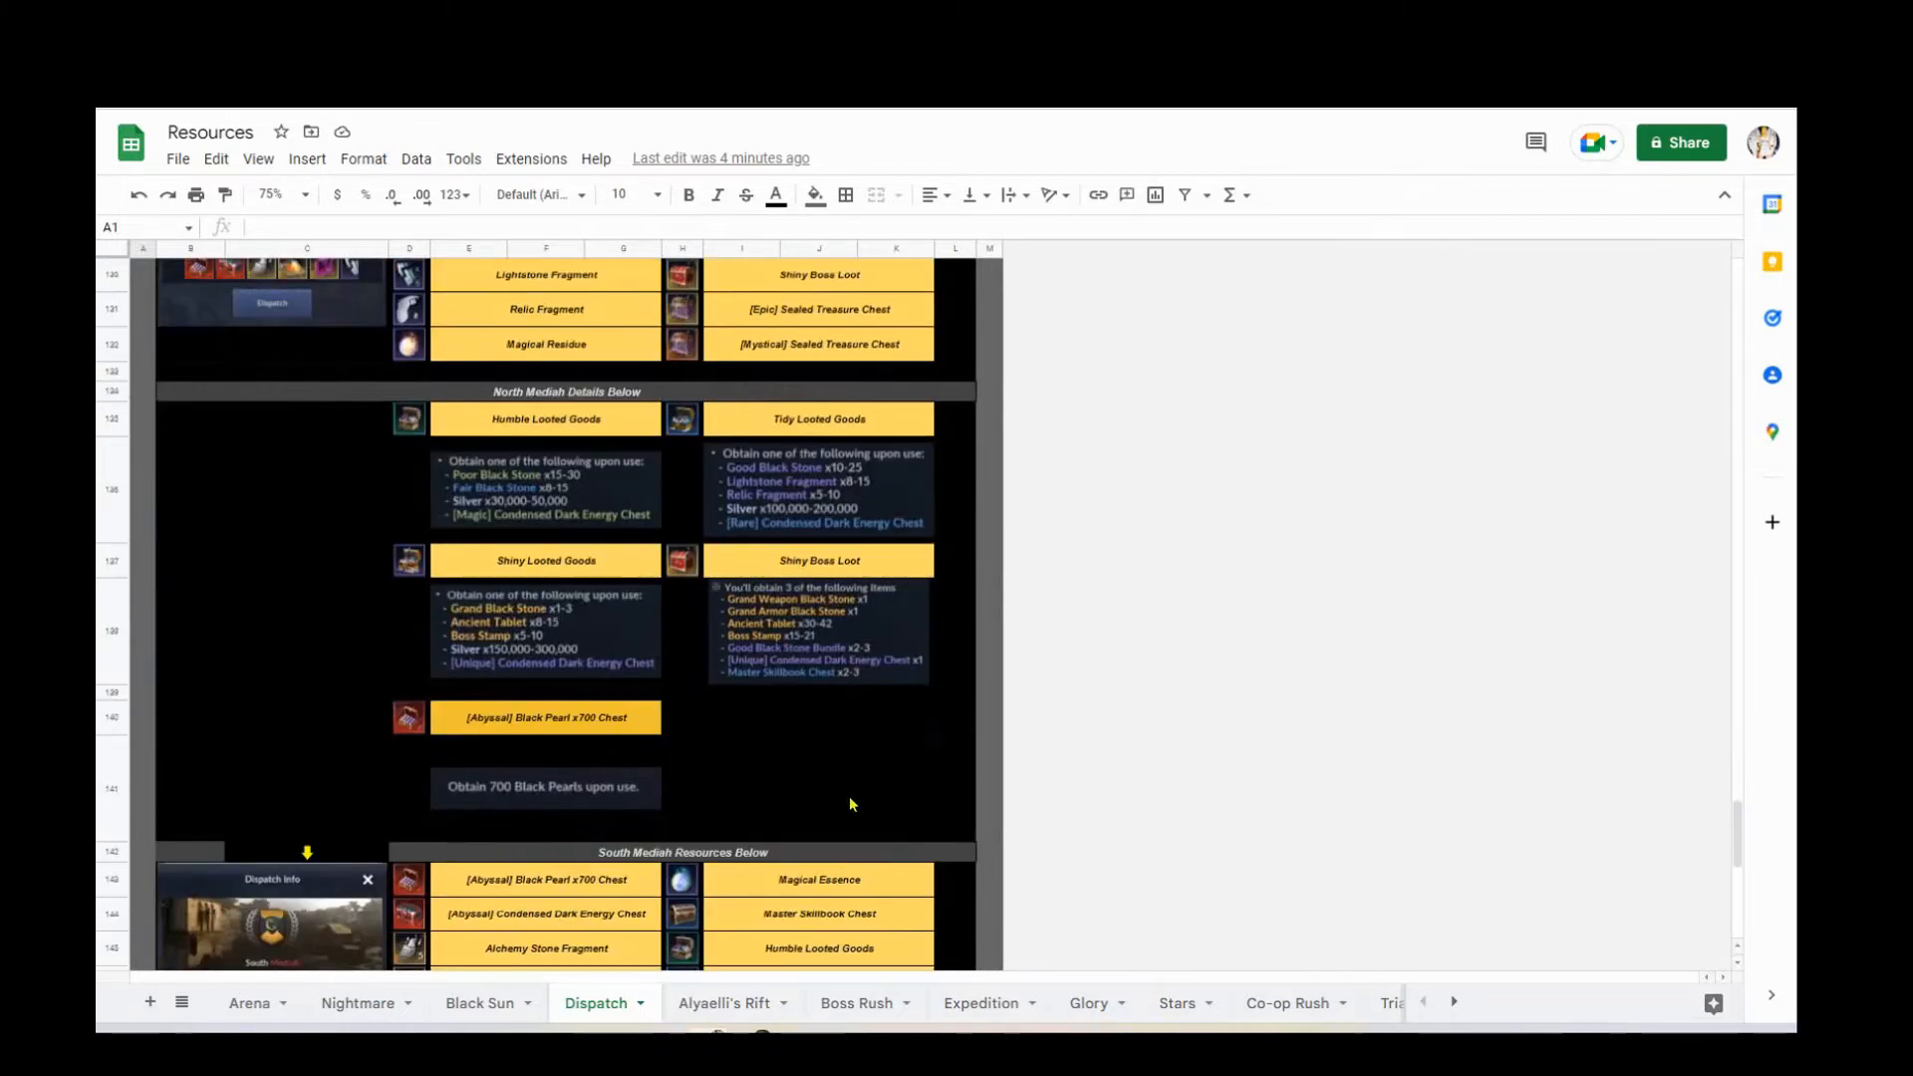
pyautogui.scroll(-3)
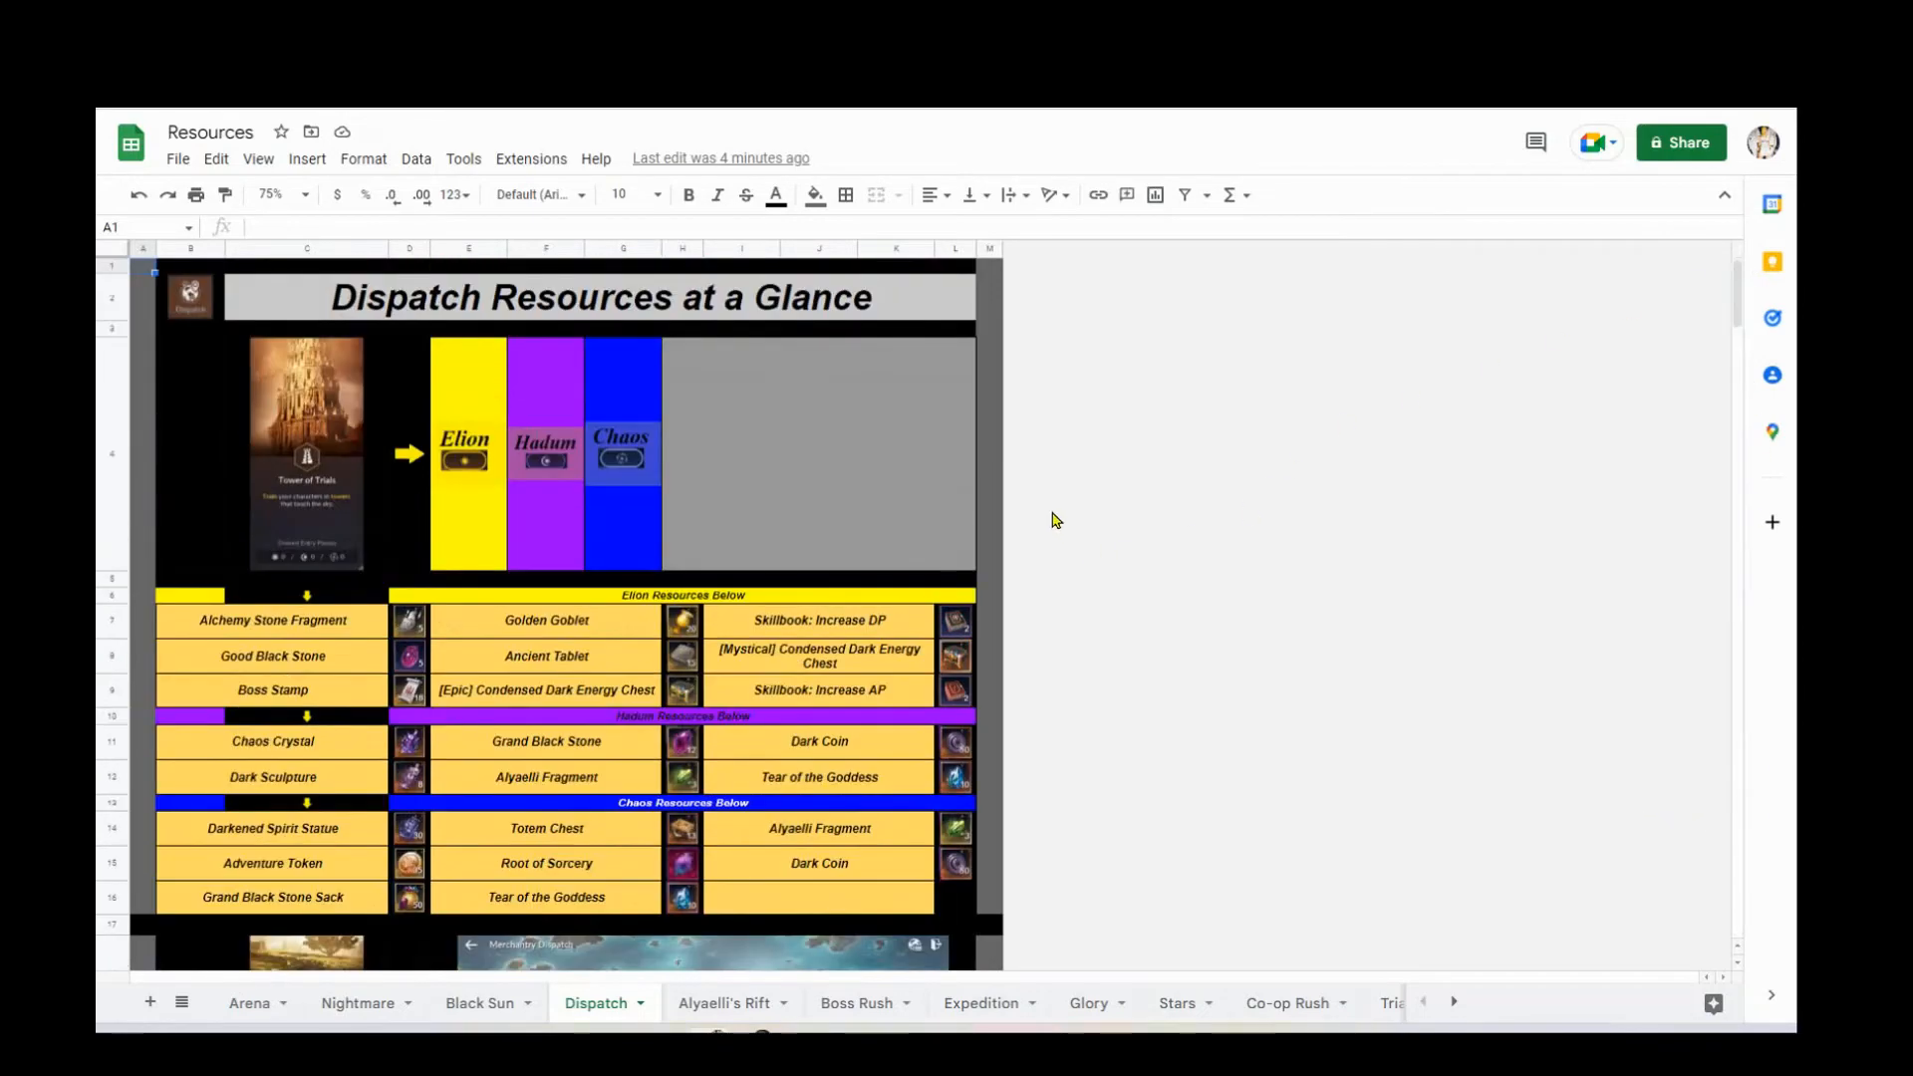
pyautogui.moveTo(717, 1015)
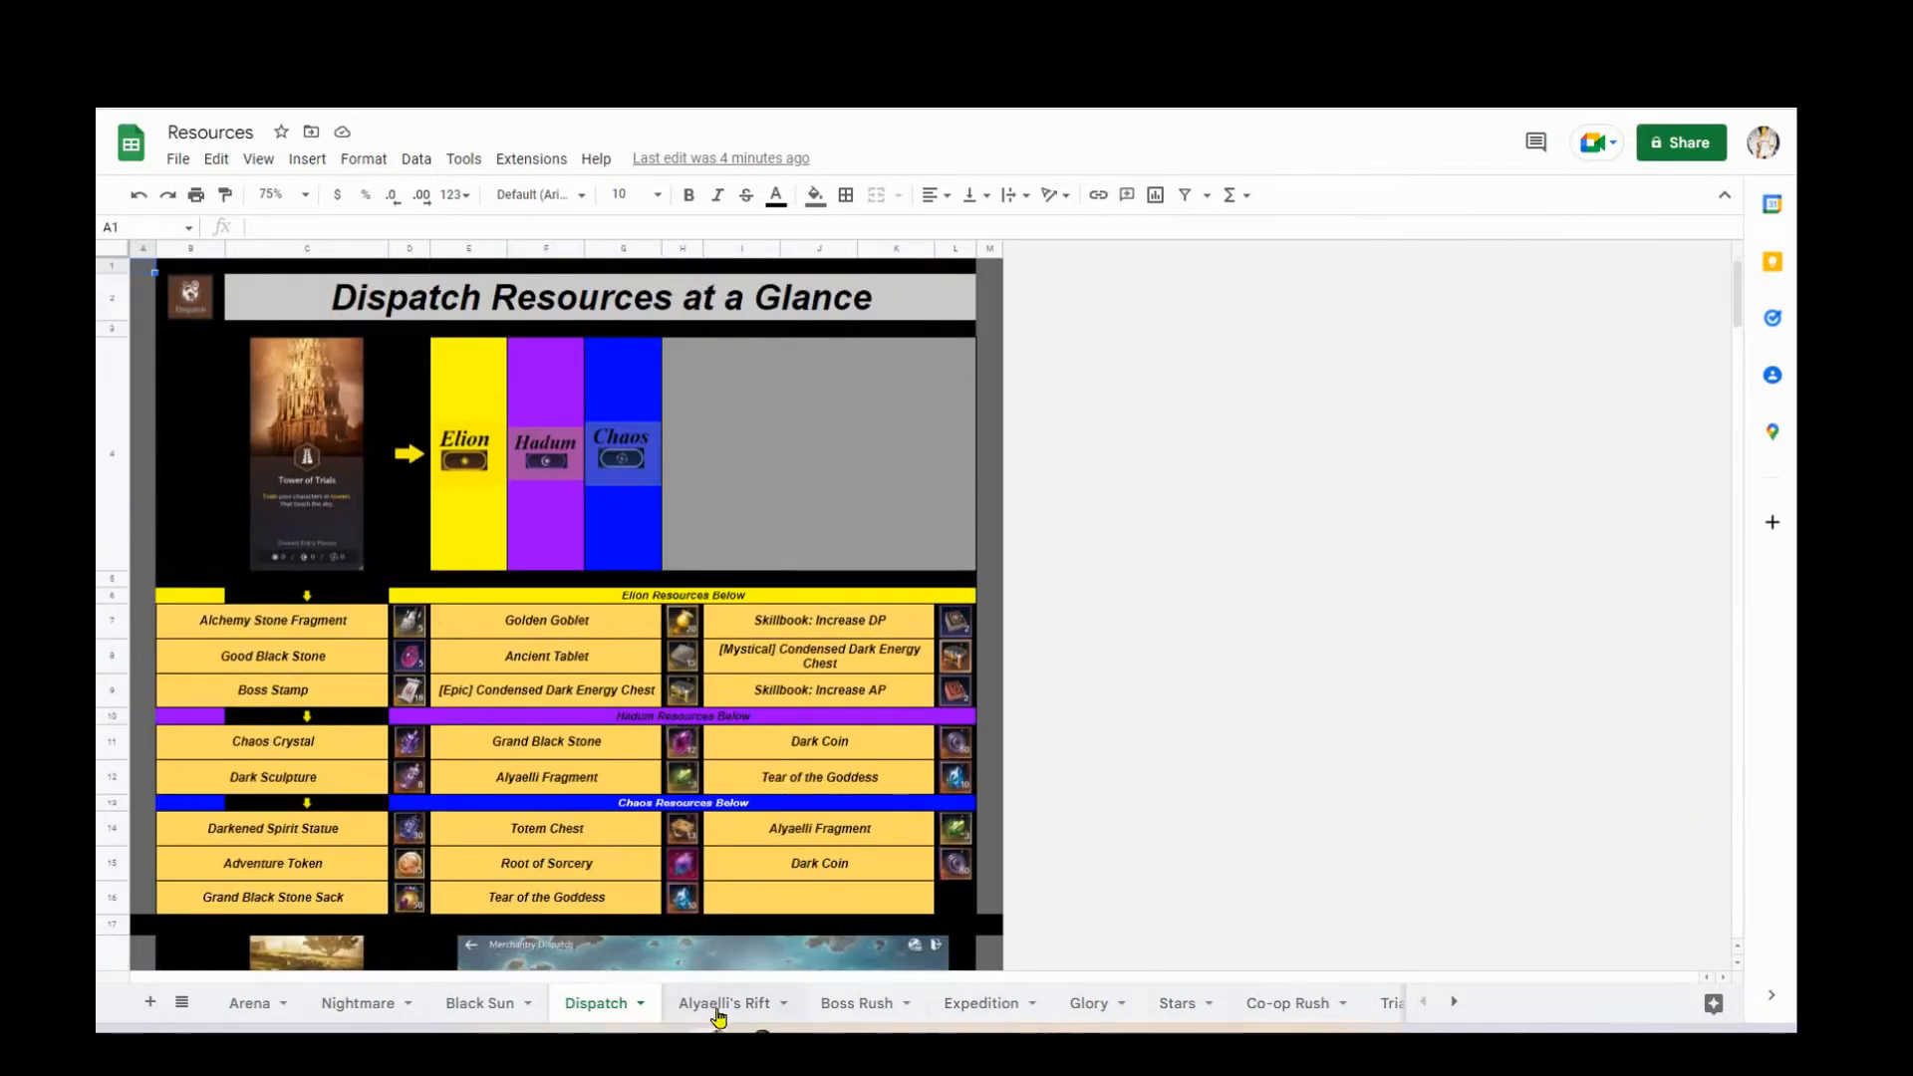
pyautogui.moveTo(963, 1018)
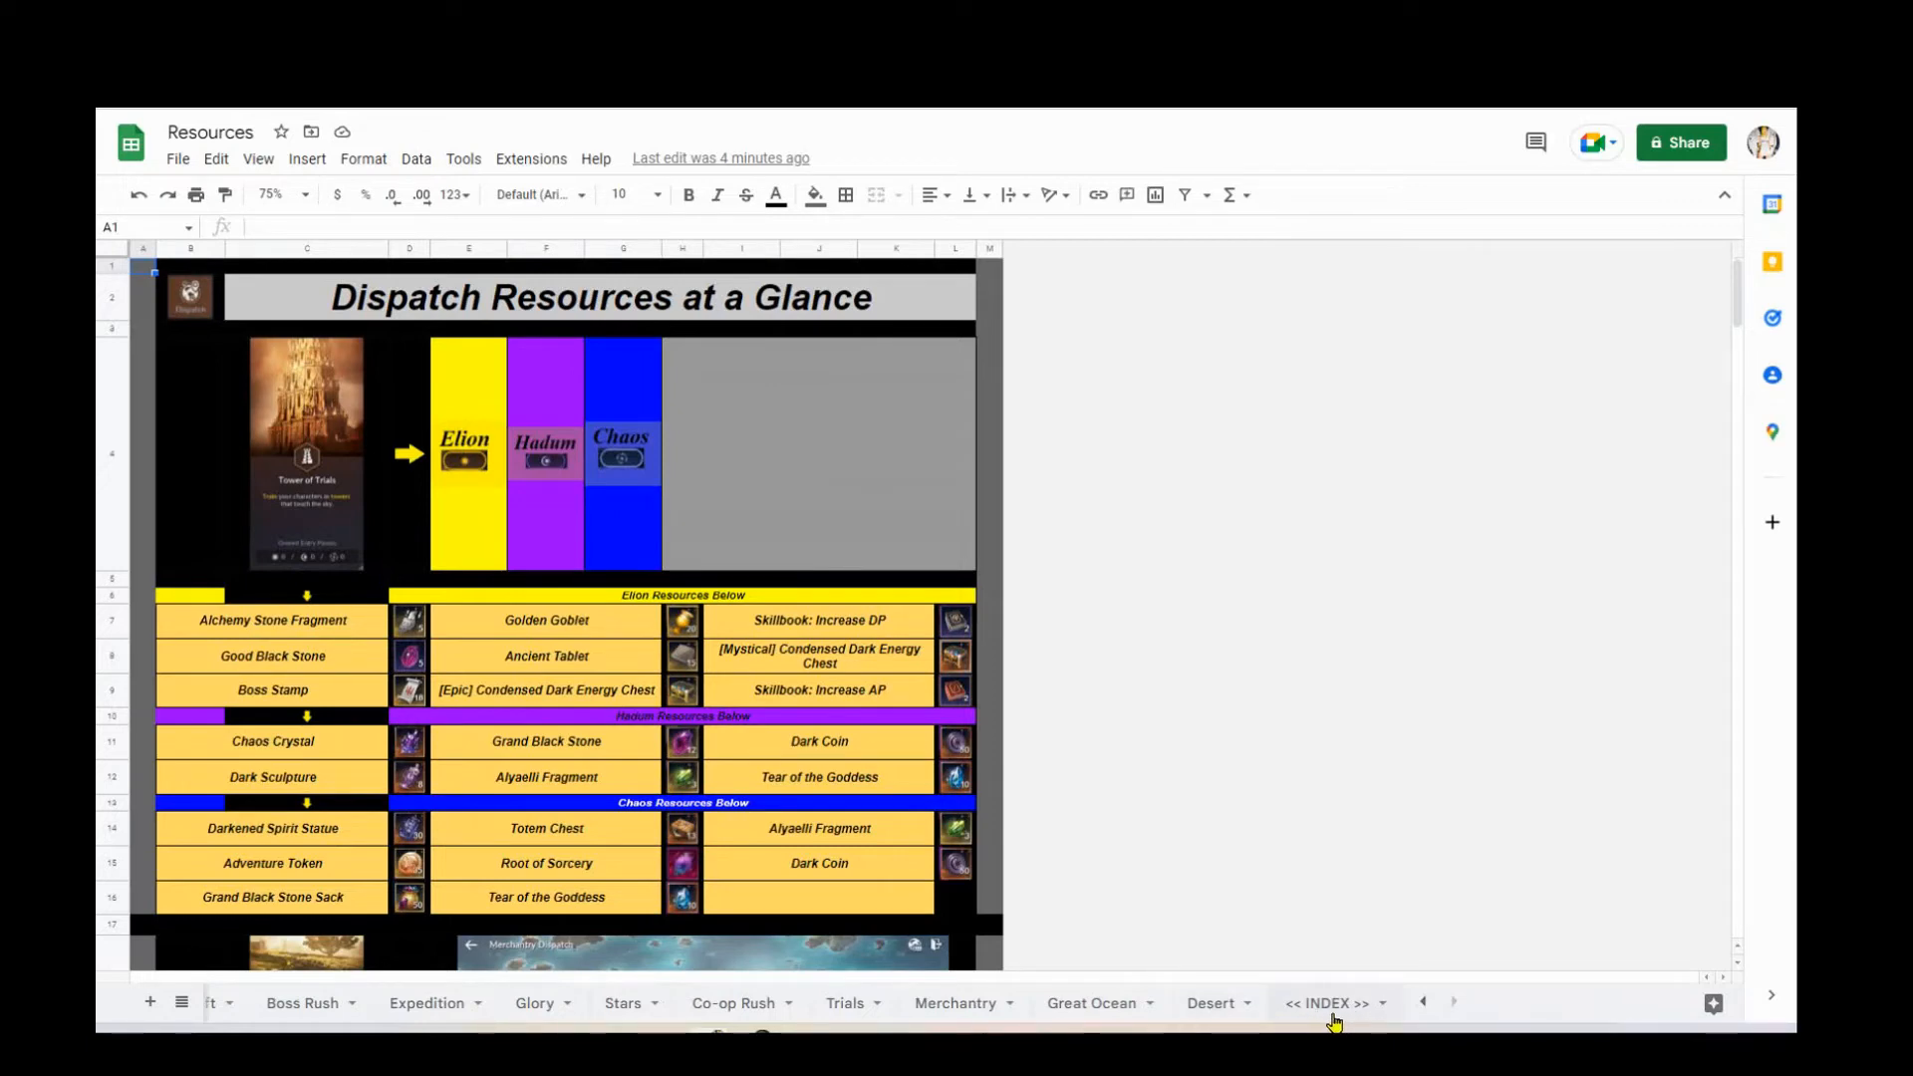
pyautogui.moveTo(1385, 861)
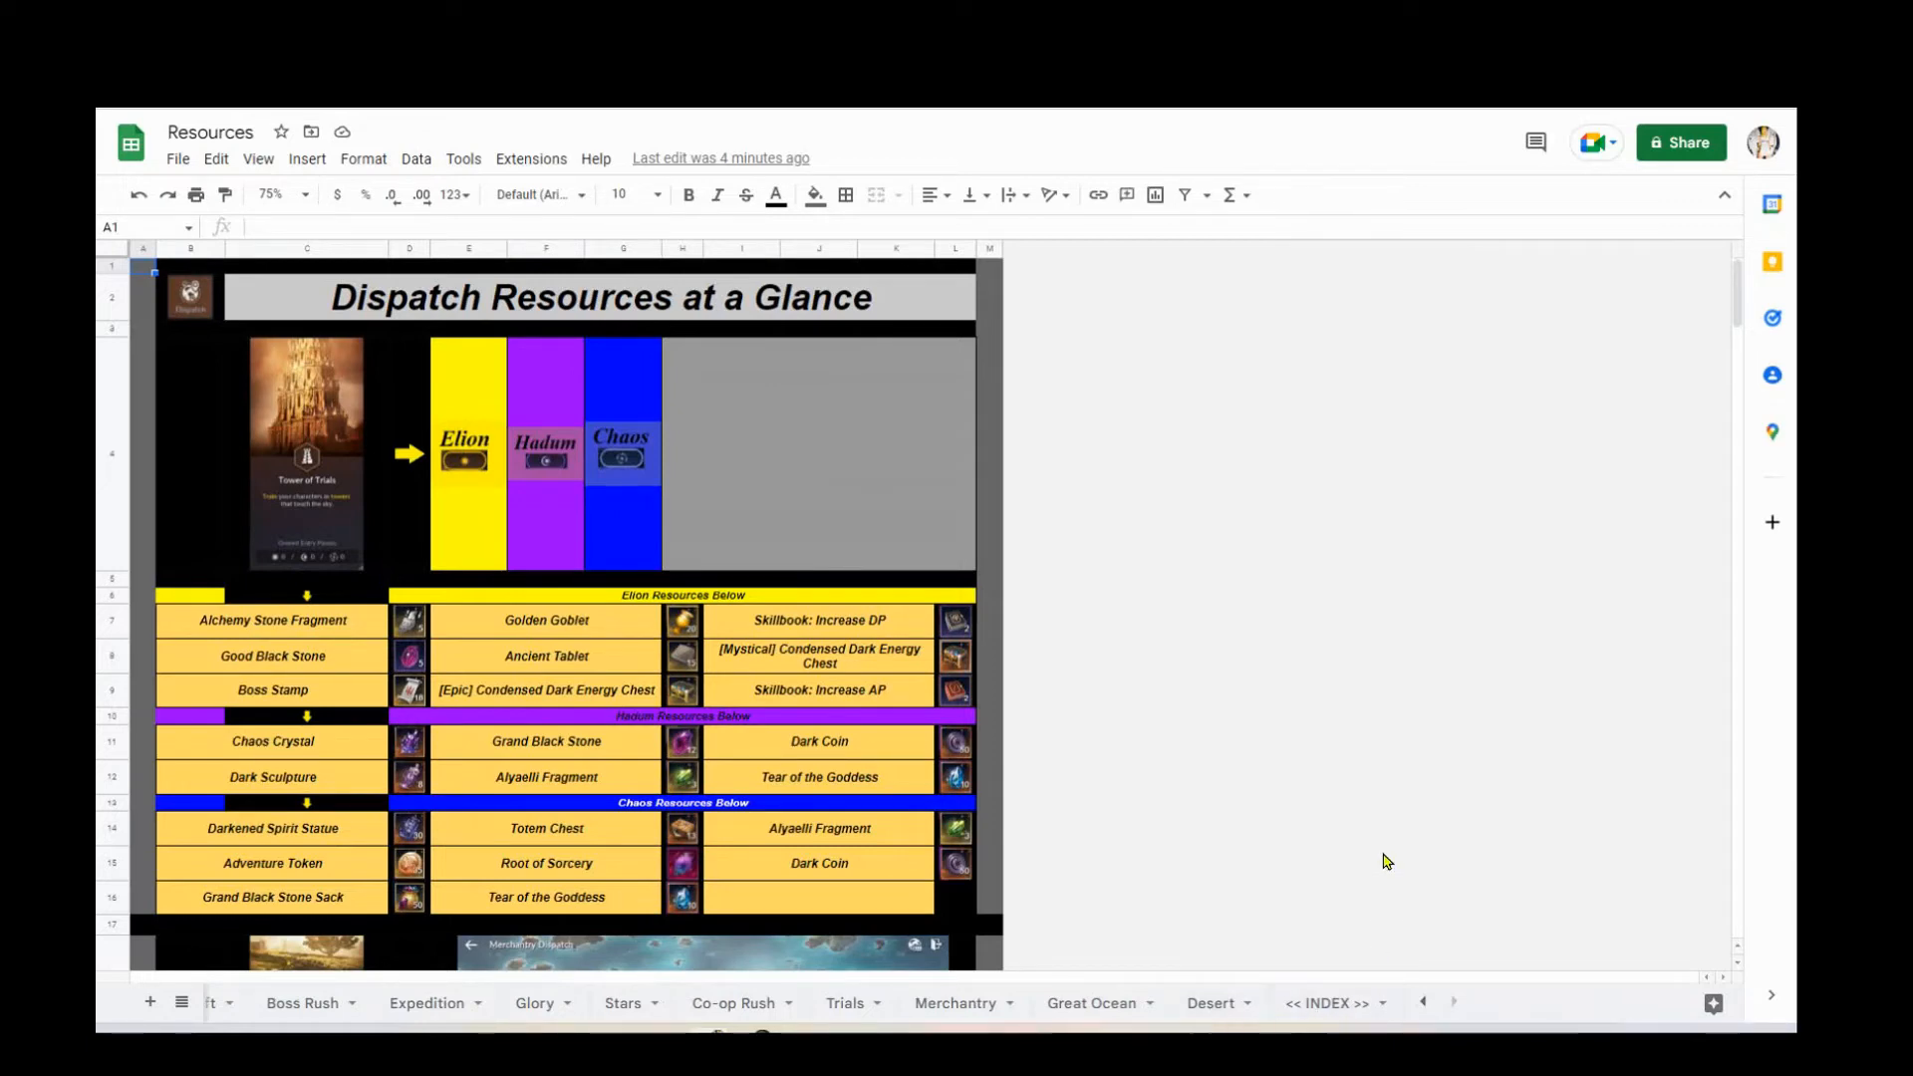
pyautogui.moveTo(1350, 923)
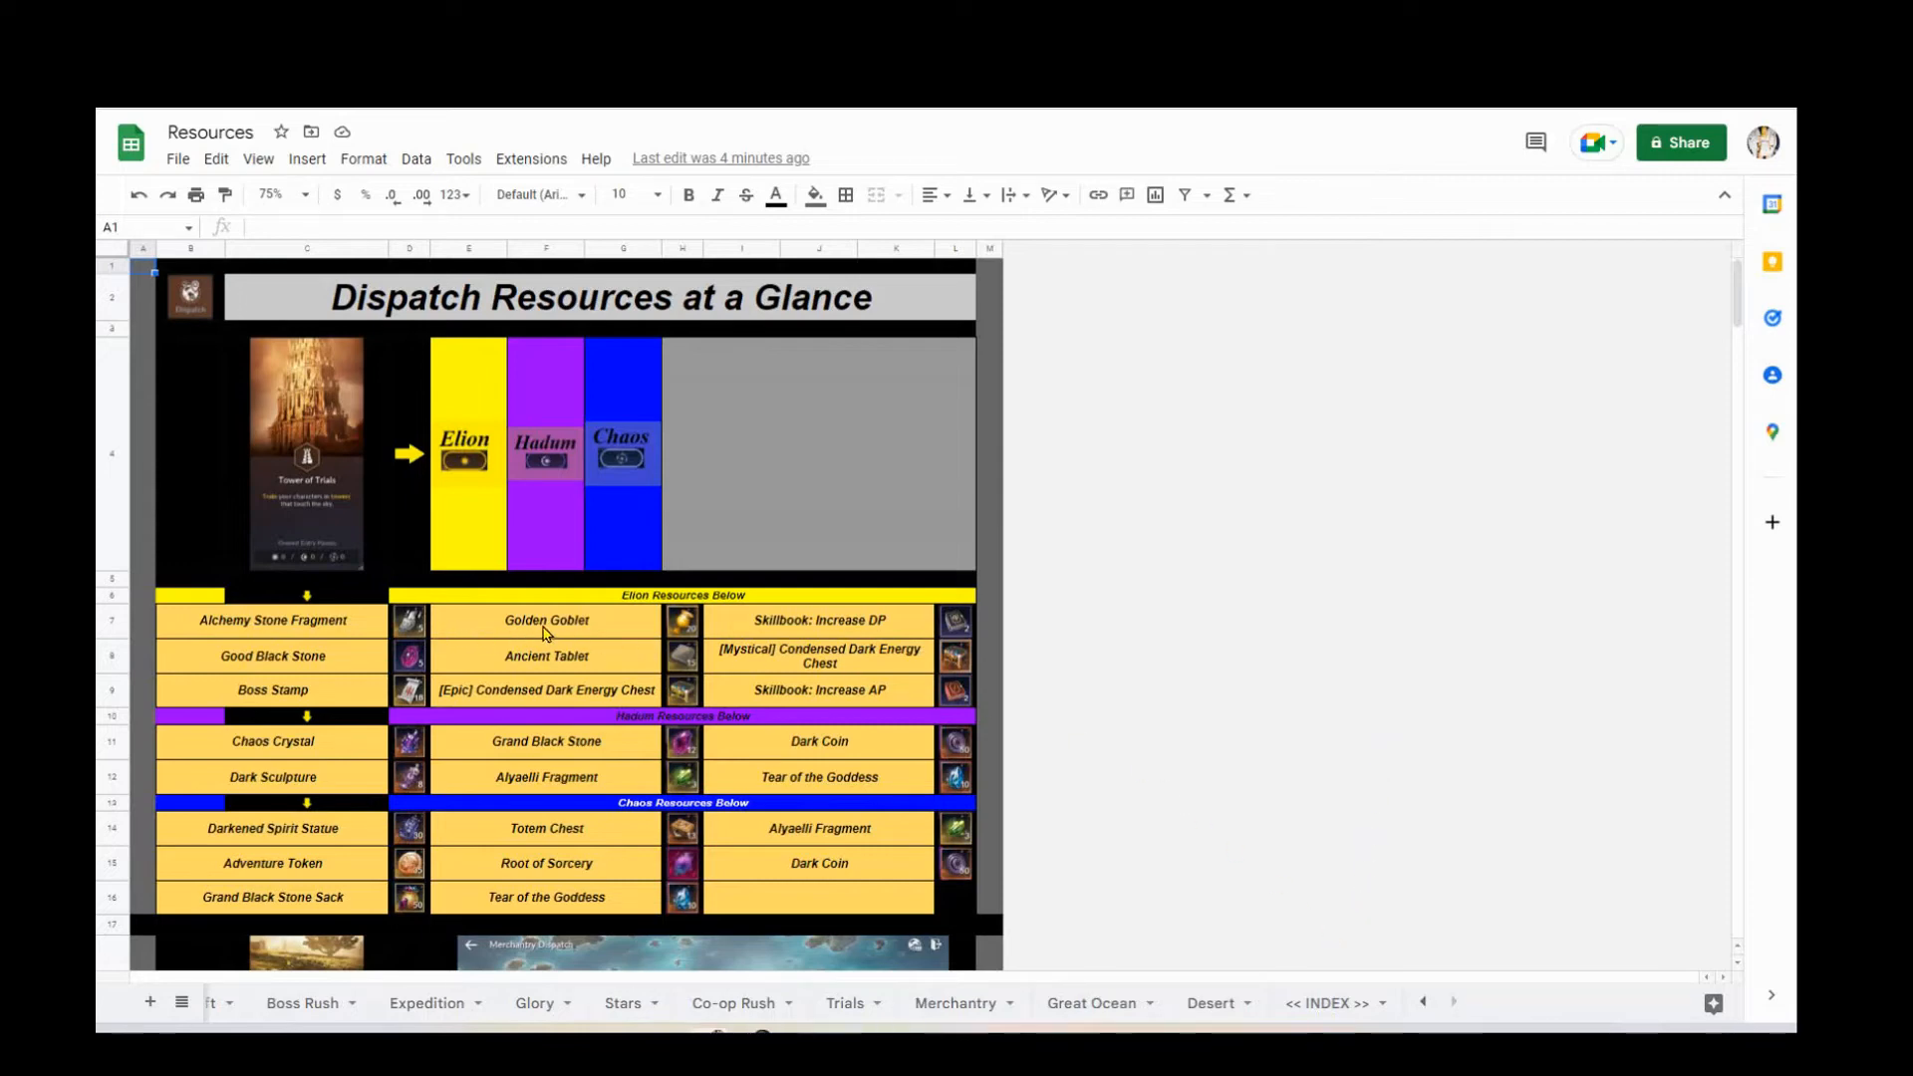
pyautogui.moveTo(561, 1006)
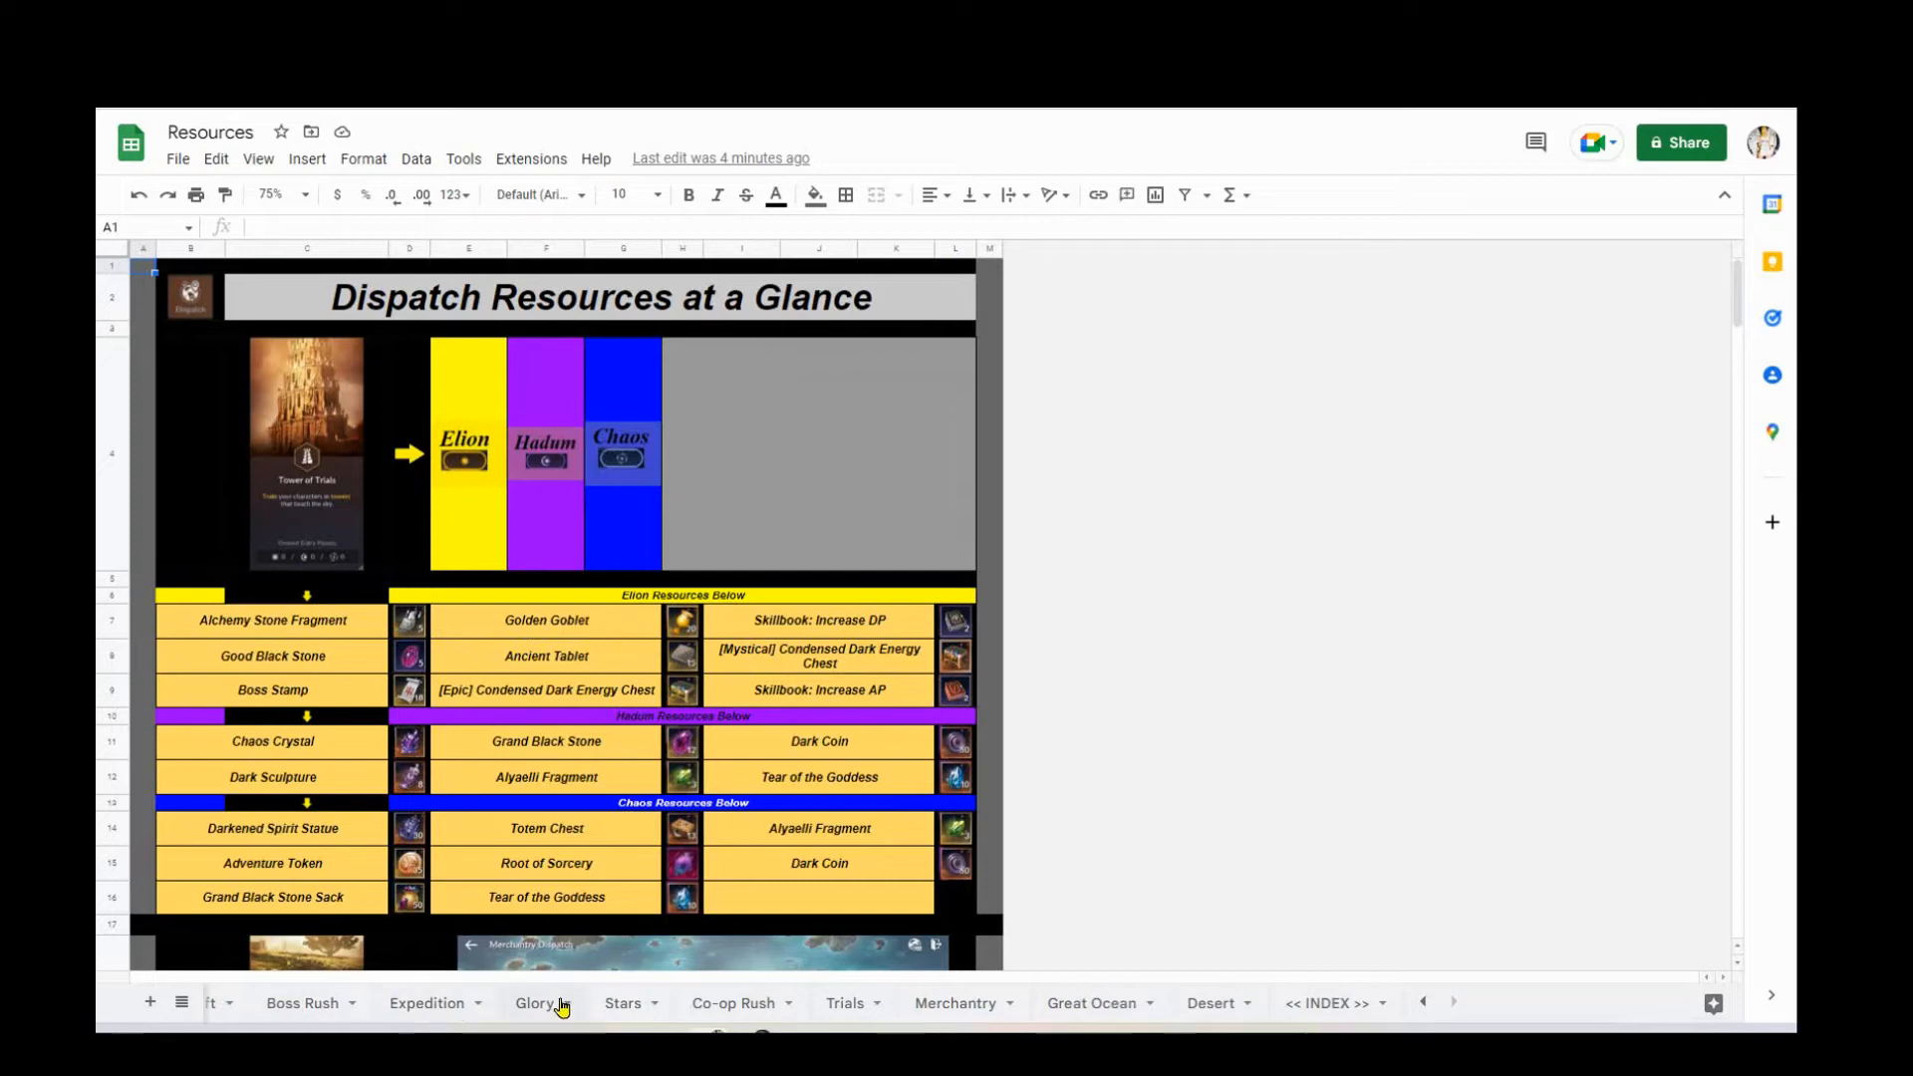